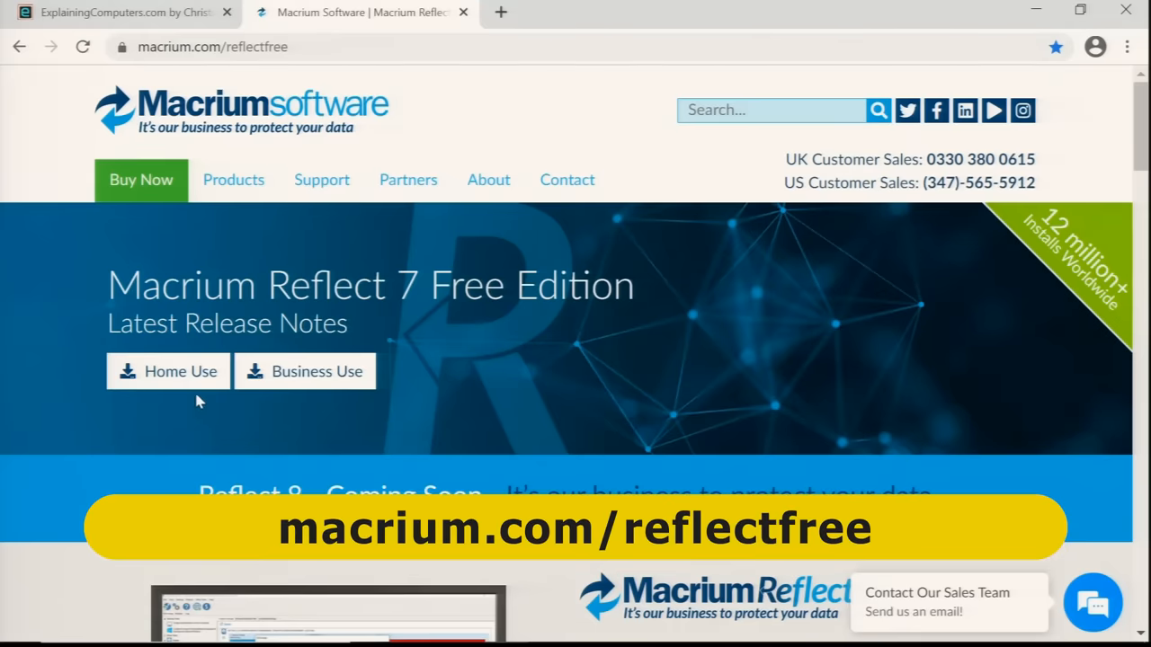
# Get the Macrium Reflect Free home-use download without giving an email
pyautogui.click(167, 372)
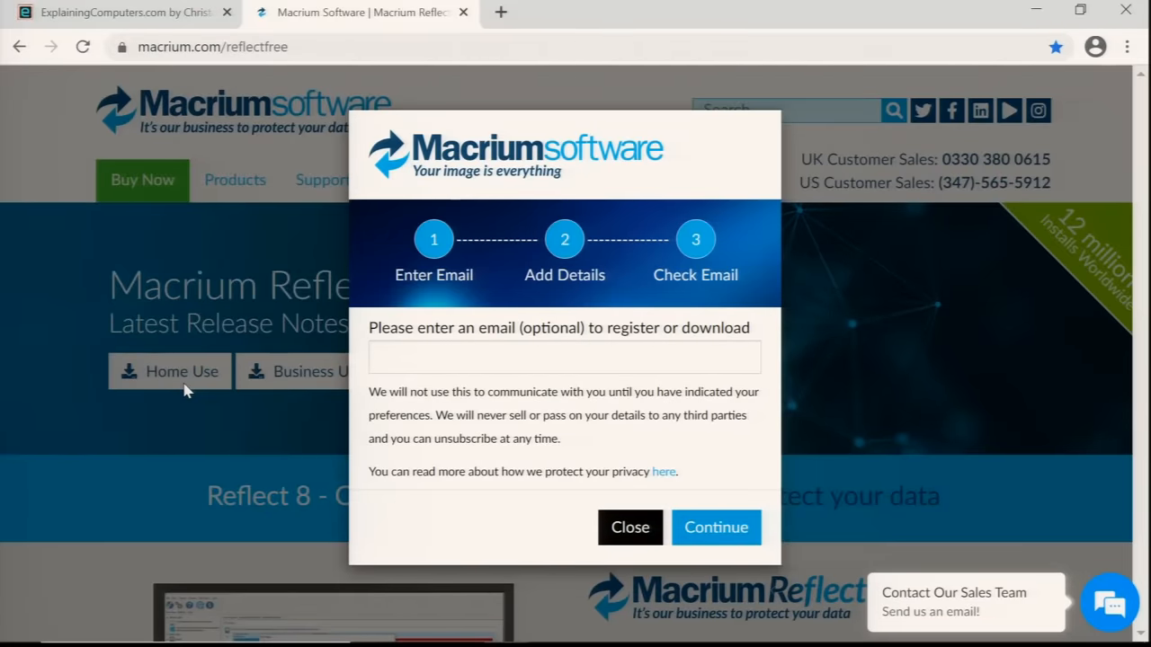
pyautogui.click(716, 527)
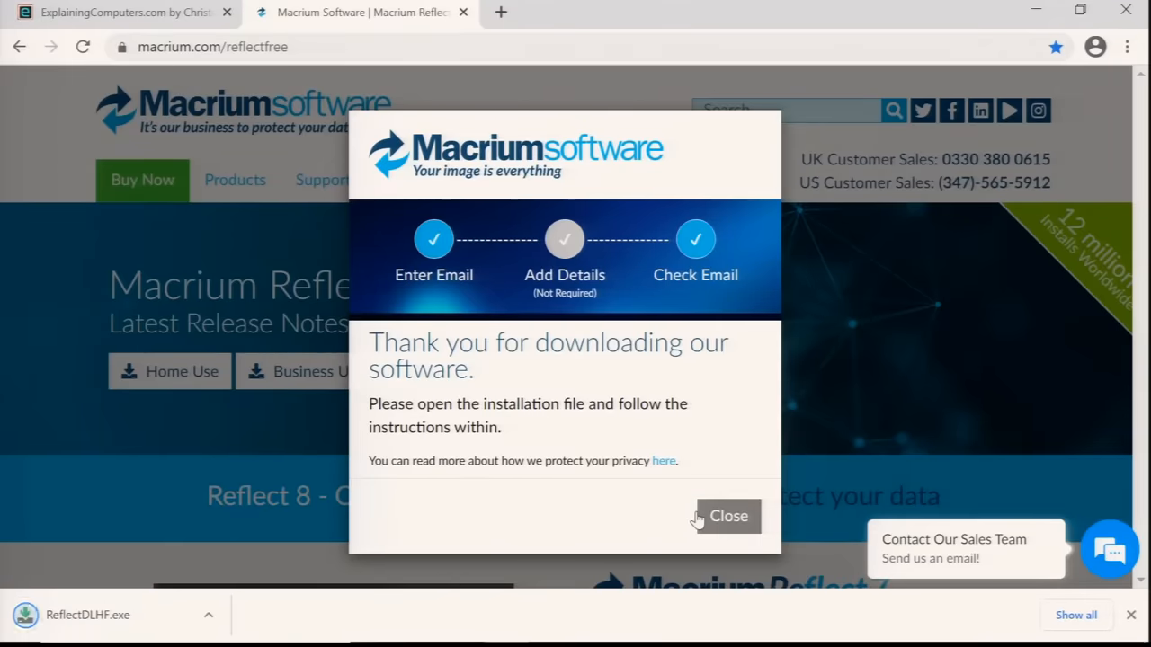
pyautogui.click(88, 614)
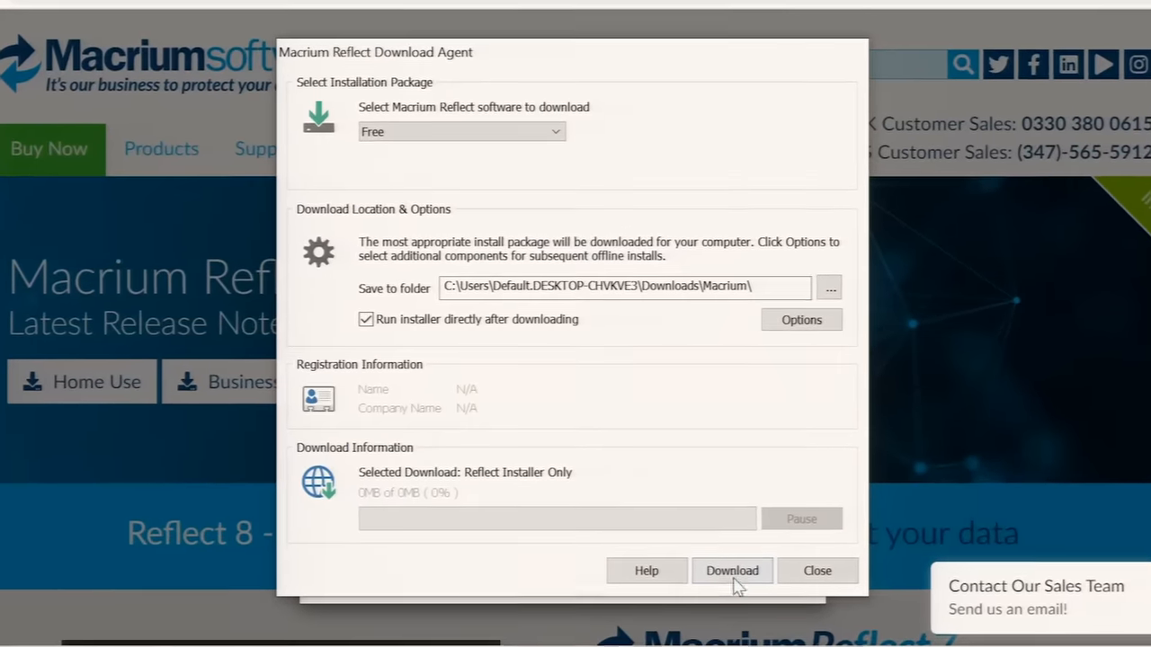
# Download the free installer, extract it and pass the welcome page
pyautogui.click(731, 571)
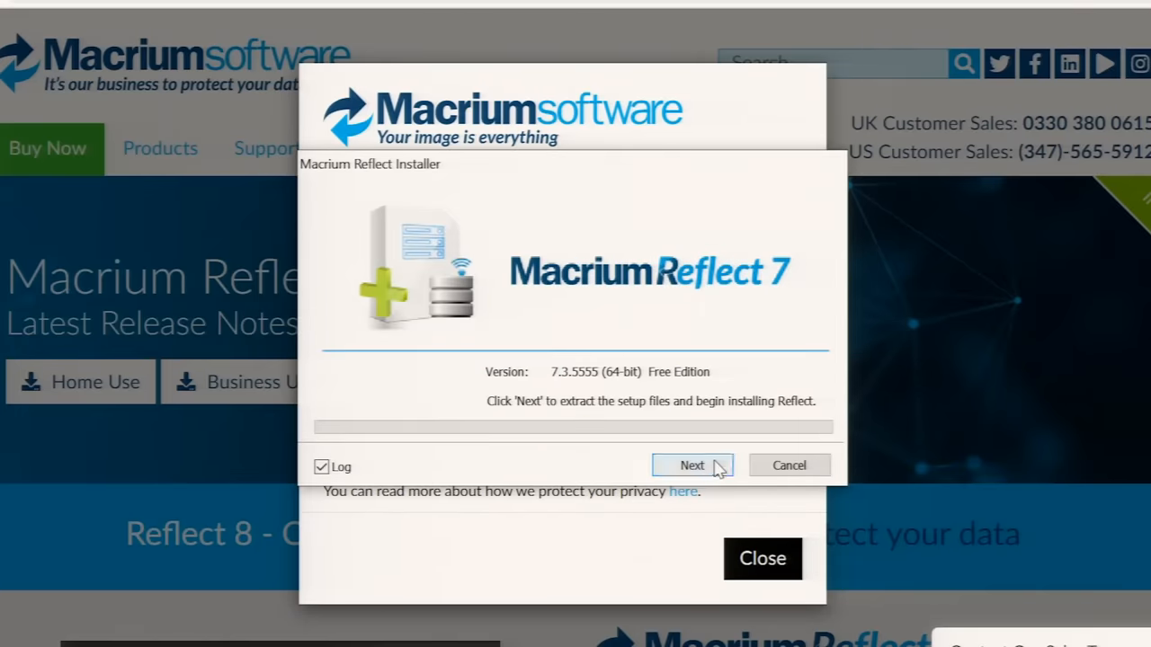
pyautogui.click(691, 465)
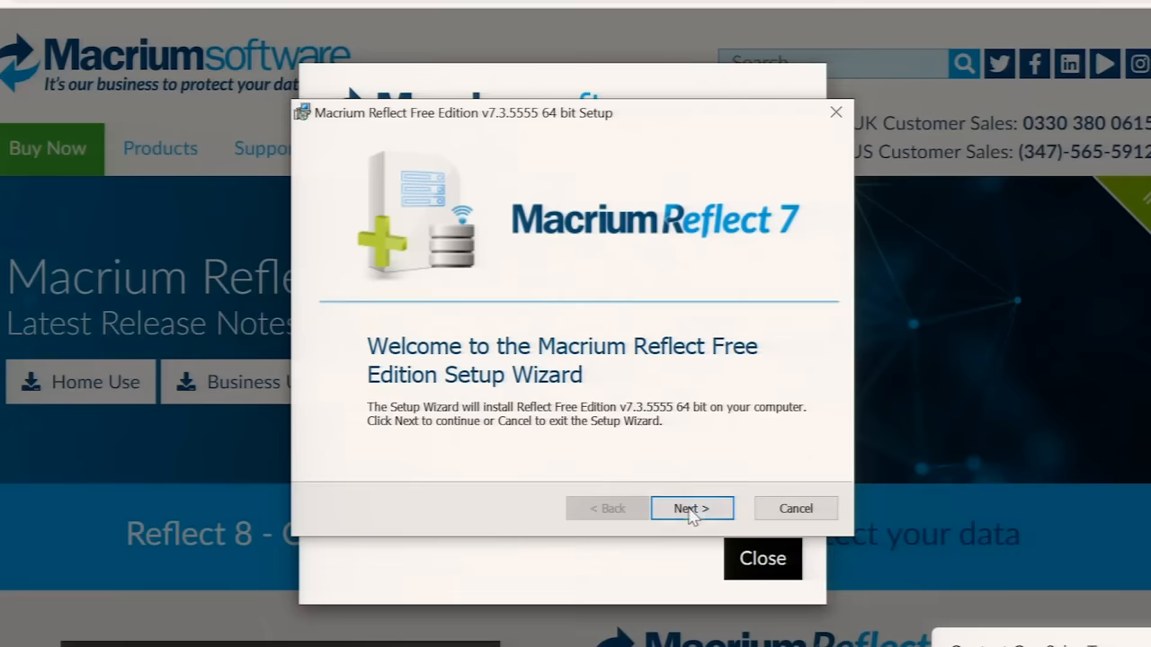
pyautogui.click(691, 508)
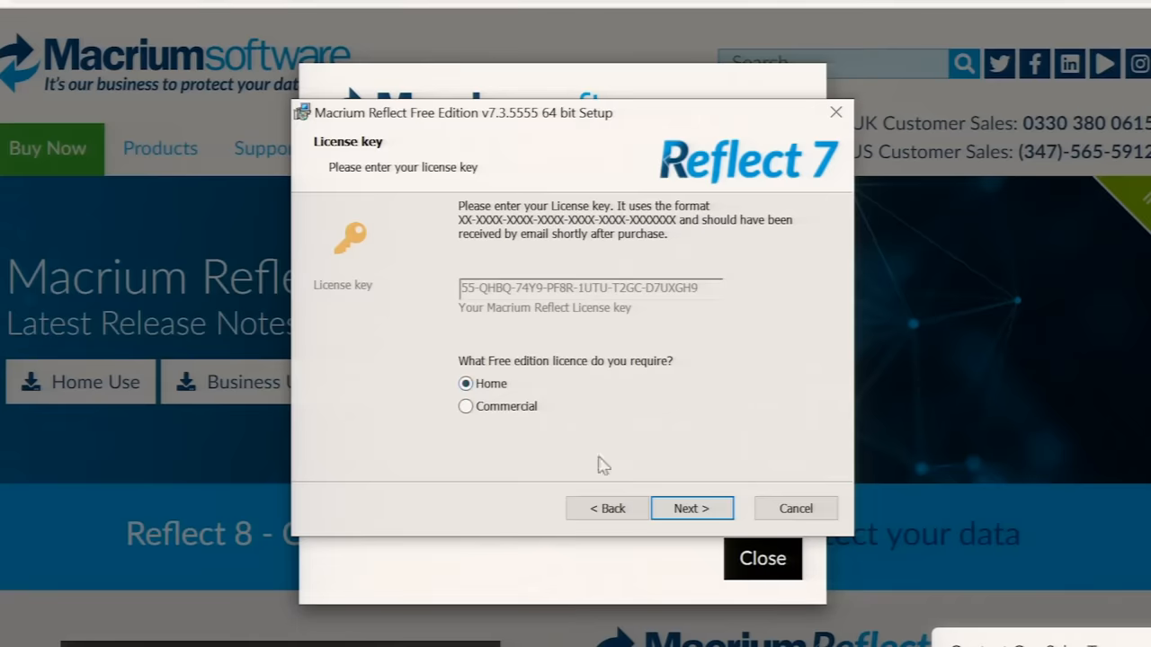
# Accept the Home licence, skip registration, install, and finish with Reflect launching
pyautogui.click(692, 508)
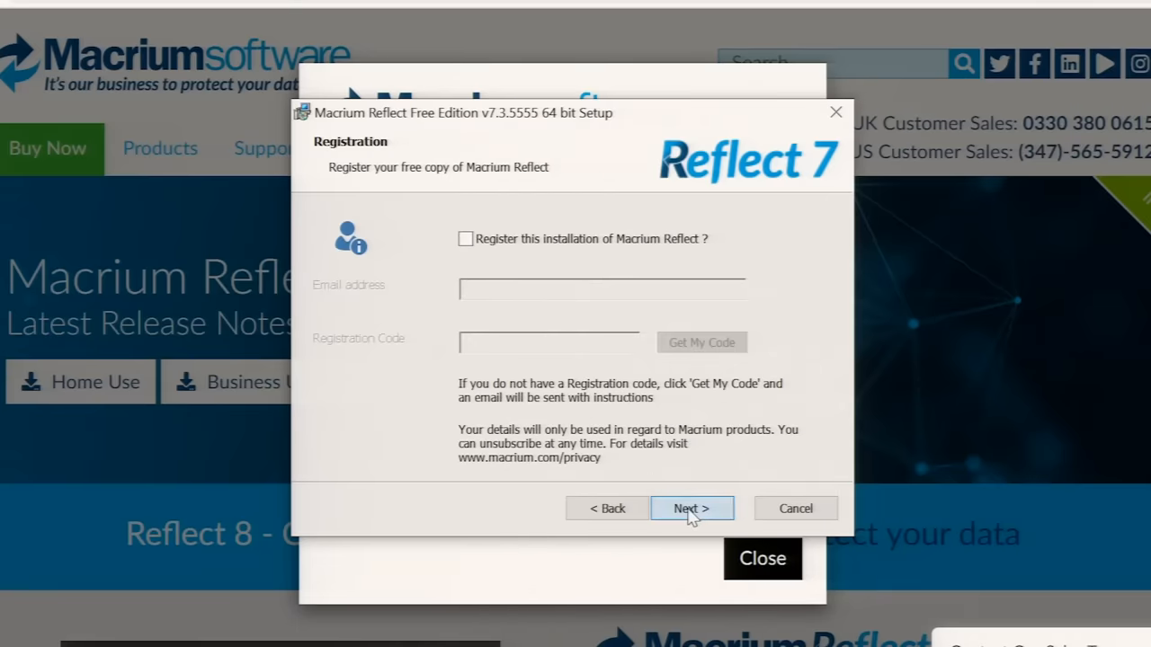
pyautogui.click(692, 508)
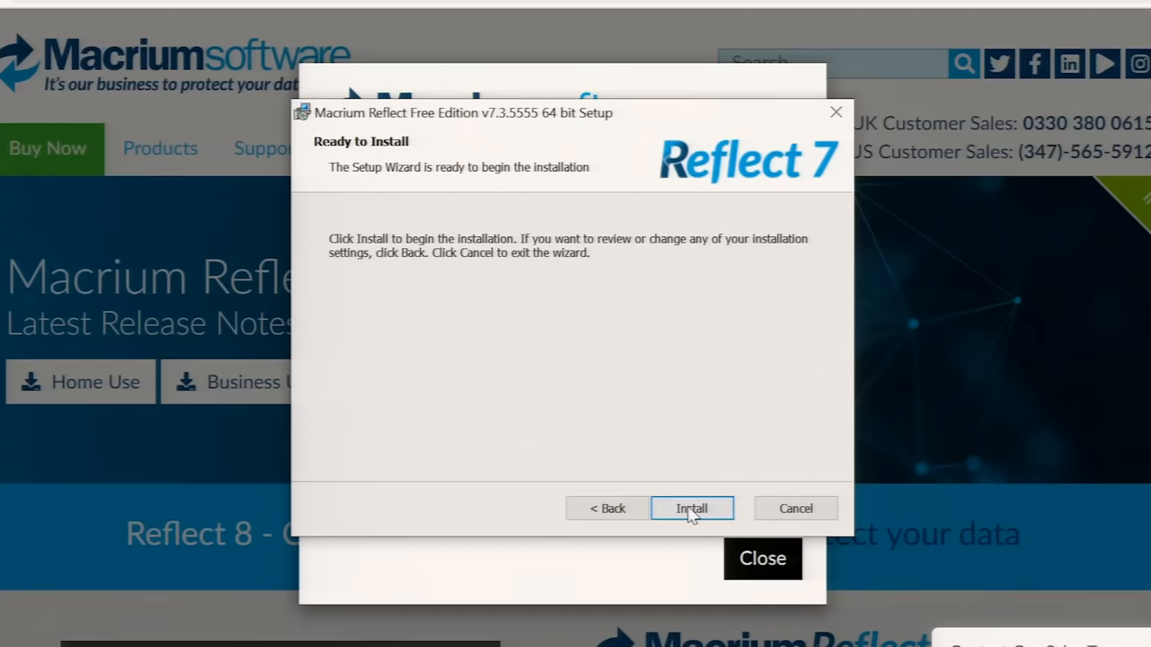
pyautogui.click(691, 508)
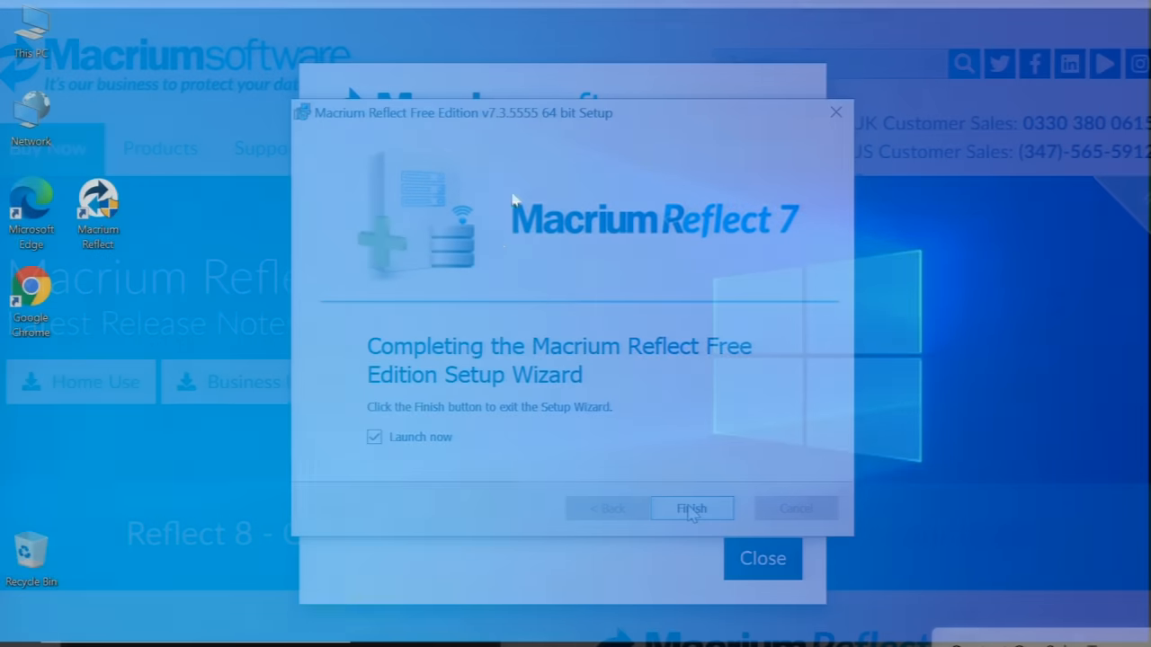
pyautogui.click(691, 508)
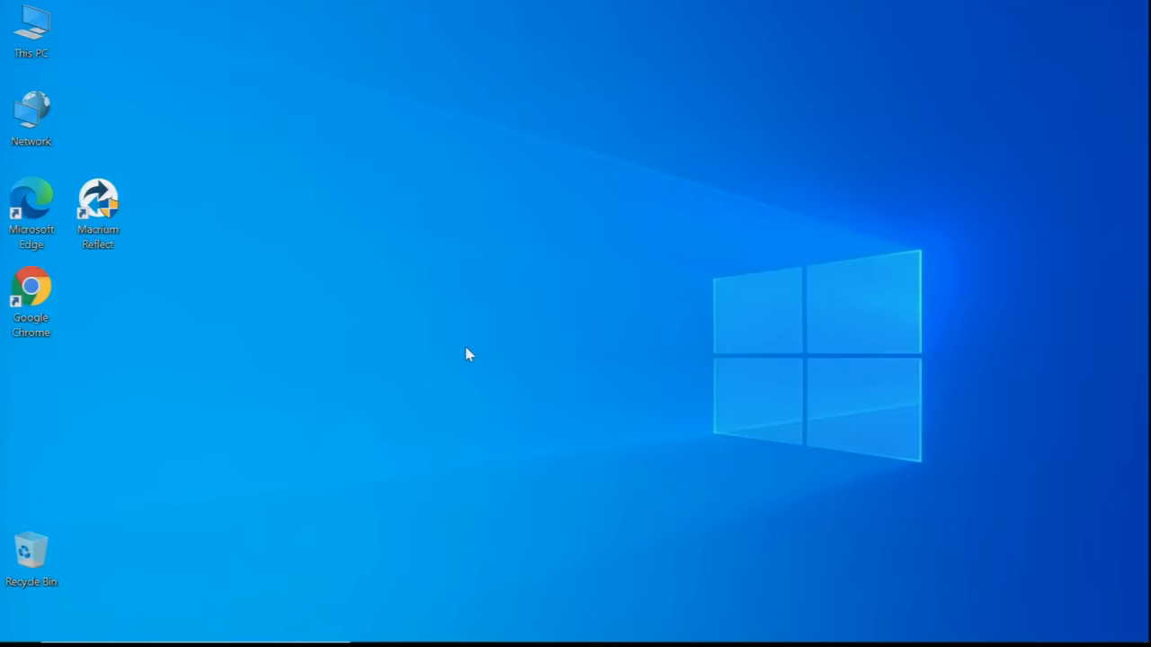
pyautogui.moveTo(99, 202)
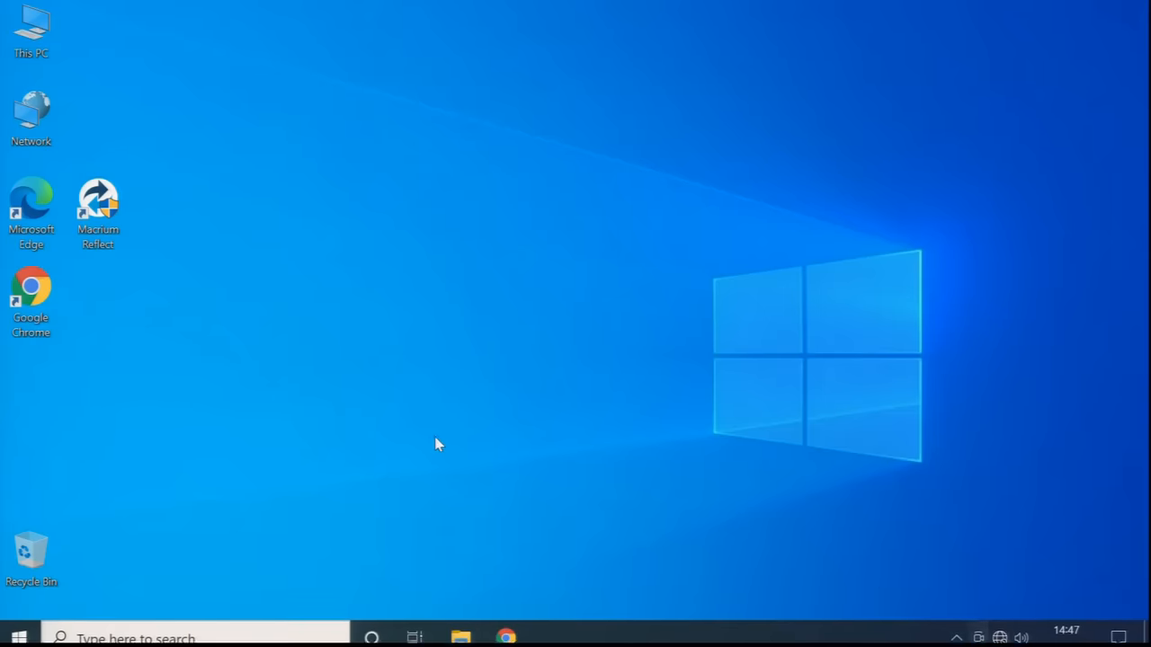
# Launch Macrium Reflect from its desktop shortcut, allowing it through User Account Control
pyautogui.click(98, 197)
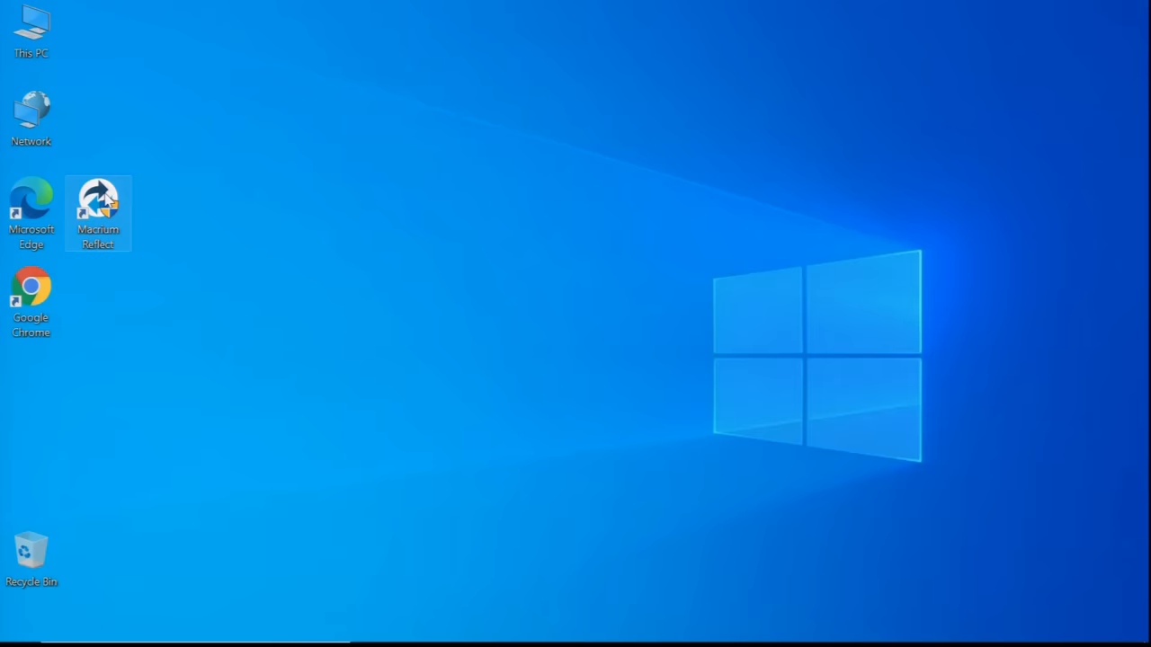
pyautogui.doubleClick(97, 213)
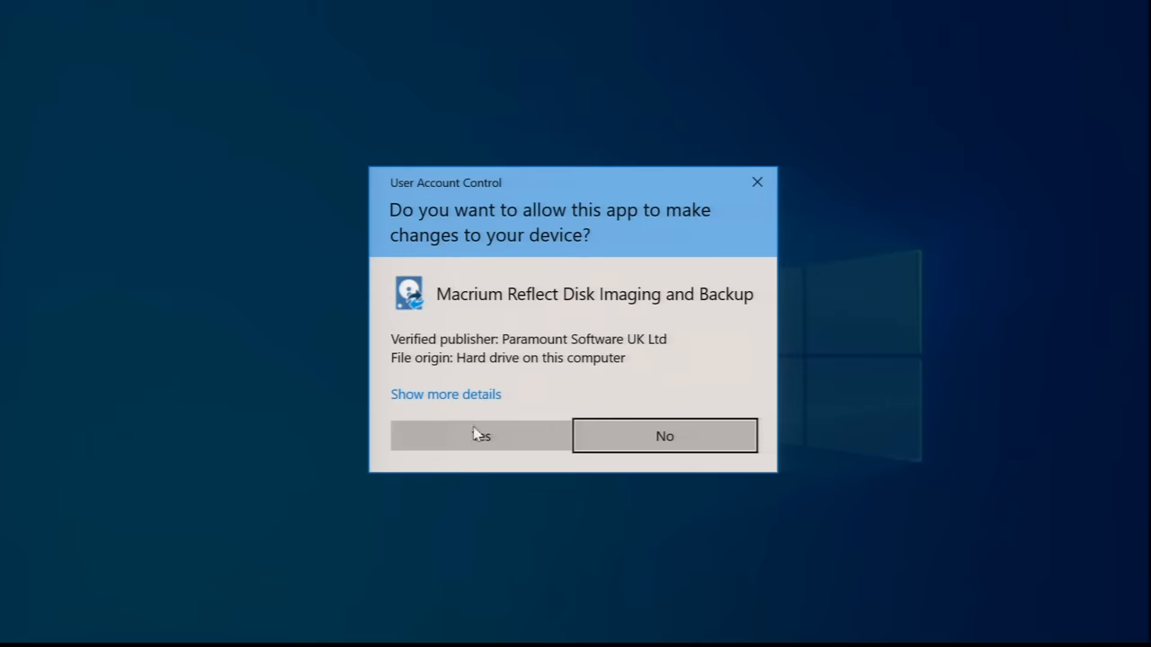
pyautogui.click(480, 435)
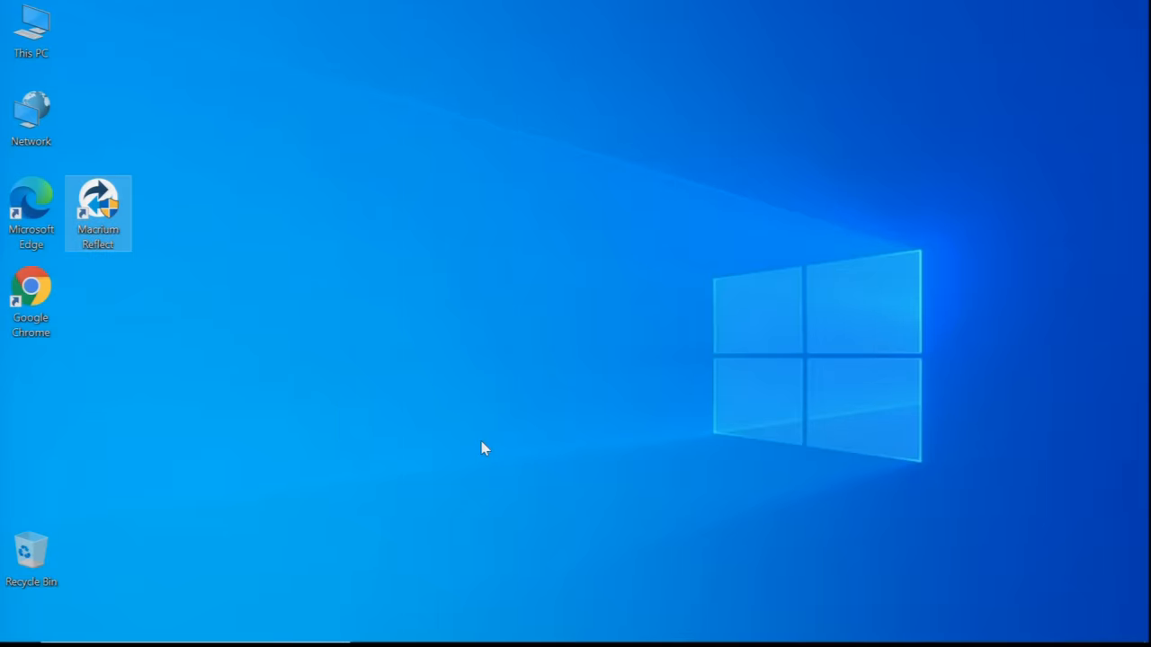
pyautogui.doubleClick(98, 207)
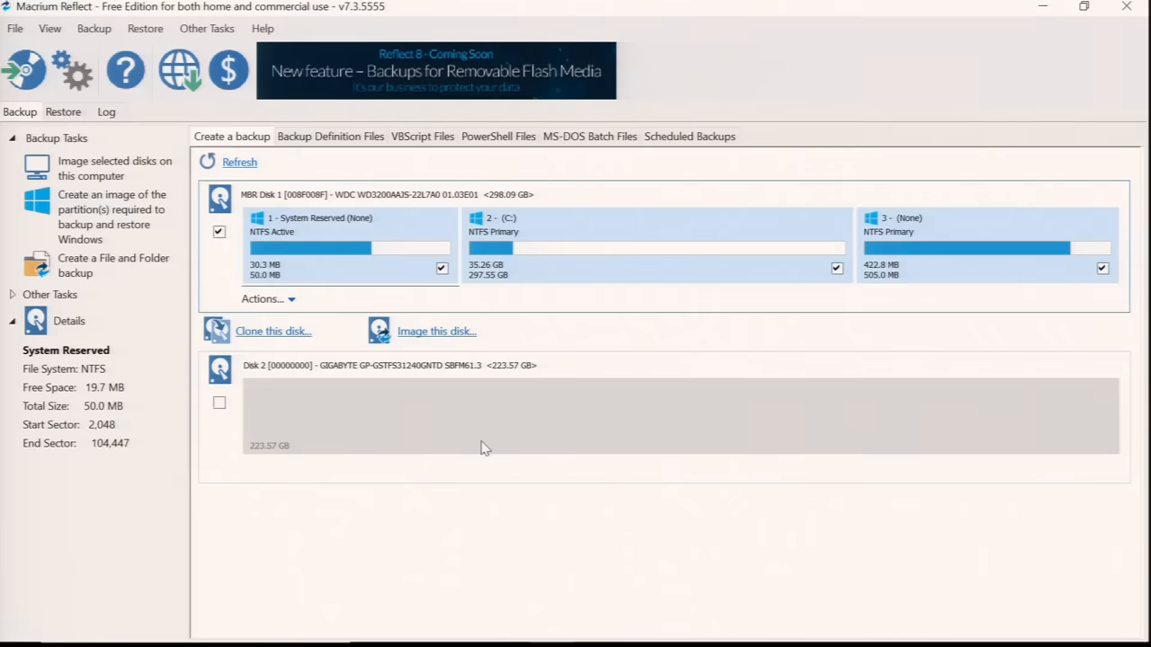
pyautogui.moveTo(436, 364)
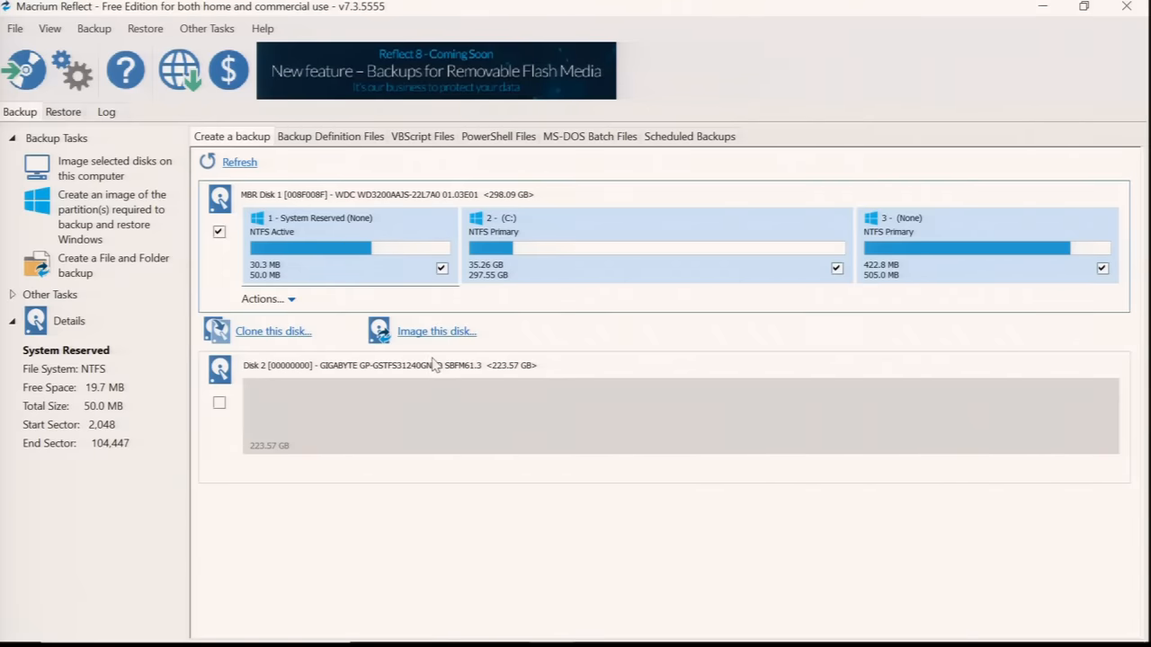
# Browse the batch and VBScript lists, then clone the 298.09 GB hard disk
pyautogui.click(589, 136)
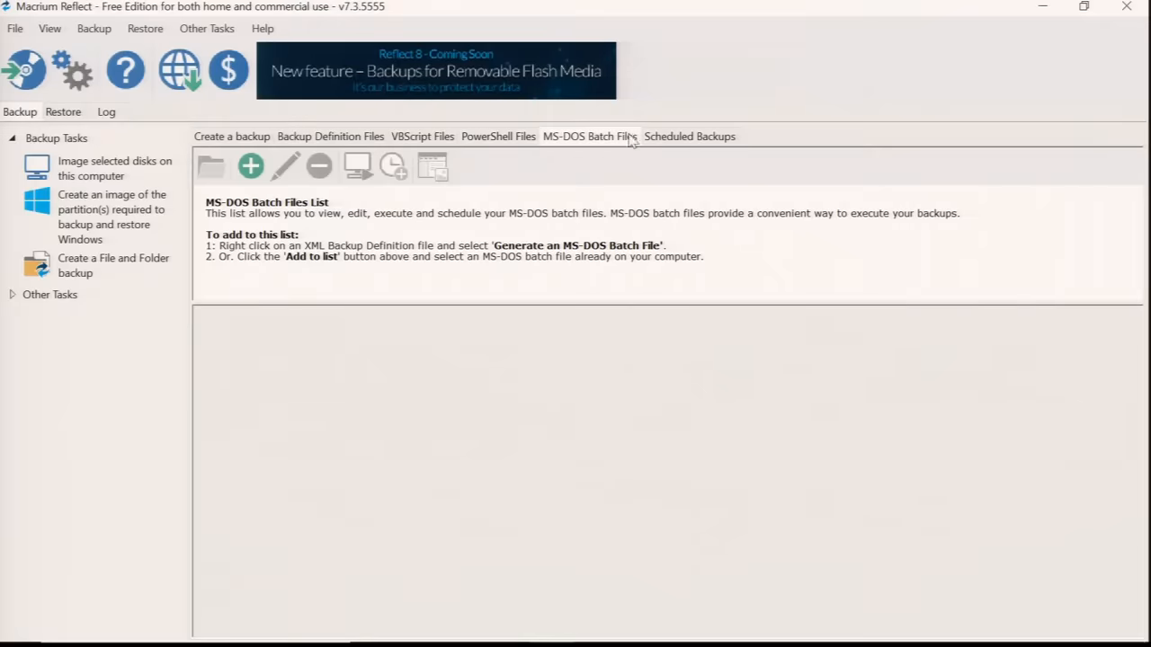
pyautogui.click(422, 136)
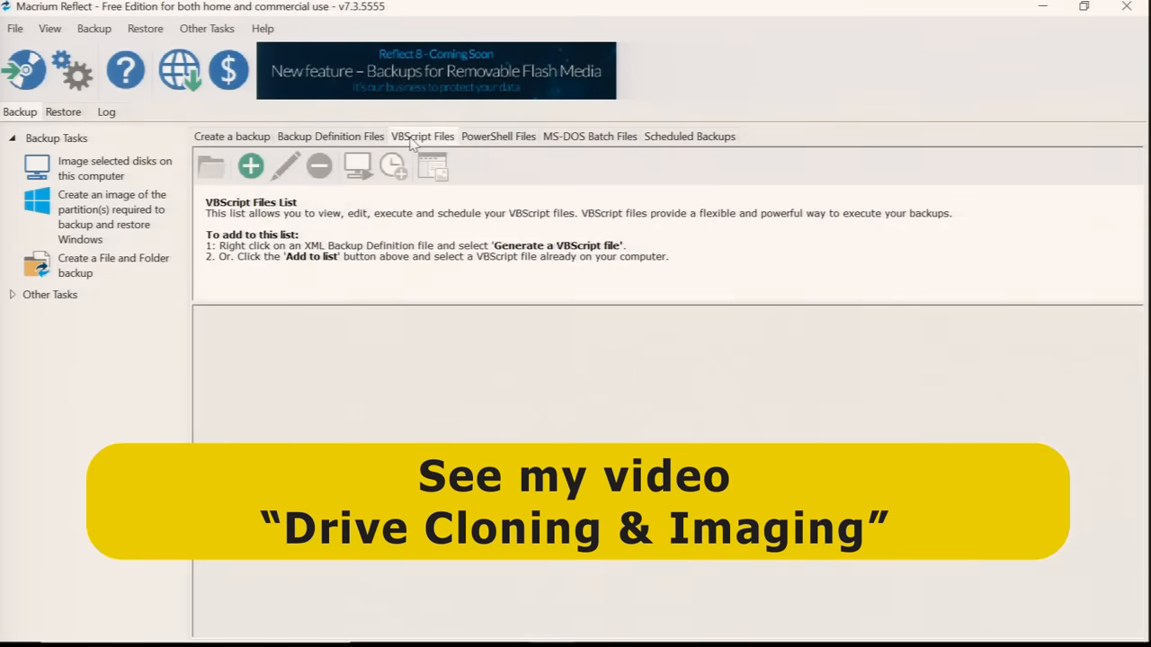
pyautogui.click(232, 136)
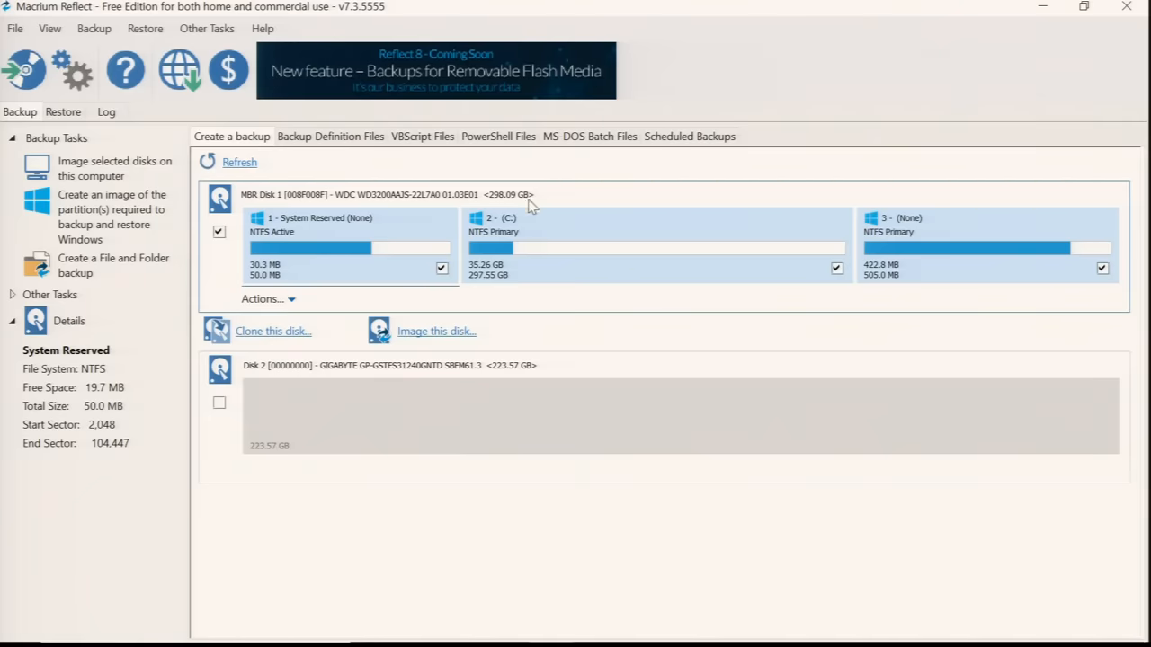
pyautogui.moveTo(577, 405)
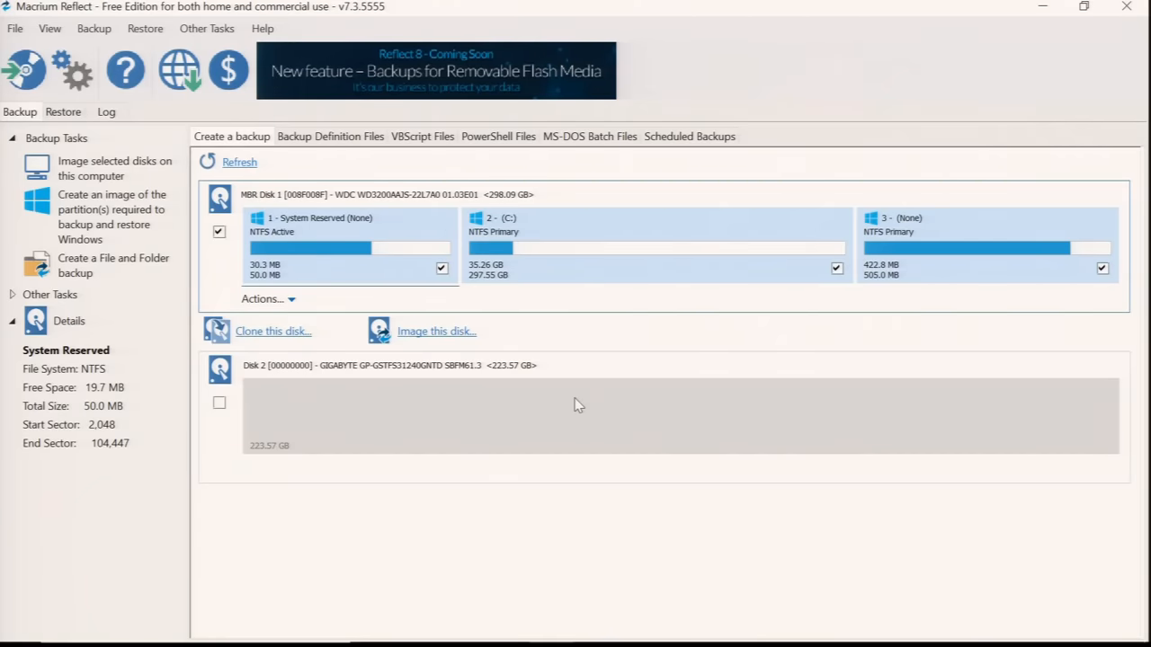
pyautogui.moveTo(434, 241)
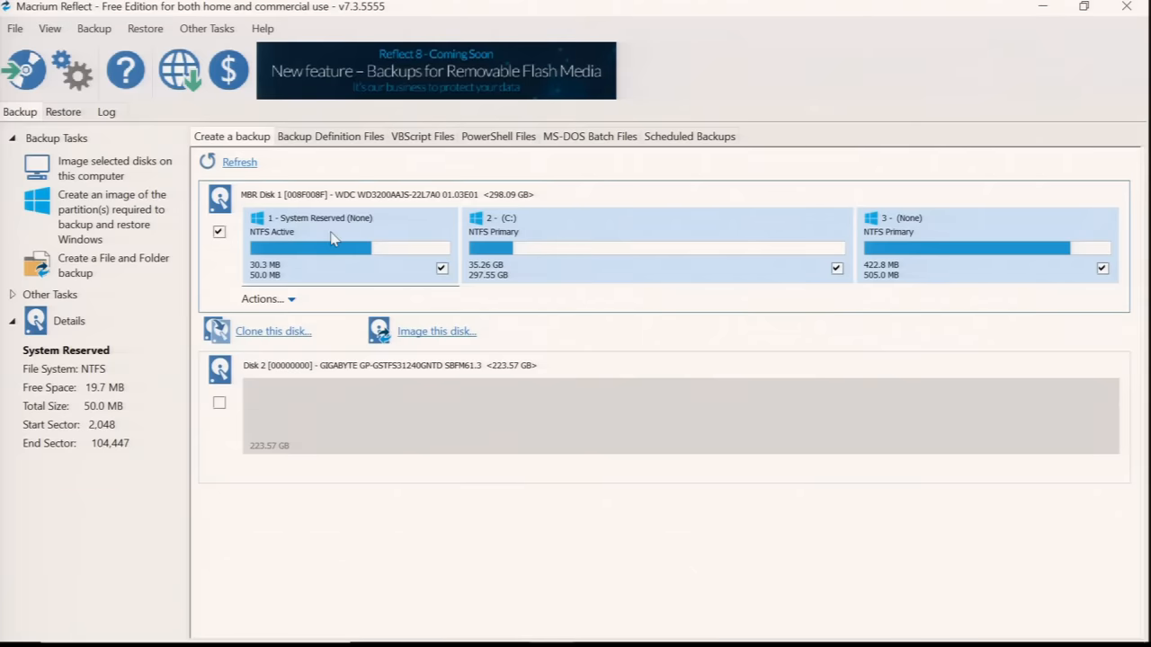
pyautogui.click(272, 331)
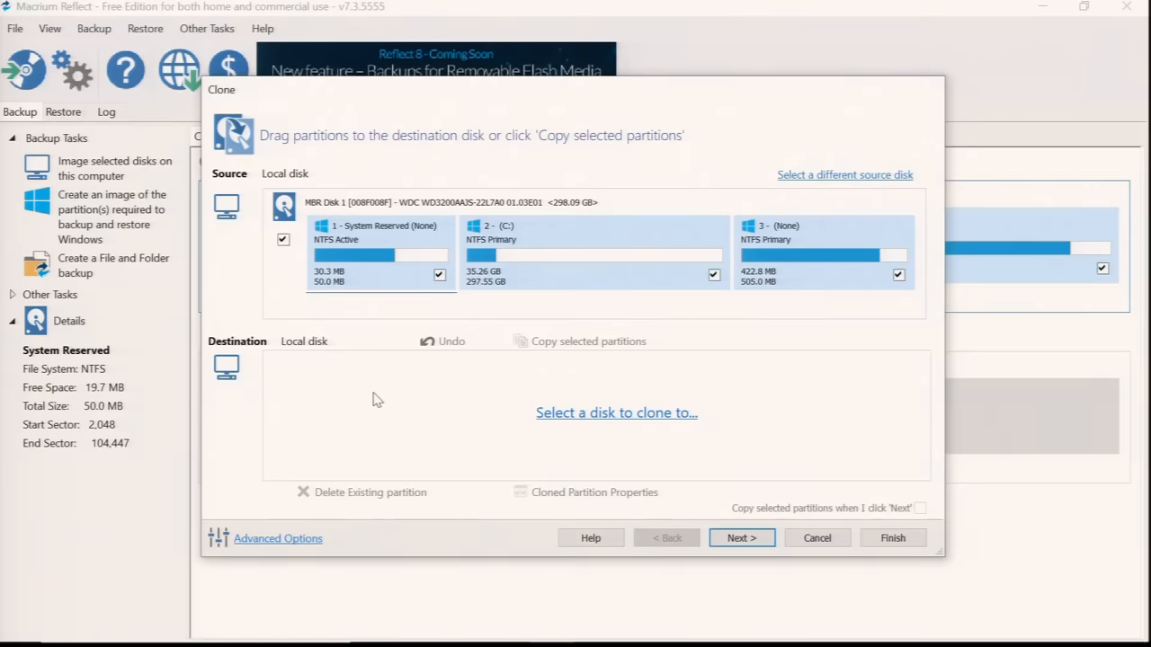
# Choose the 223.57 GB GIGABYTE SSD and copy System Reserved and C: onto it
pyautogui.click(616, 412)
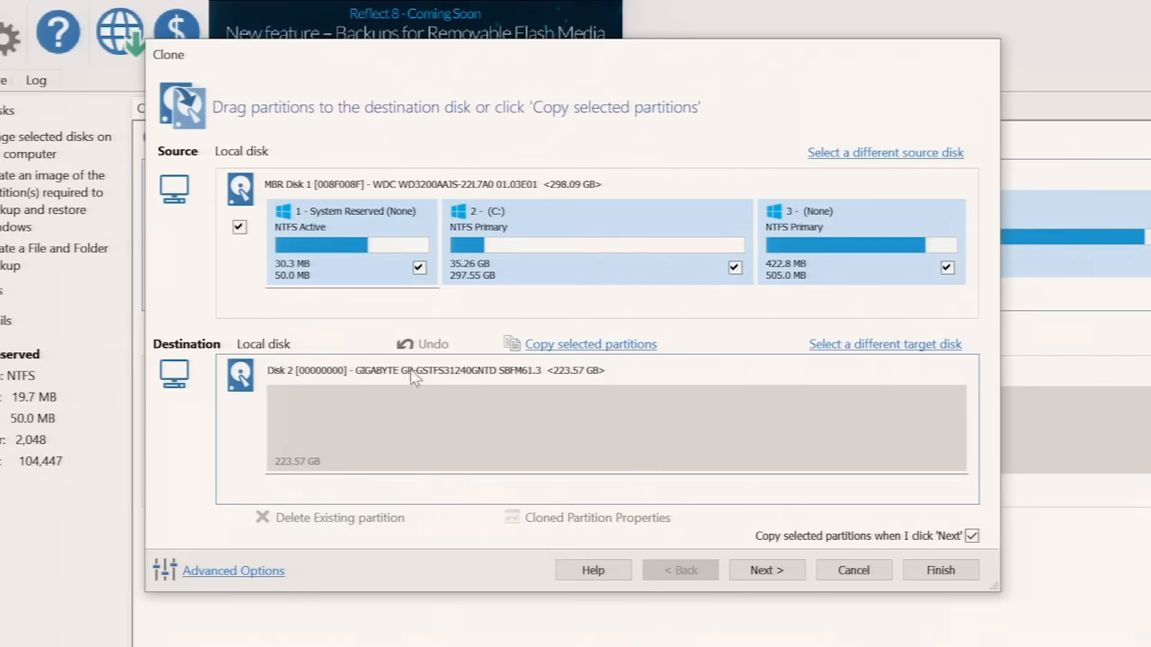
pyautogui.moveTo(381, 403)
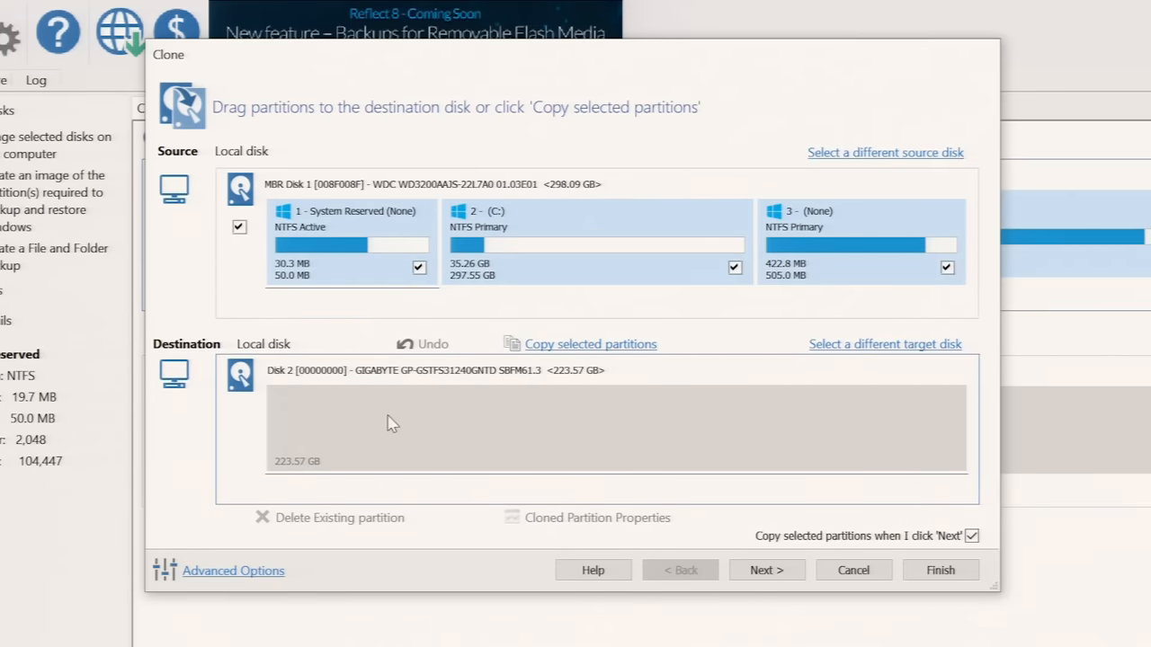
pyautogui.moveTo(358, 410)
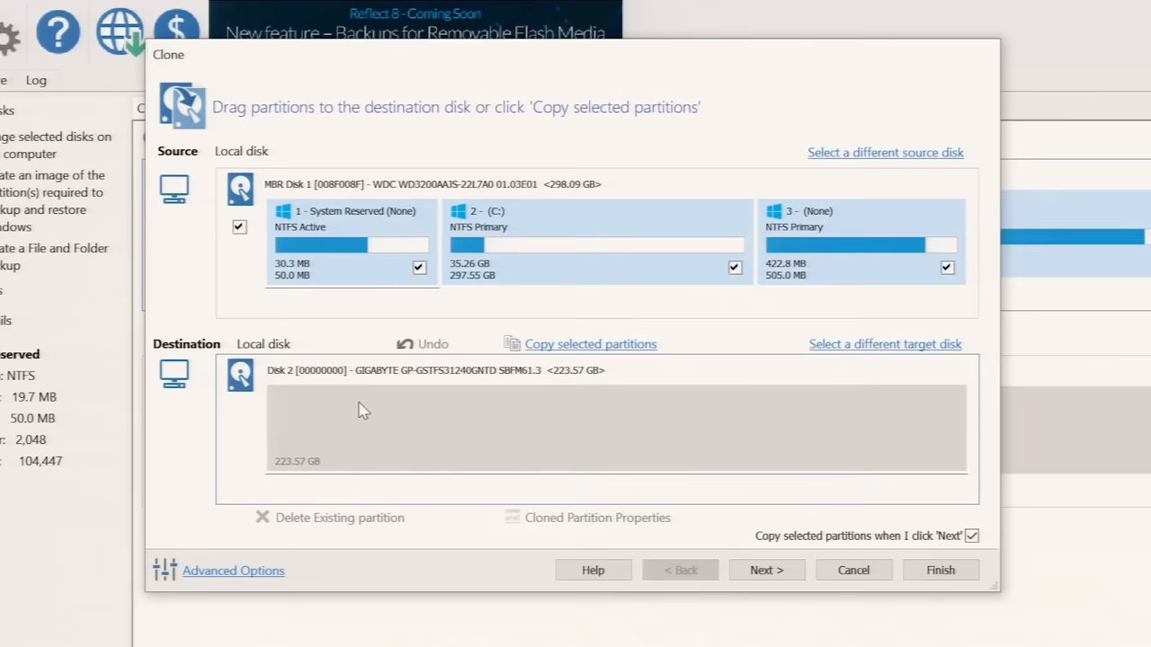
pyautogui.moveTo(378, 229)
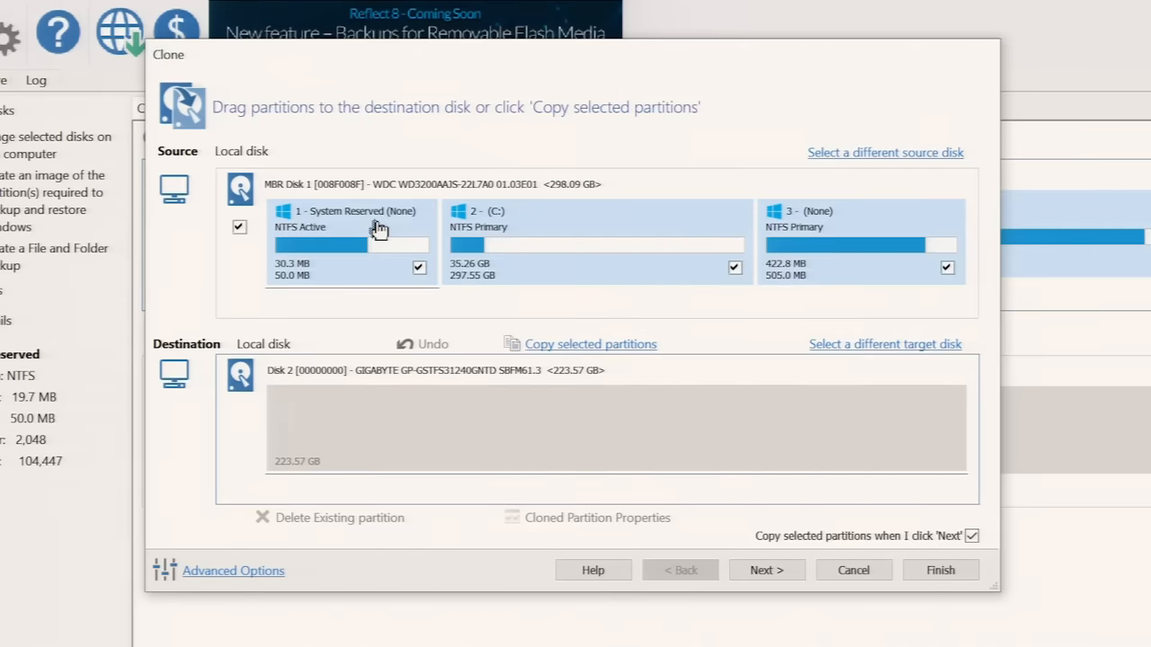
pyautogui.moveTo(414, 228)
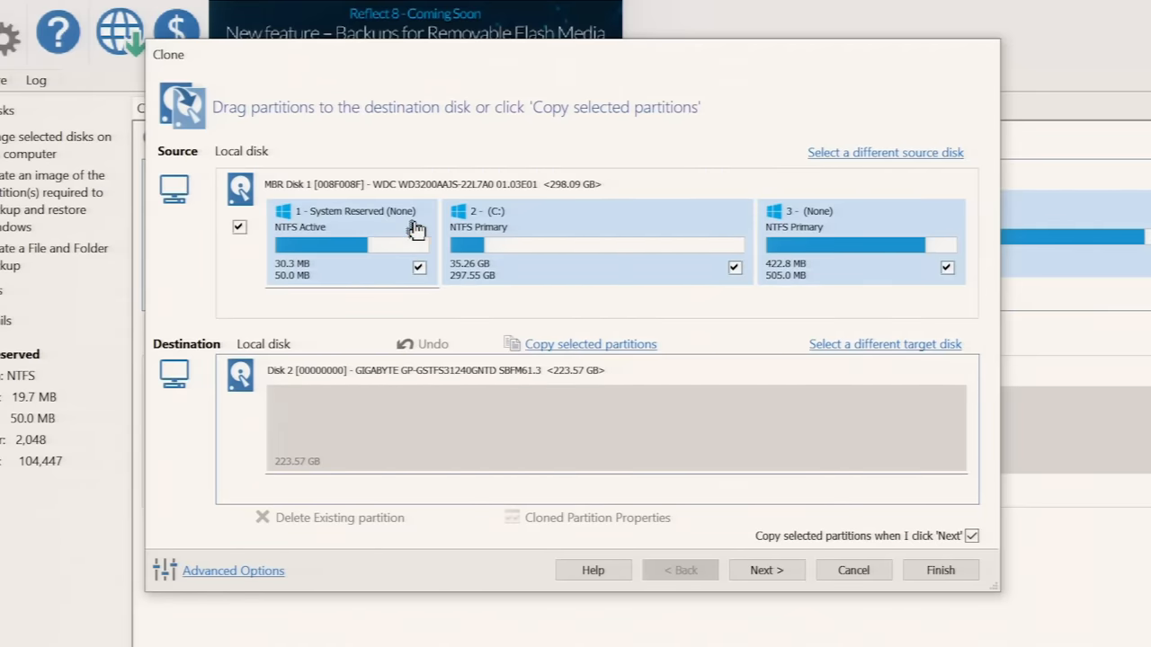
pyautogui.moveTo(848, 255)
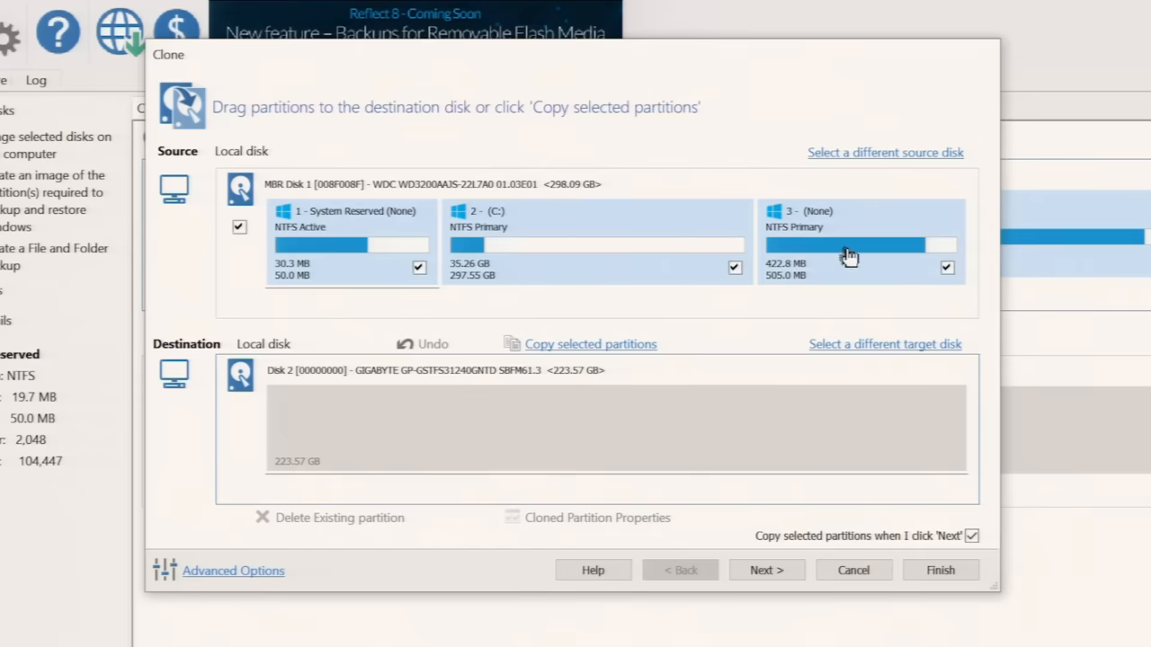
pyautogui.moveTo(832, 252)
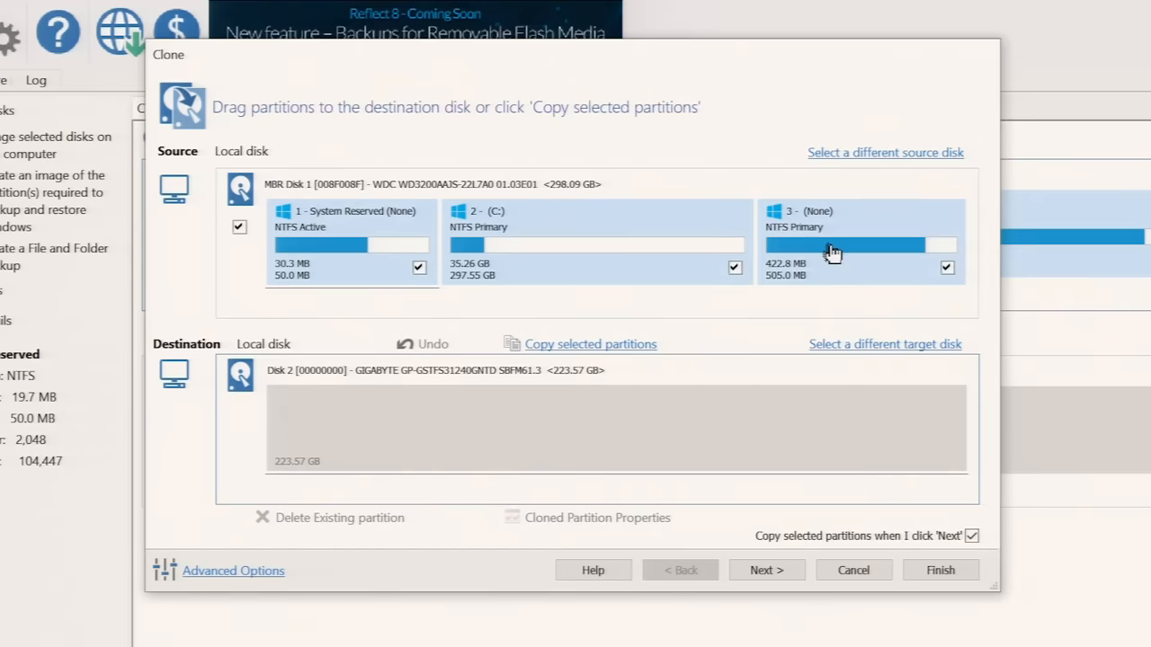
pyautogui.moveTo(436, 255)
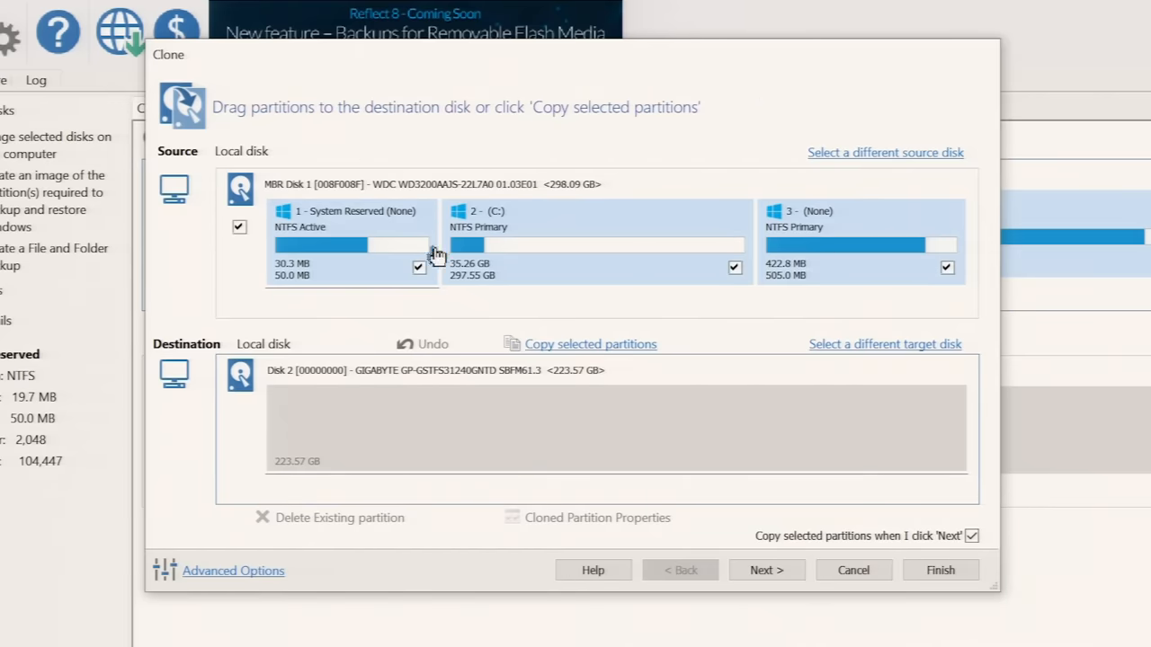
pyautogui.moveTo(350, 243); pyautogui.dragTo(391, 427)
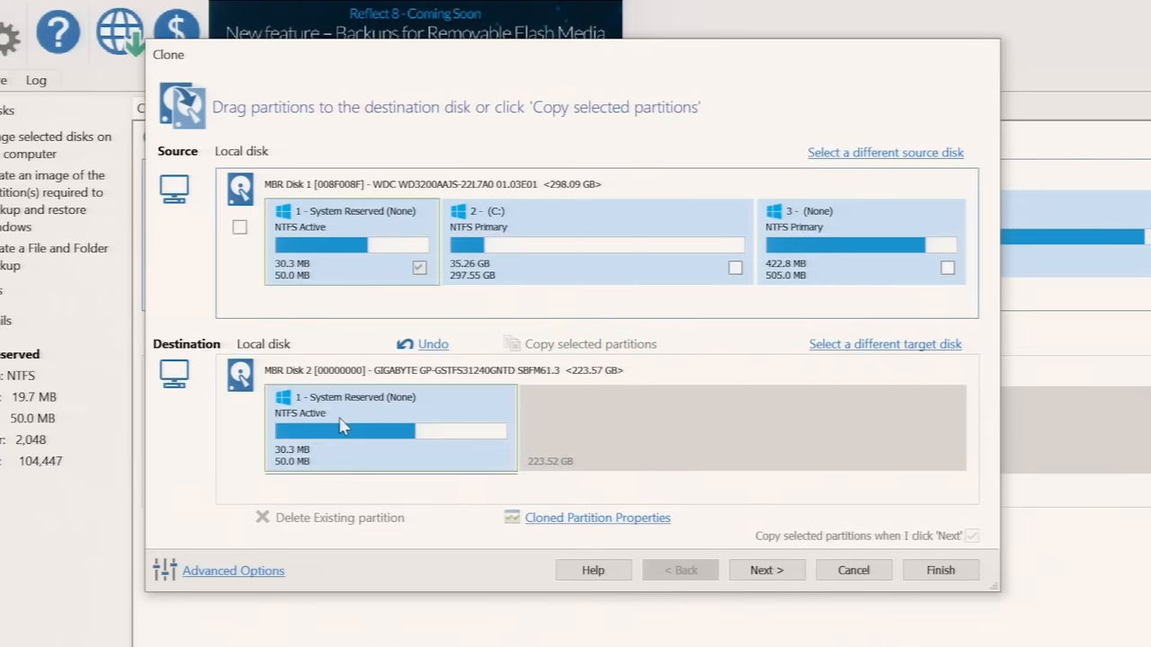
pyautogui.moveTo(583, 252)
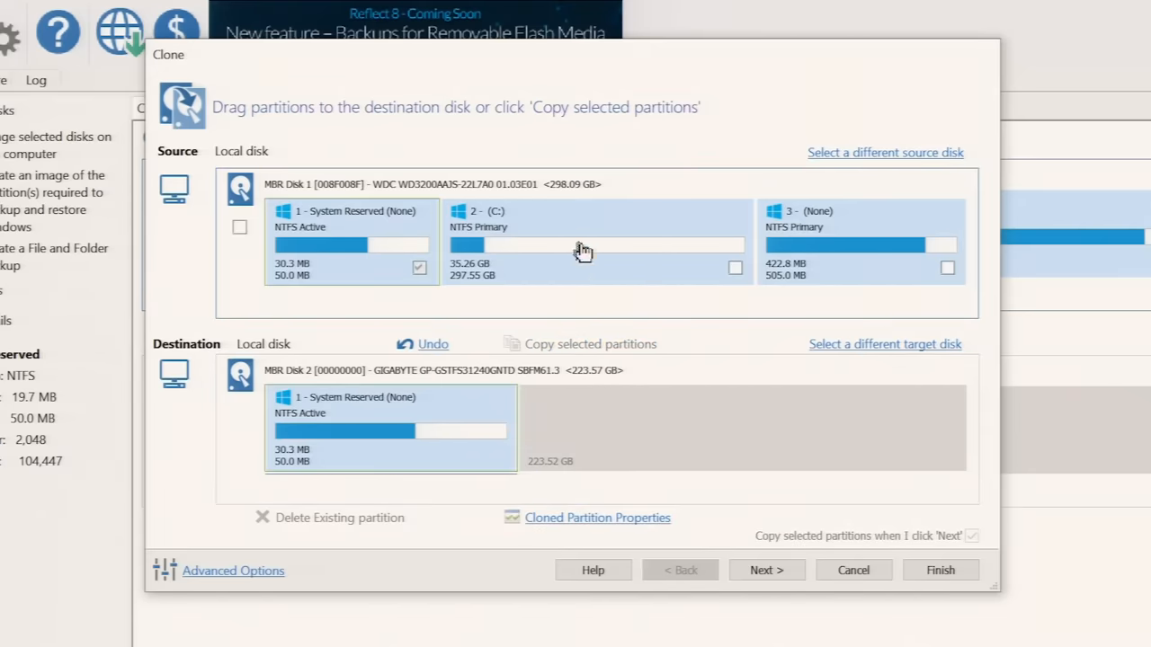
pyautogui.click(734, 267)
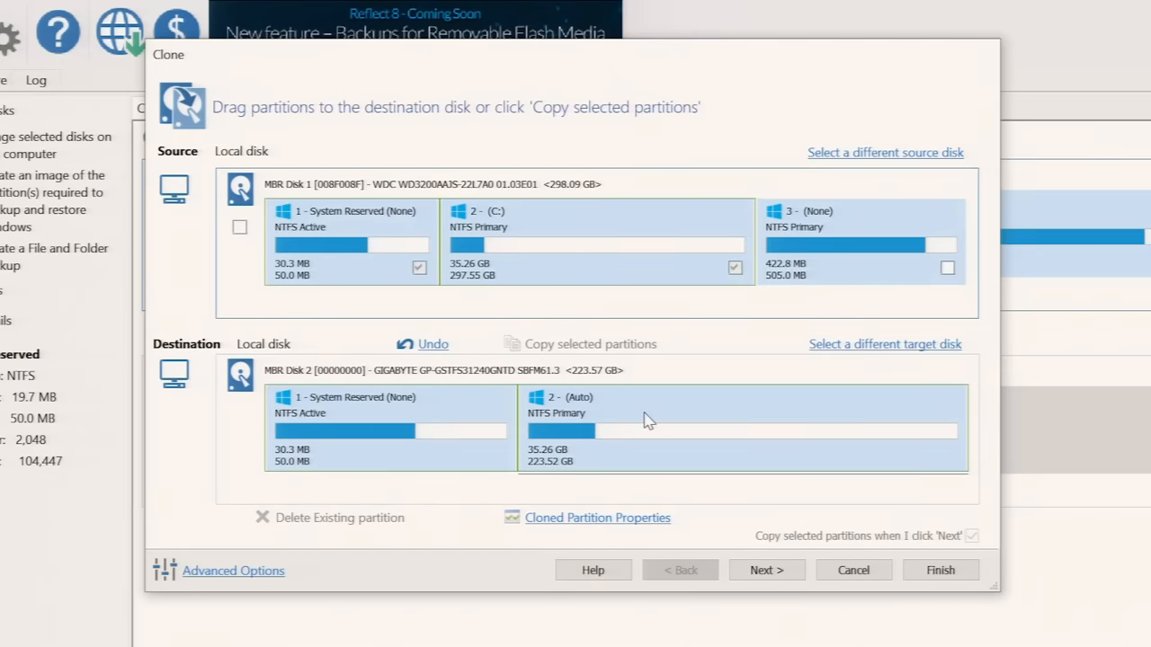
pyautogui.moveTo(652, 425)
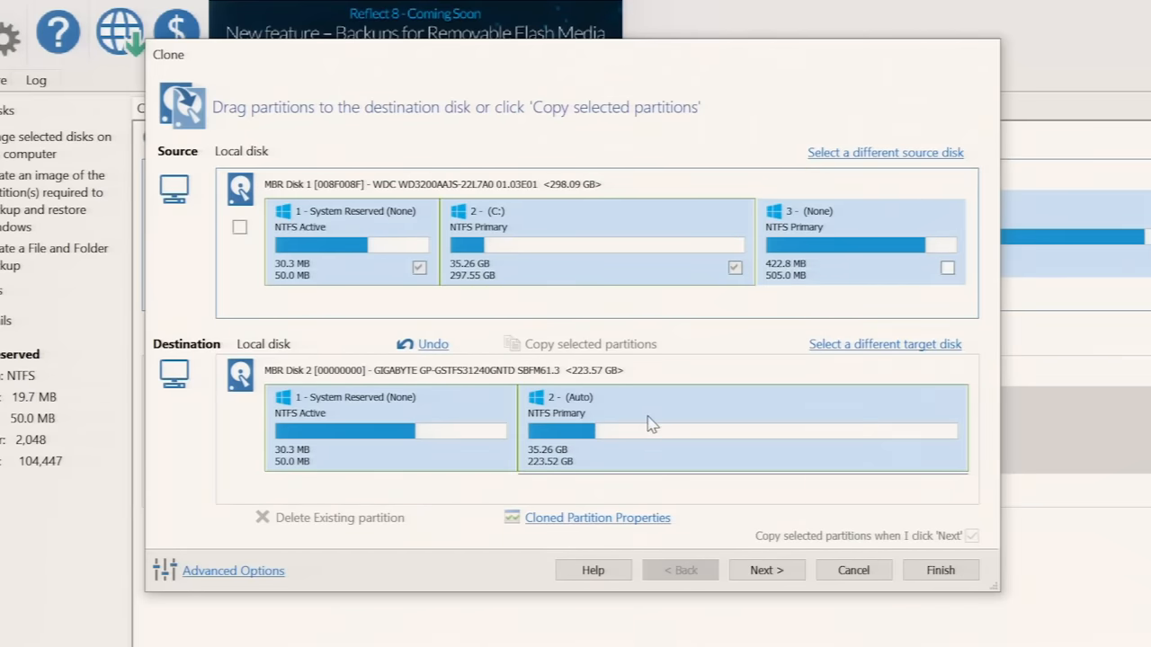
pyautogui.moveTo(508, 247)
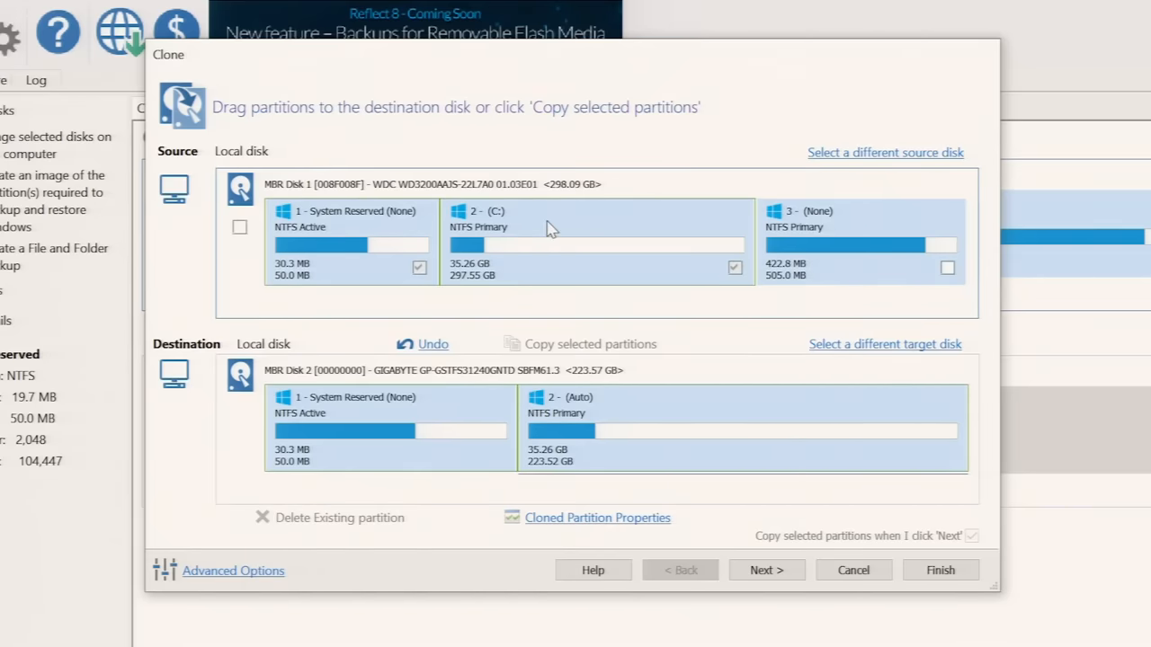
pyautogui.moveTo(557, 403)
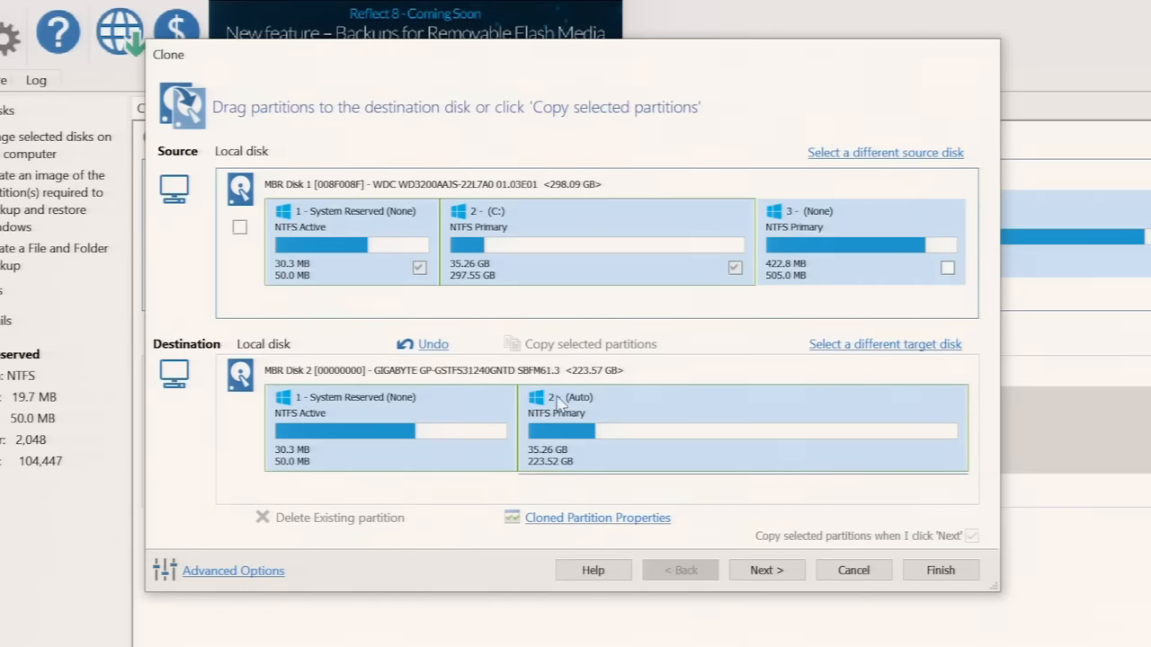
pyautogui.moveTo(553, 477)
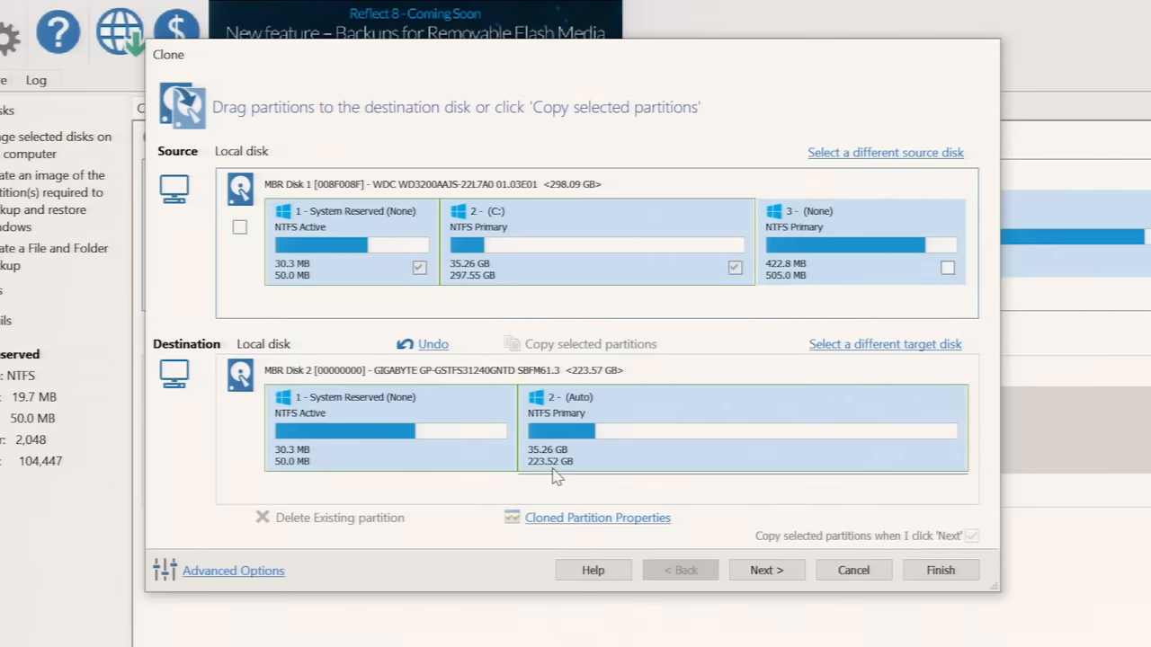
pyautogui.moveTo(456, 274)
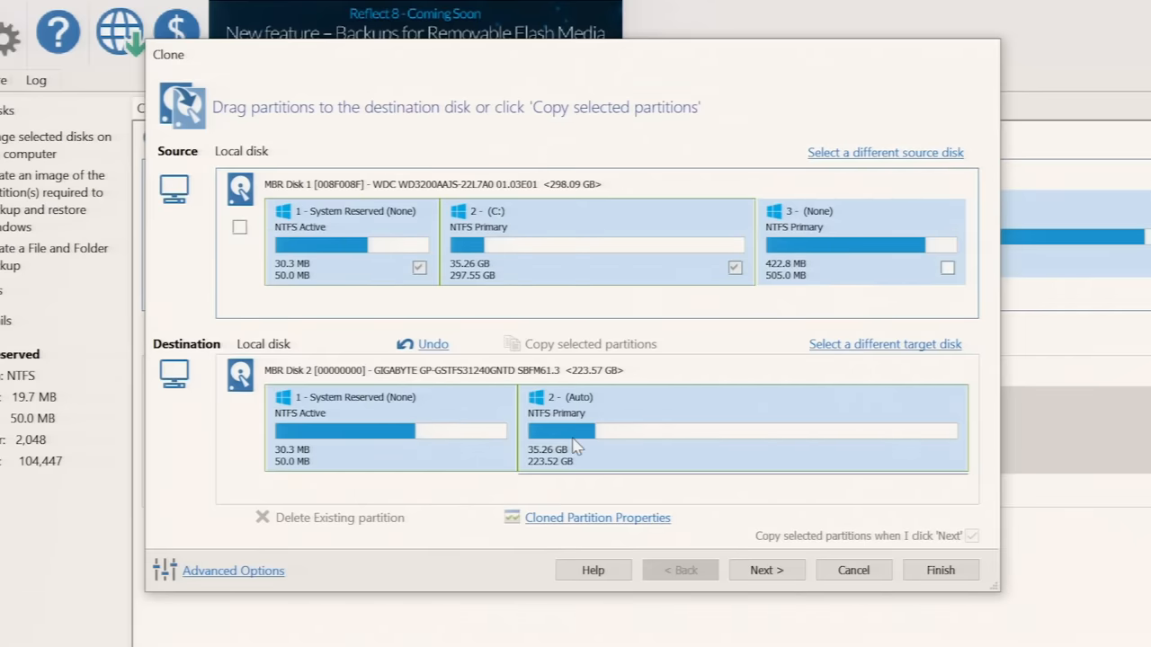
pyautogui.moveTo(587, 448)
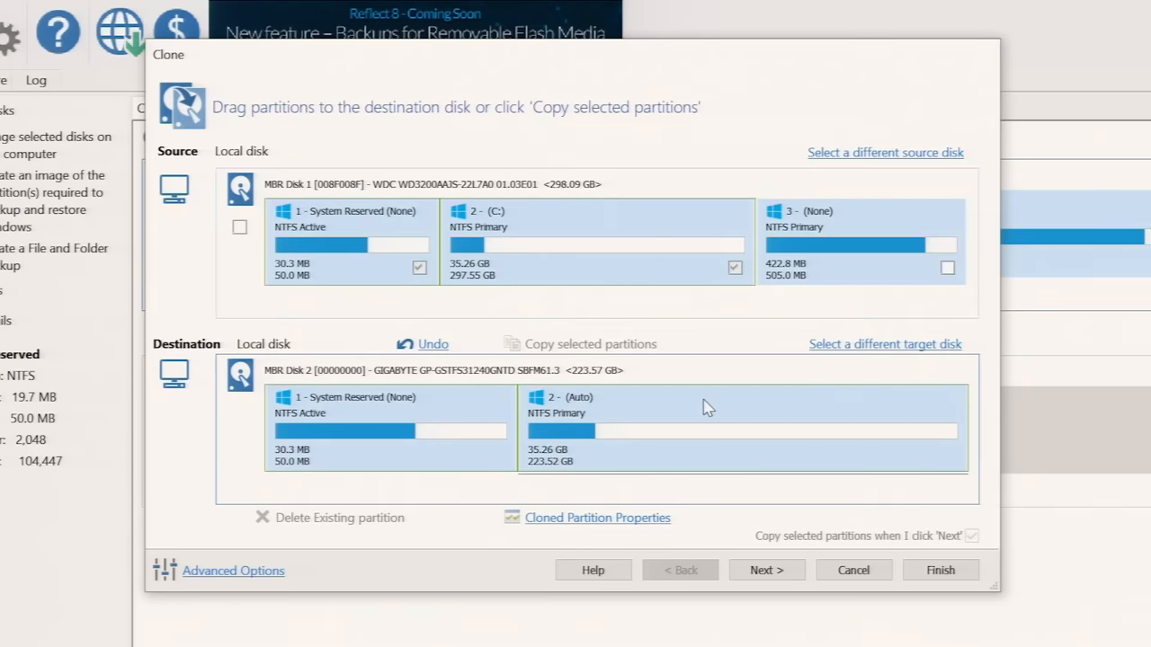
pyautogui.moveTo(610, 531)
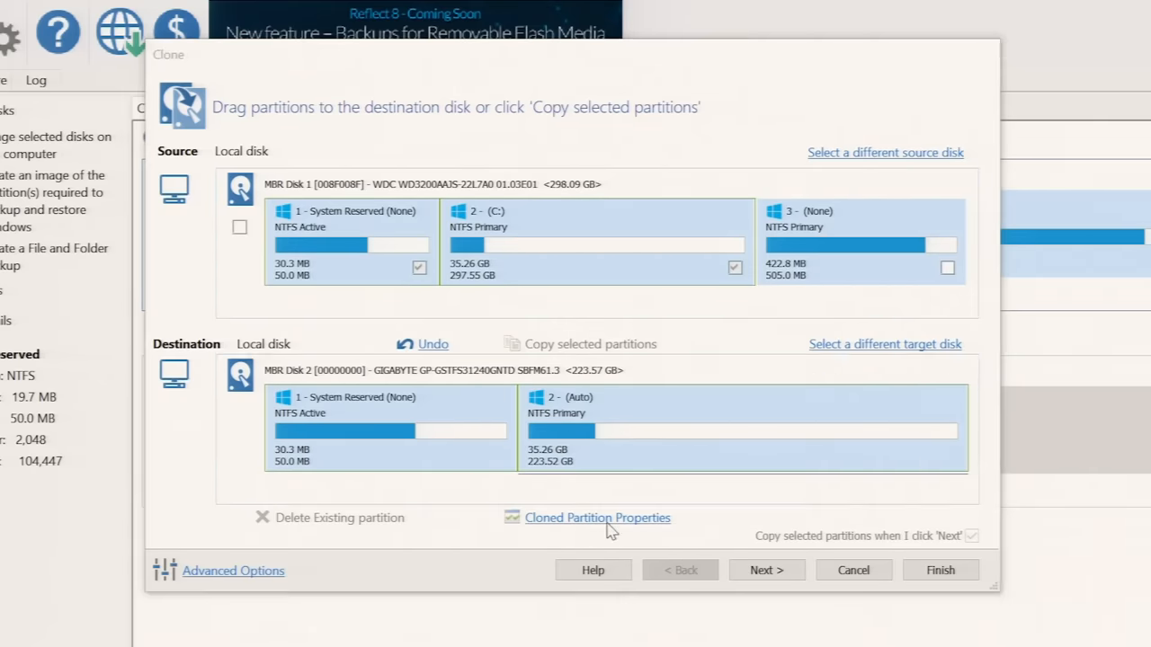
# Resize the cloned C: partition to 222.24 GB in Cloned Partition Properties
pyautogui.click(597, 516)
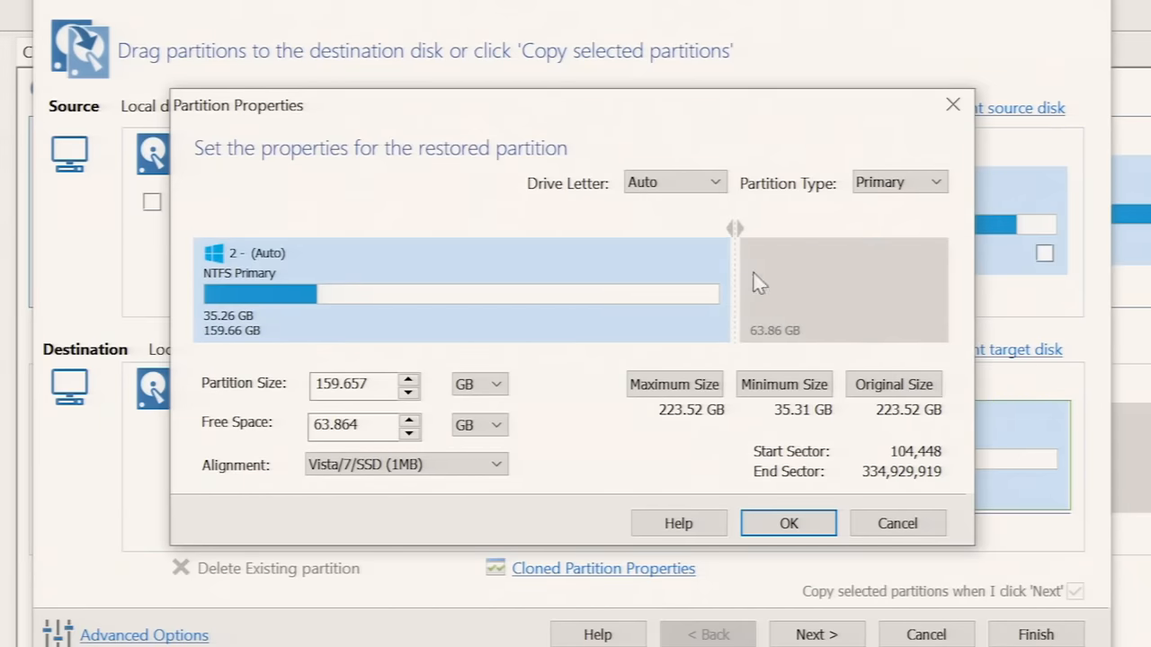
pyautogui.moveTo(737, 288); pyautogui.dragTo(809, 278)
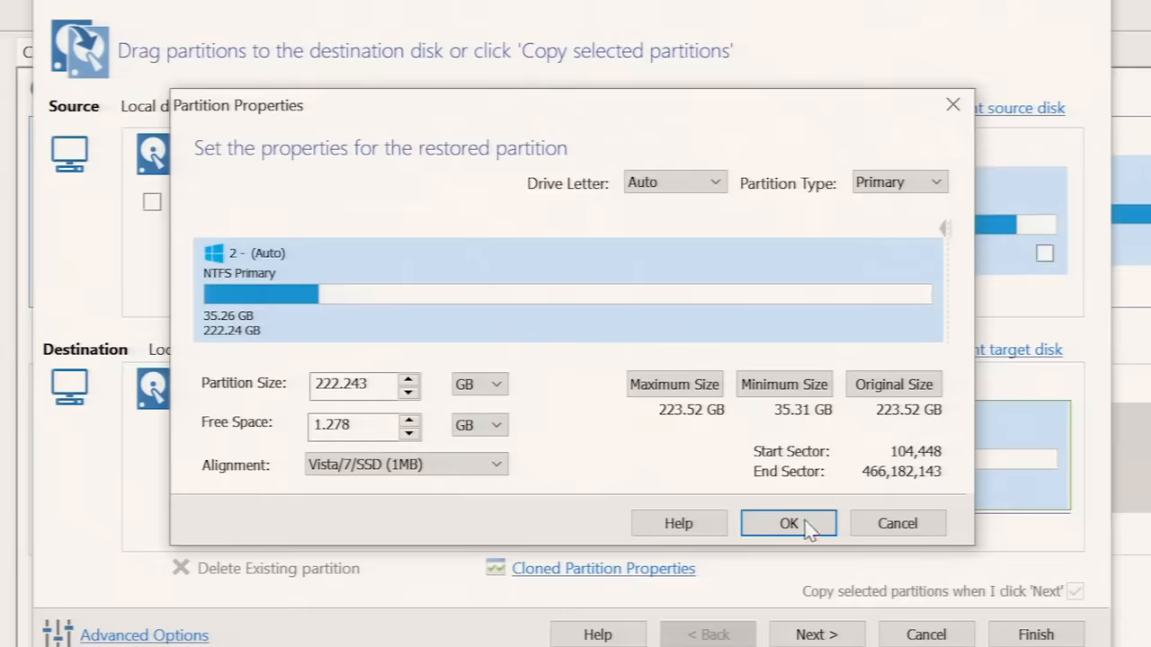
pyautogui.click(788, 523)
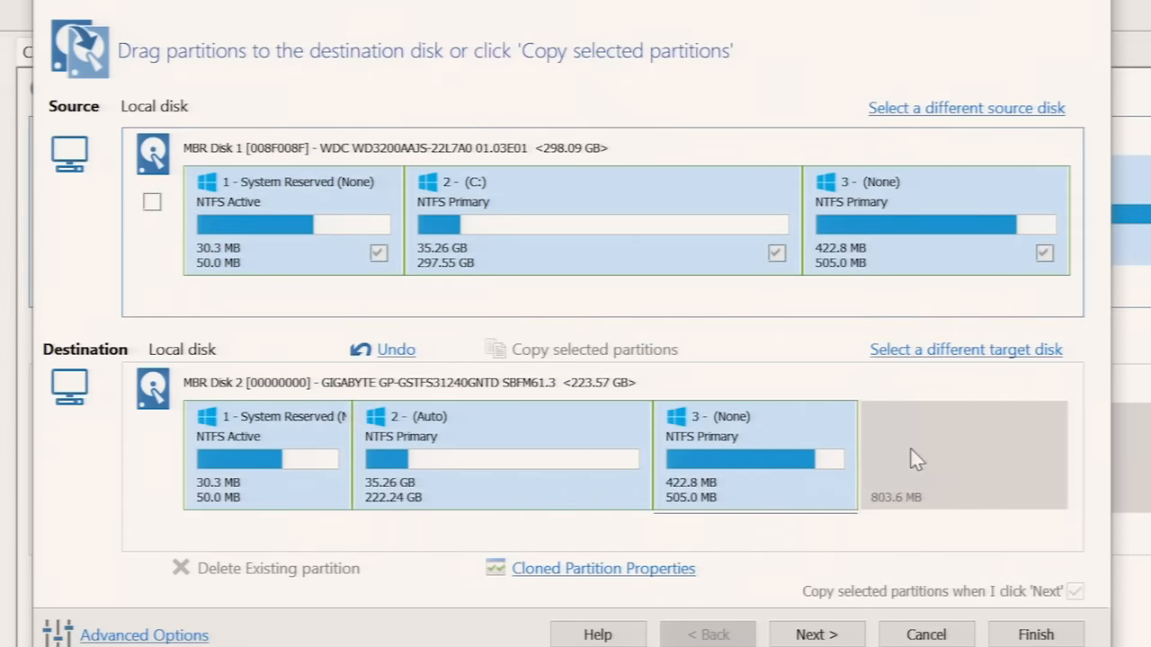
pyautogui.moveTo(524, 485)
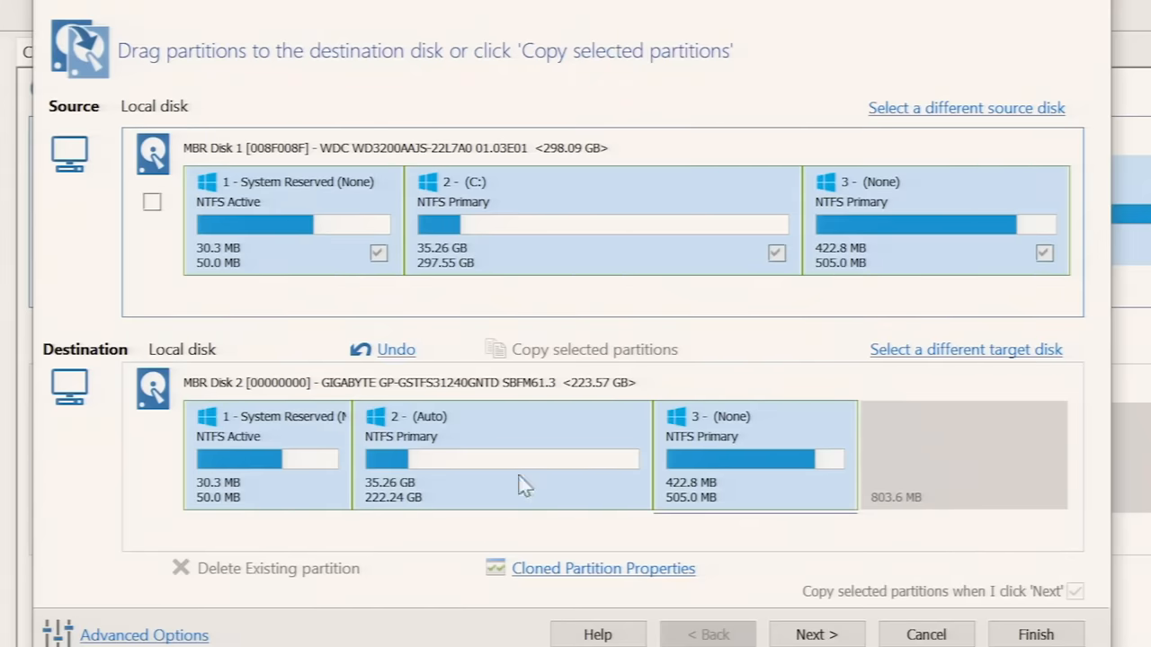
pyautogui.moveTo(607, 492)
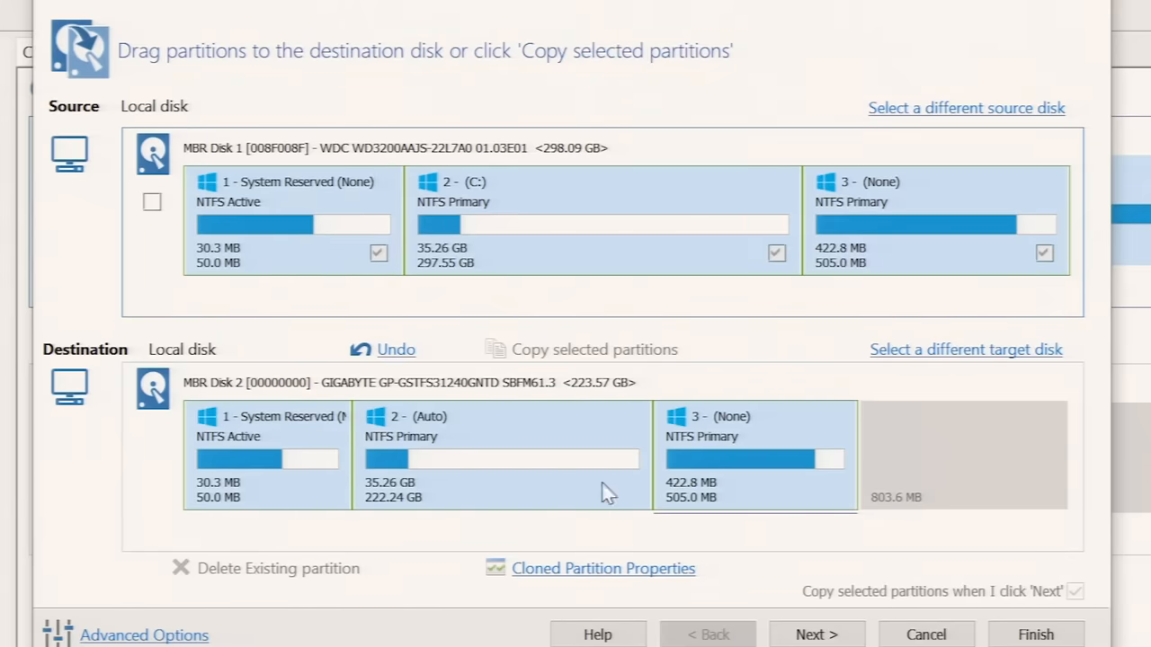
pyautogui.moveTo(762, 497)
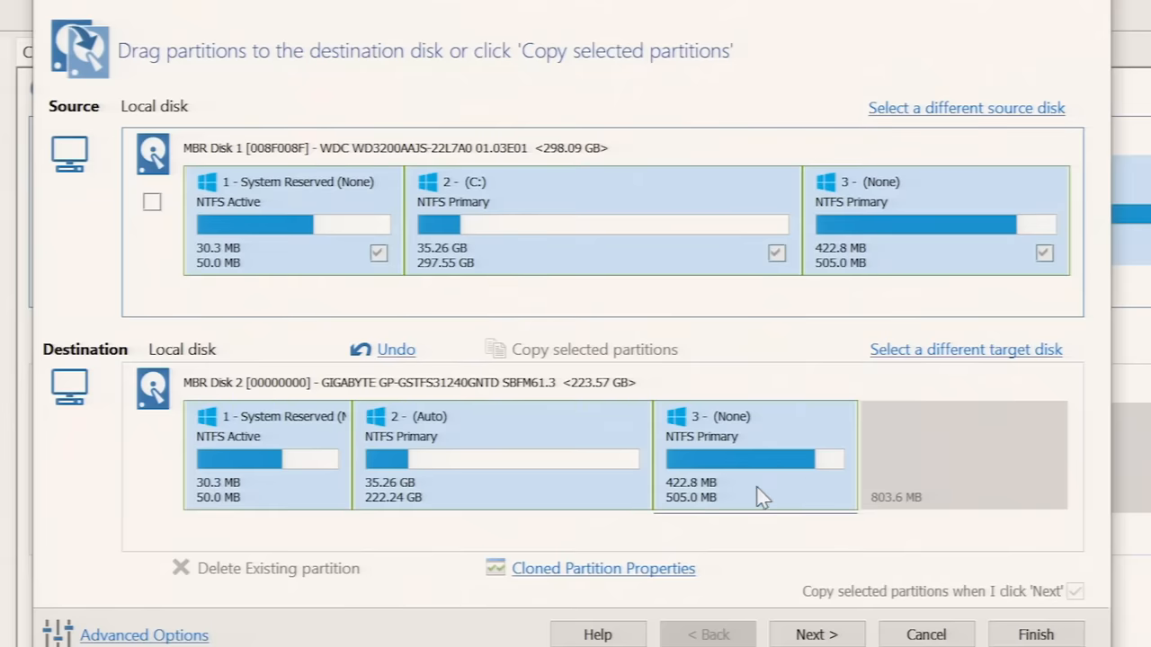
pyautogui.moveTo(377, 479)
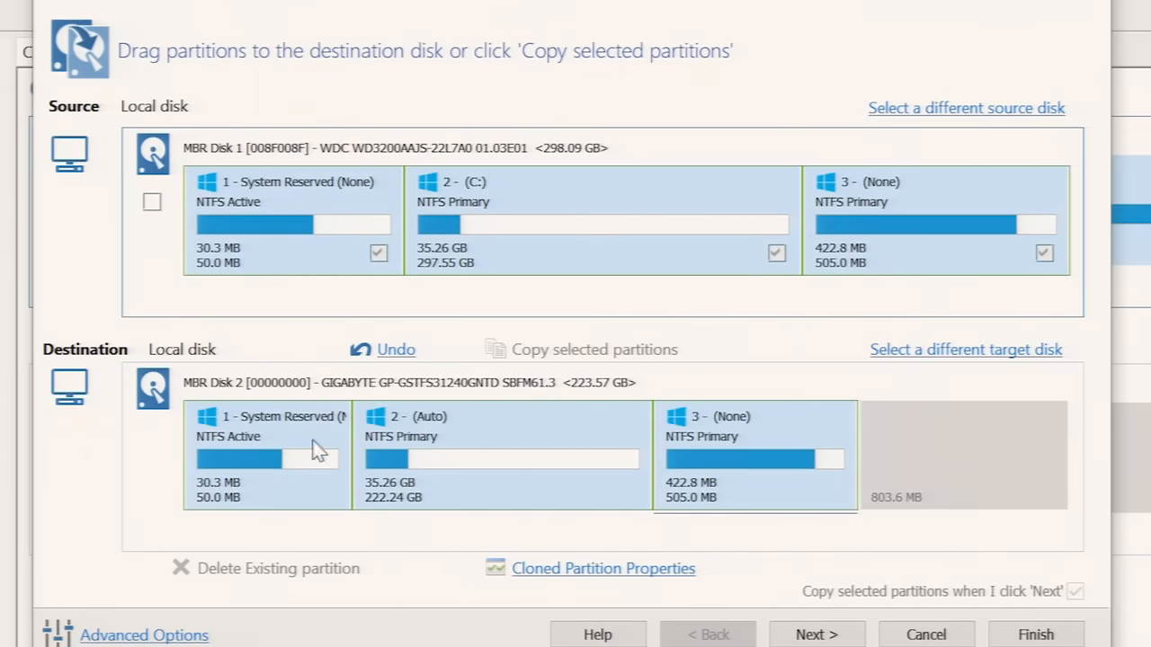
pyautogui.moveTo(1031, 465)
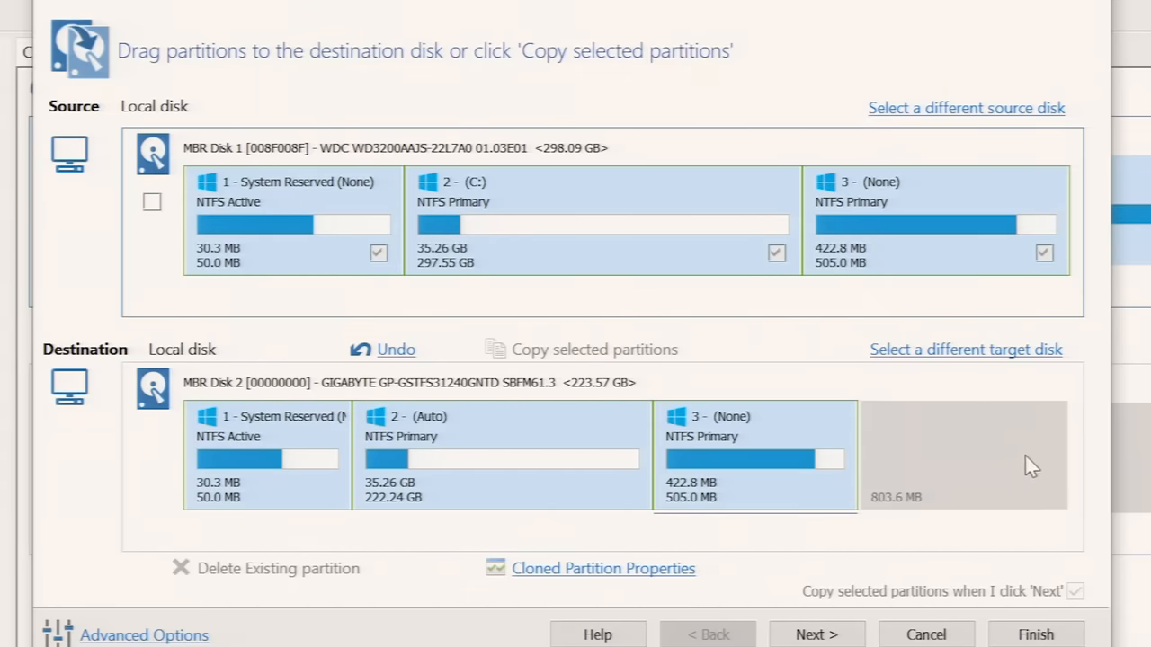
pyautogui.moveTo(965, 455)
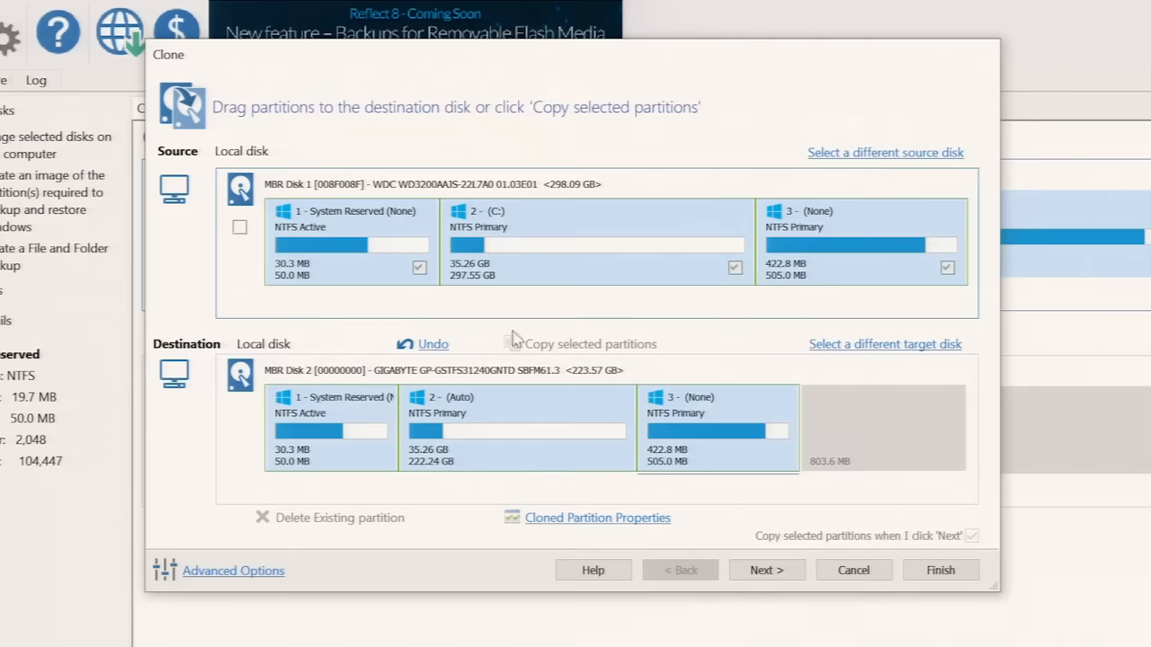
pyautogui.moveTo(719, 479)
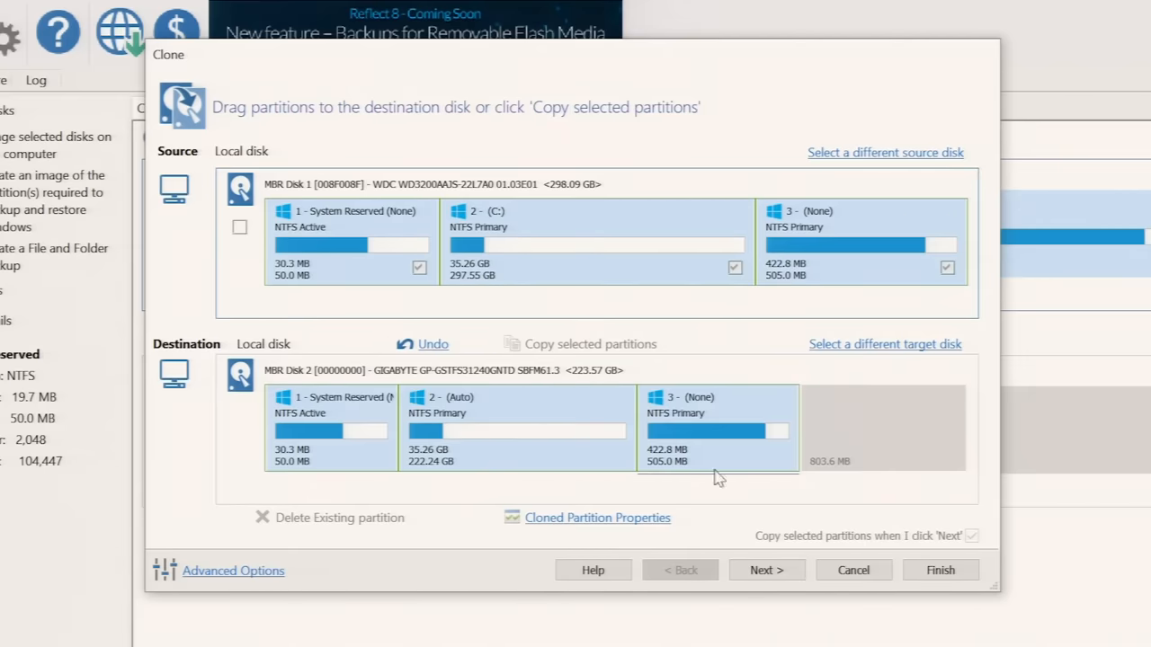
# Proceed from the partition layout to the Schedule this Clone page
pyautogui.click(766, 570)
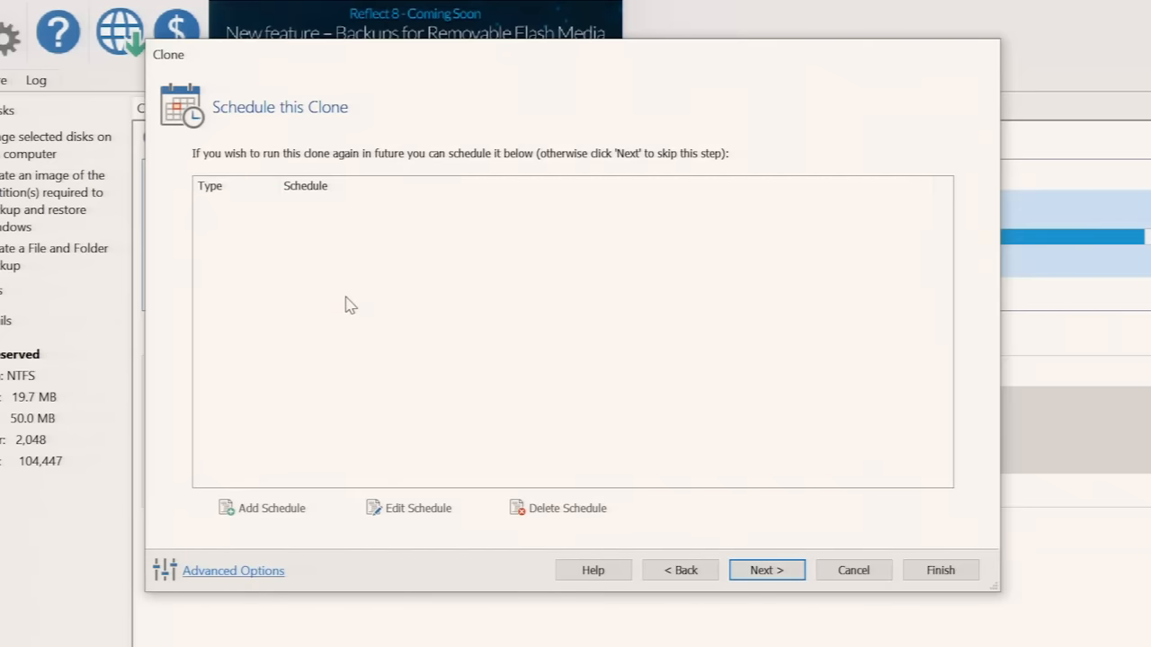
# Skip scheduling, finish the summary, and run the clone now
pyautogui.click(766, 570)
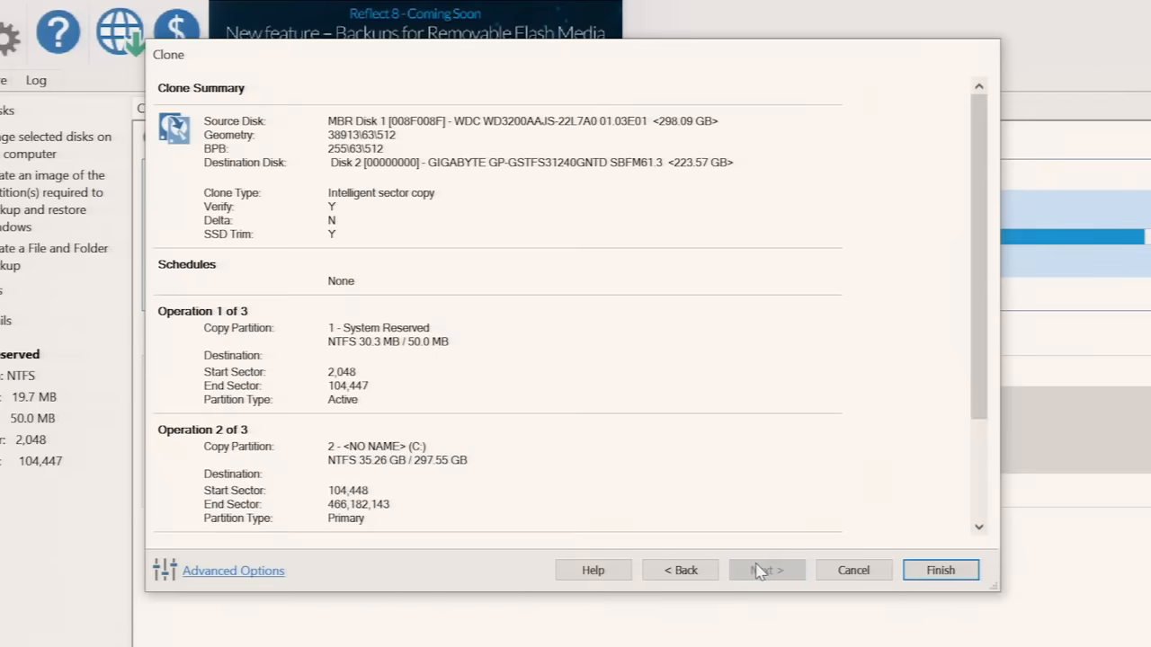
pyautogui.moveTo(914, 349)
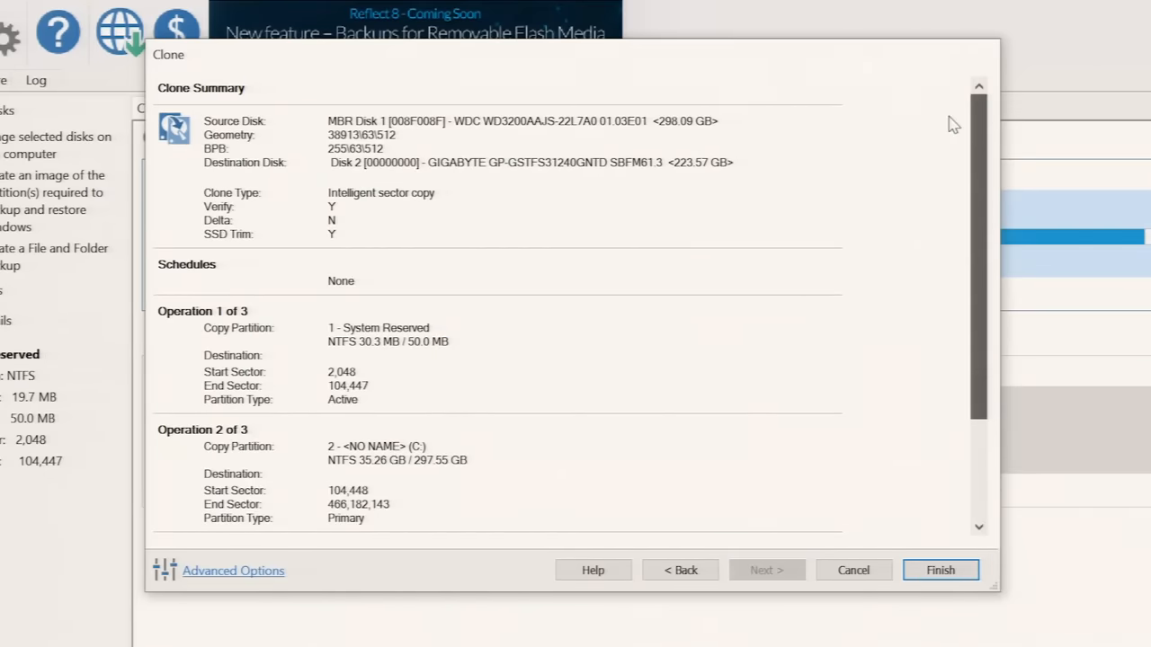
pyautogui.click(940, 570)
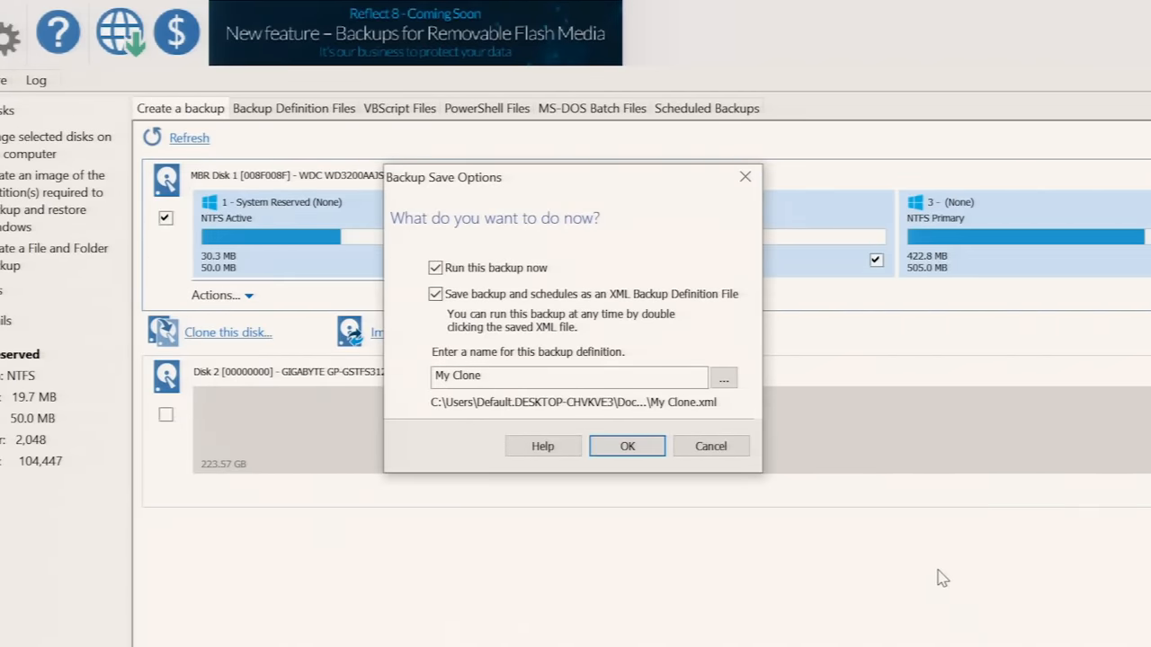
pyautogui.click(627, 446)
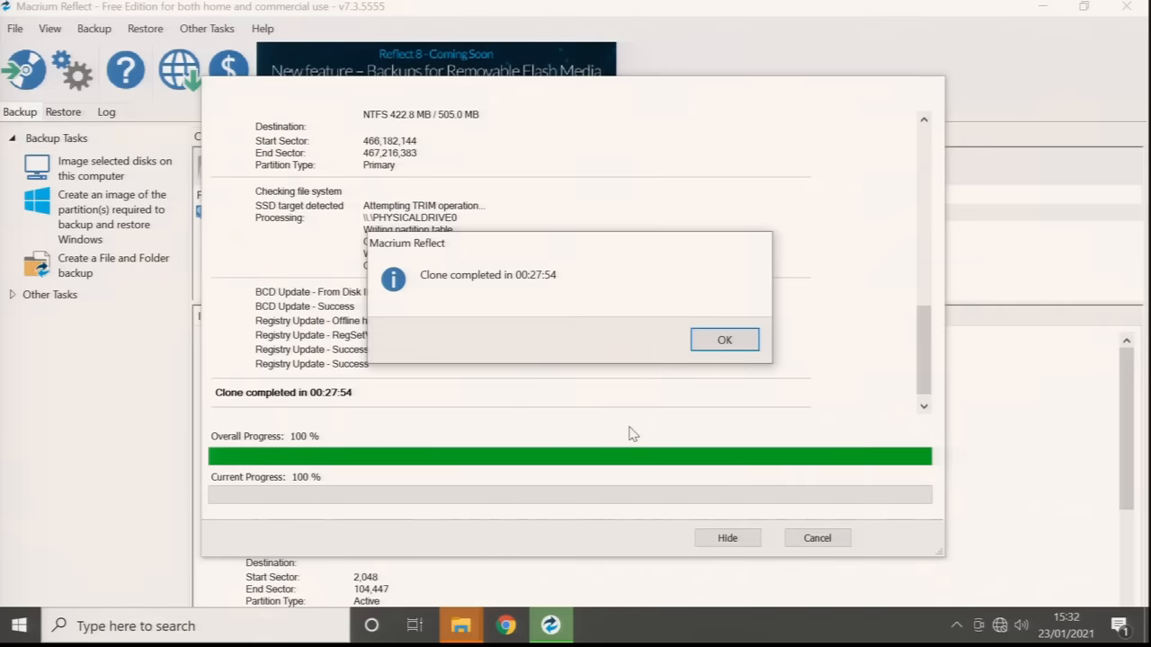
pyautogui.moveTo(533, 304)
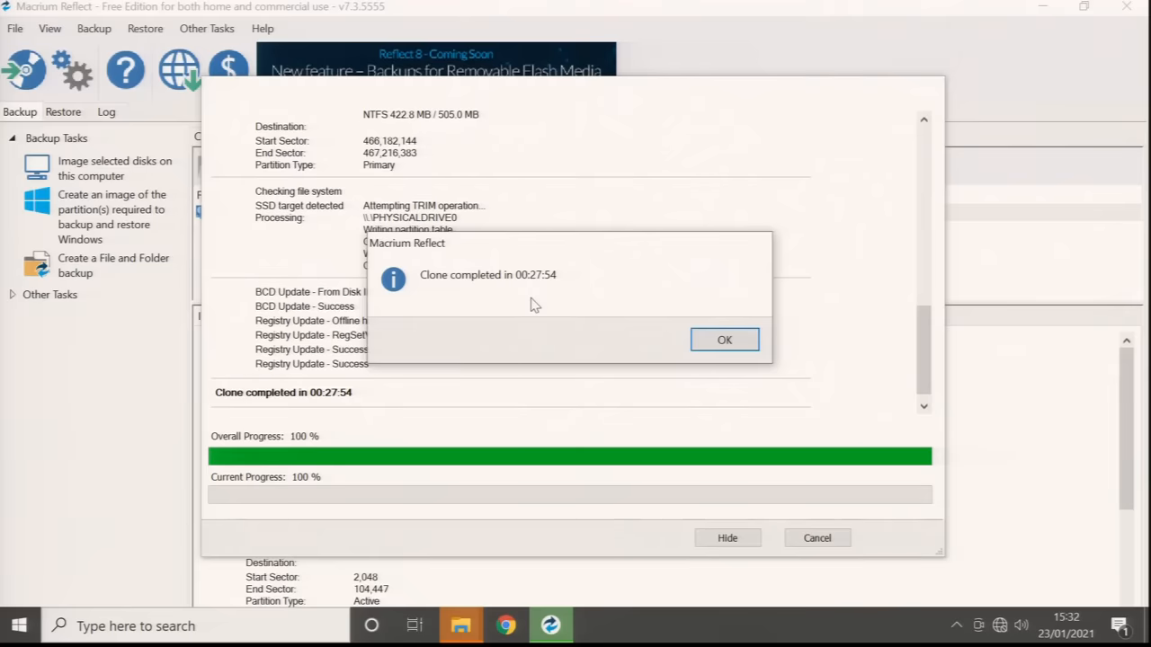
# Dismiss the Clone completed message and close the progress window
pyautogui.click(724, 339)
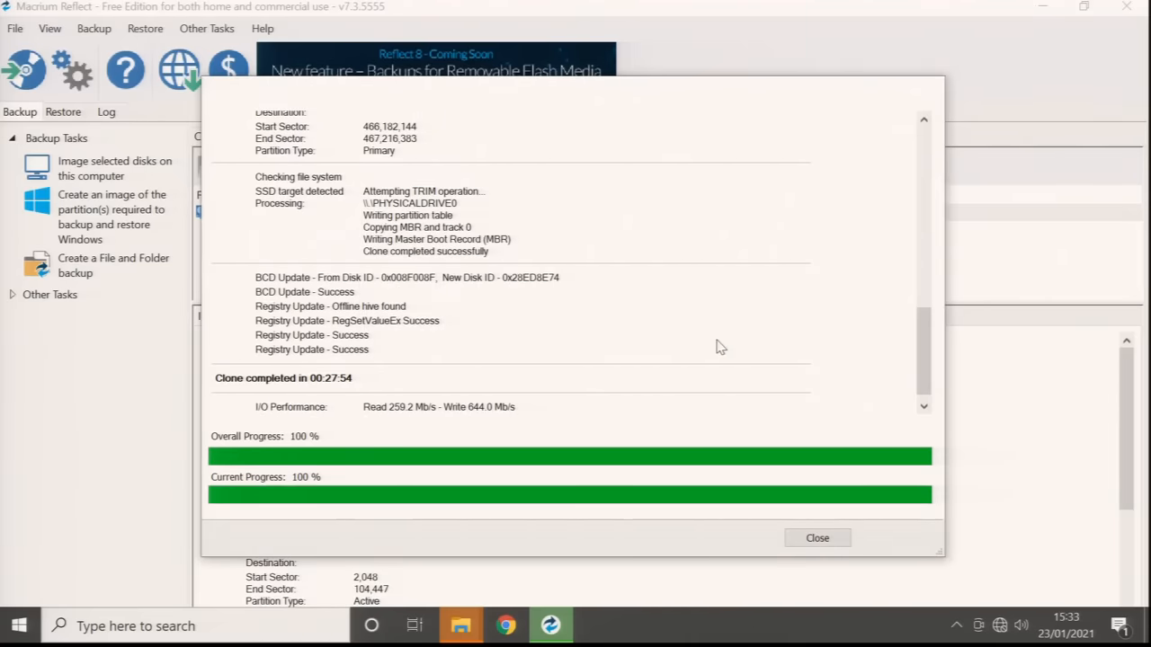
pyautogui.click(816, 538)
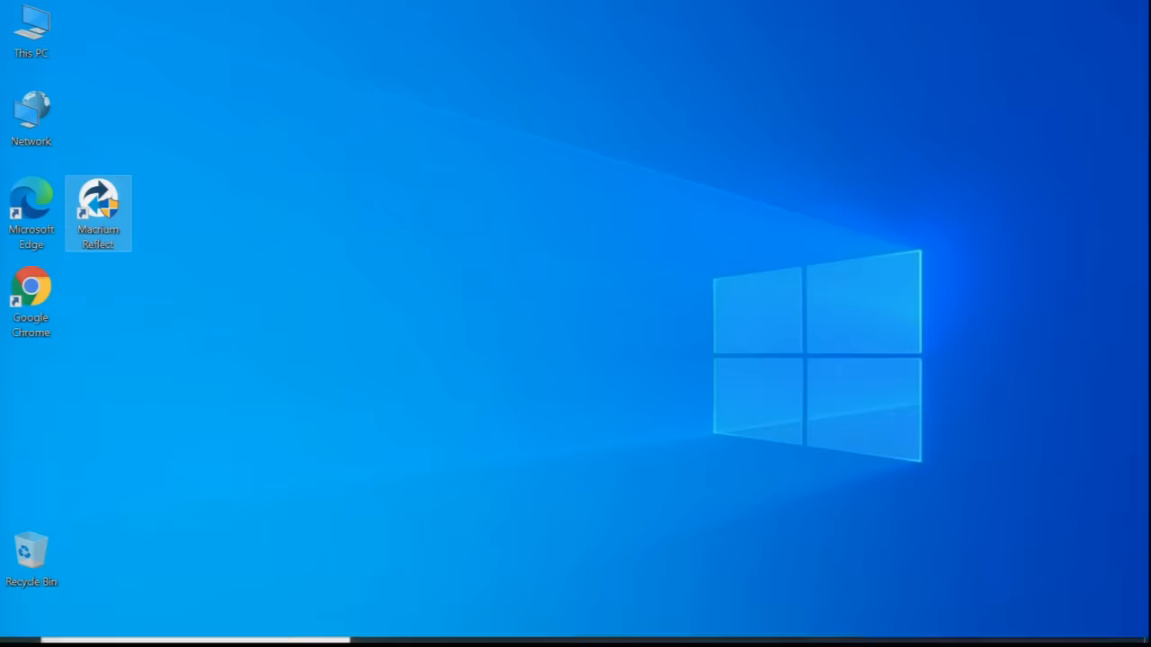
# Open the Windows Start menu
pyautogui.click(18, 626)
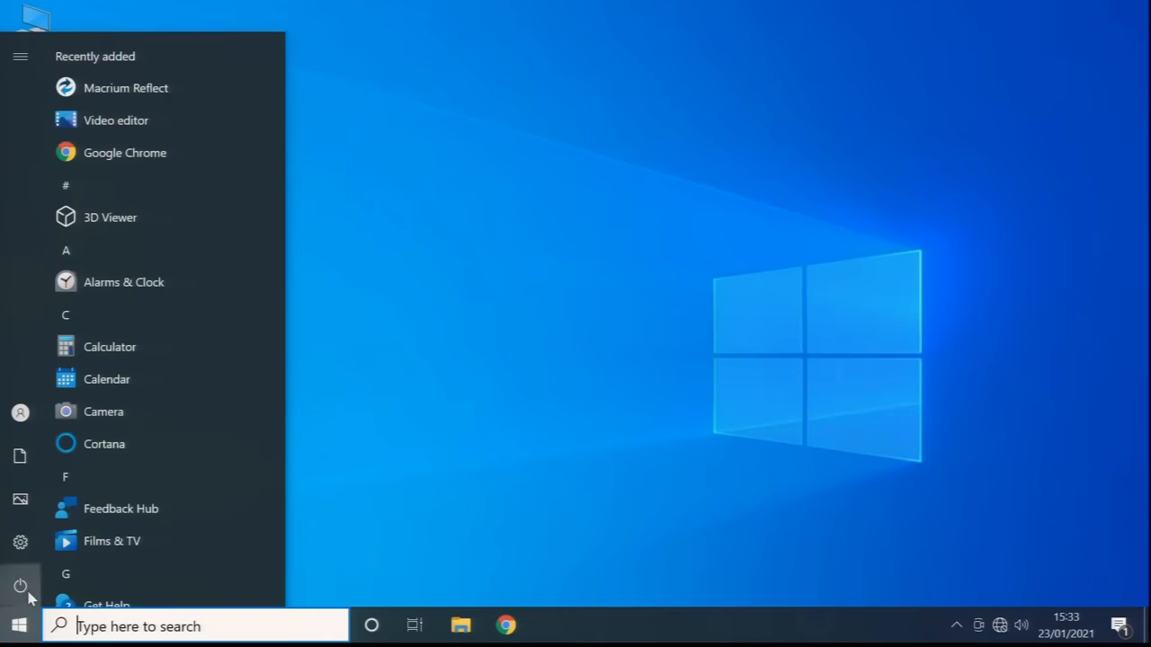
pyautogui.moveTo(72, 521)
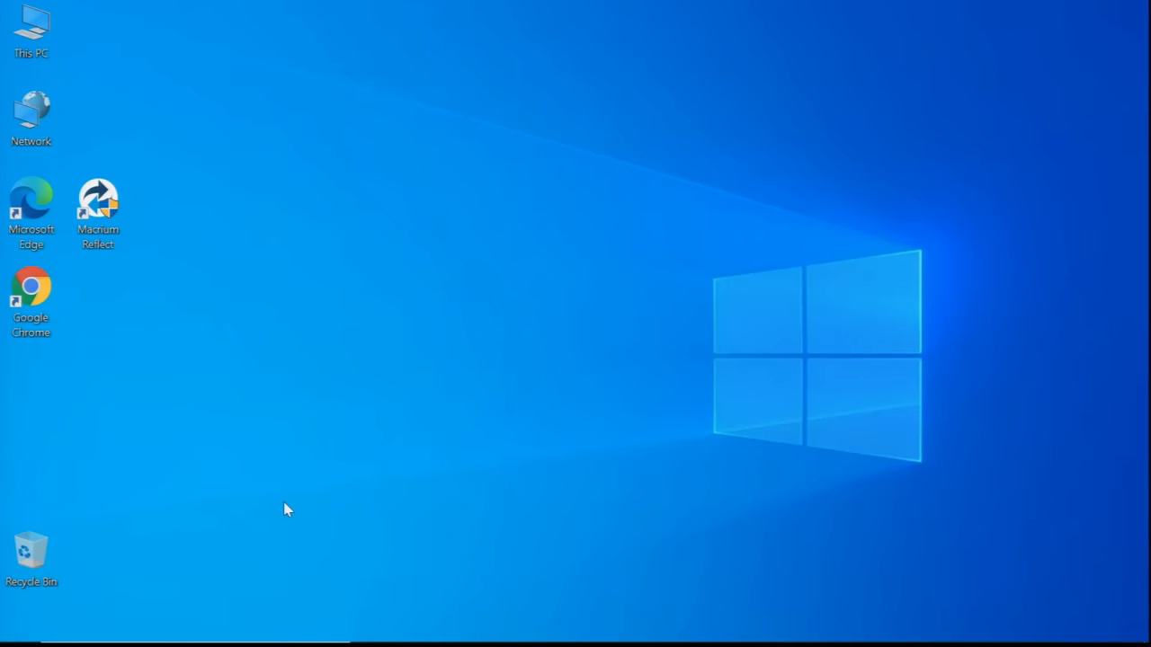
pyautogui.moveTo(323, 410)
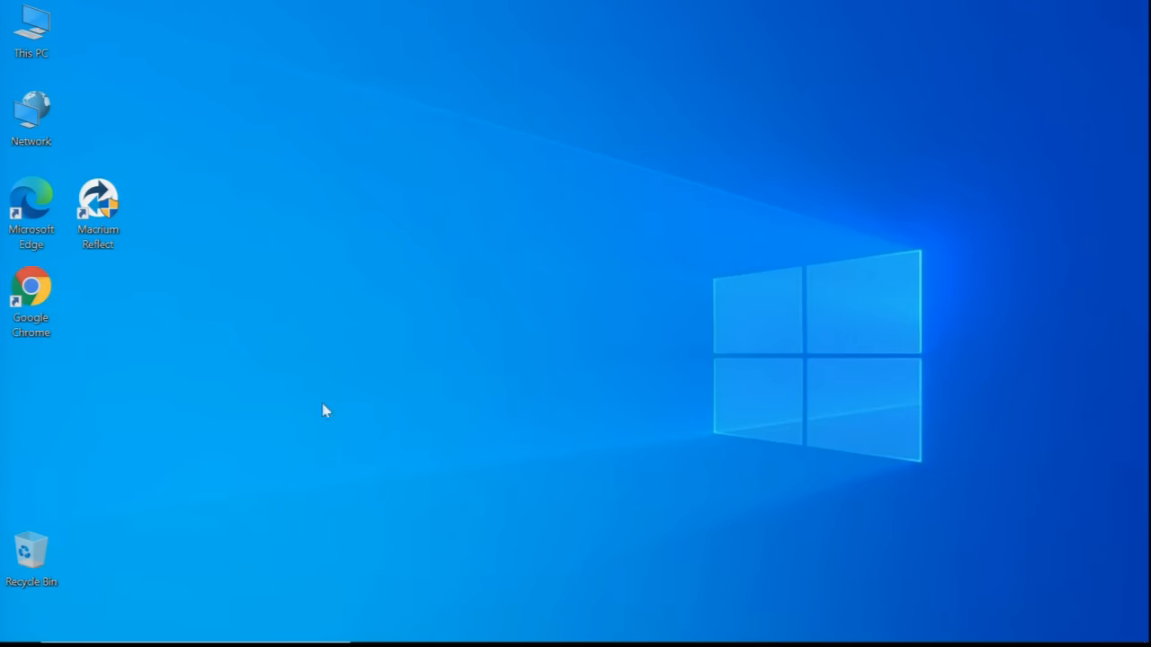
pyautogui.moveTo(20, 612)
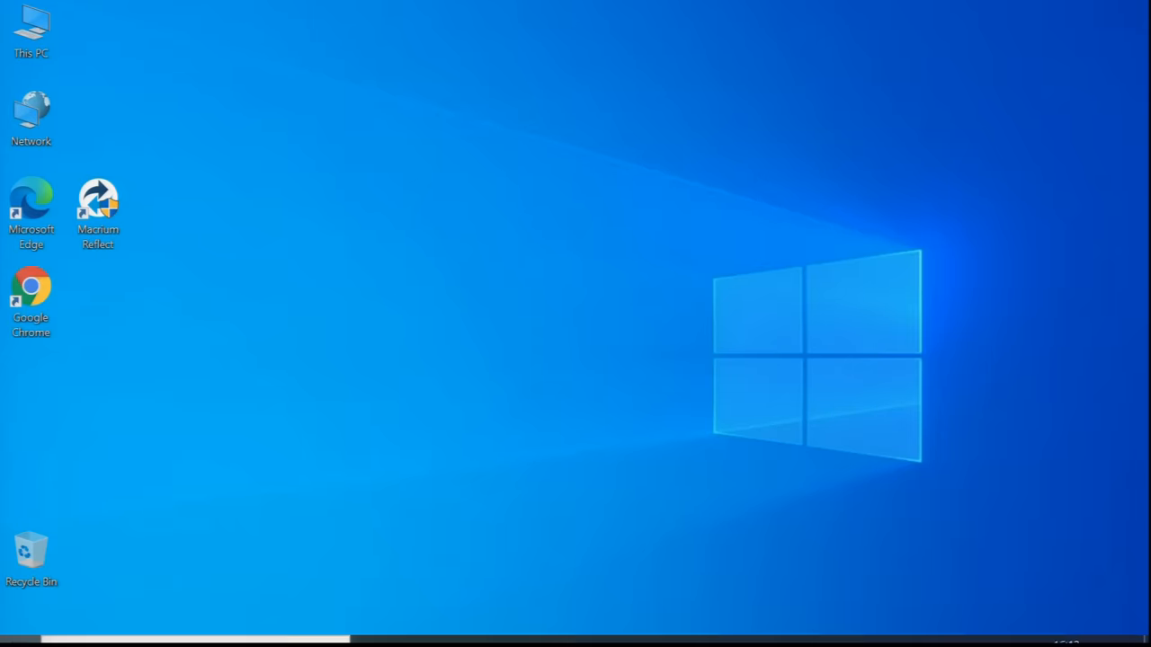
# Open This PC from the desktop to view Local Disk (C:) and DVD RW Drive (D:)
pyautogui.click(31, 27)
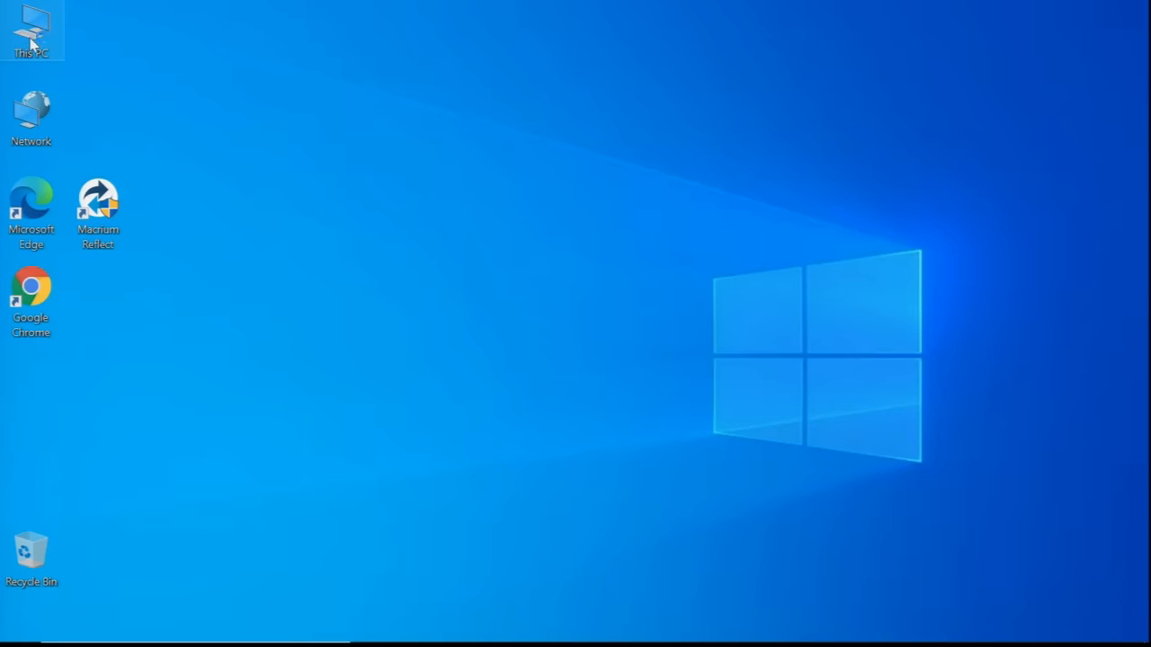
pyautogui.doubleClick(32, 29)
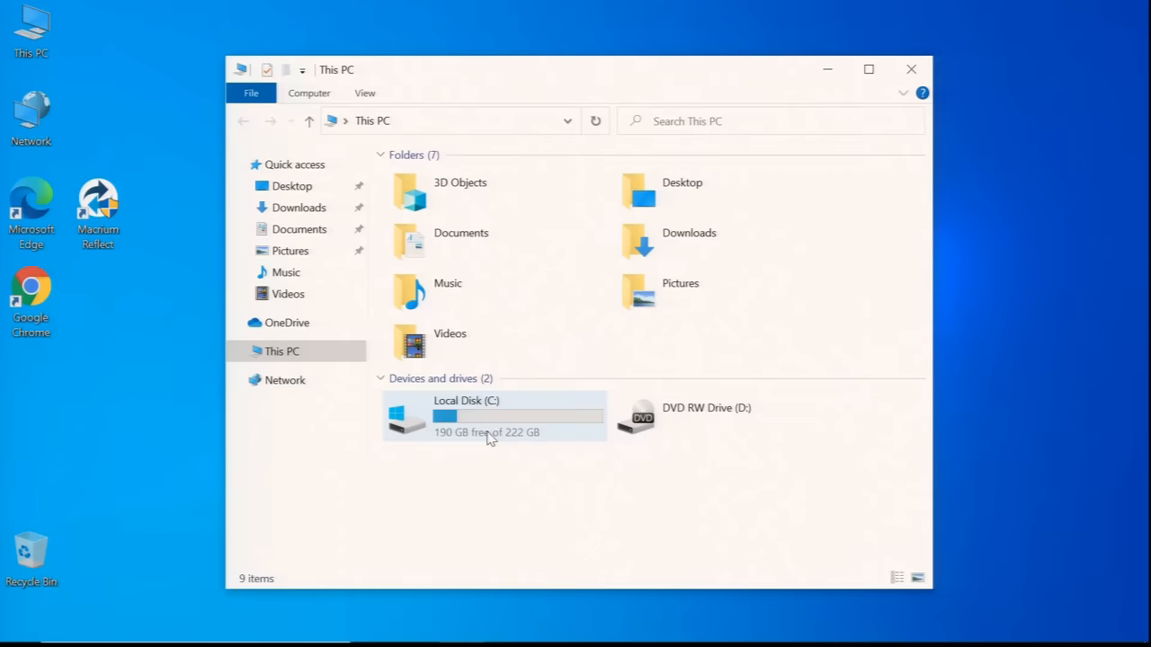
pyautogui.moveTo(467, 418)
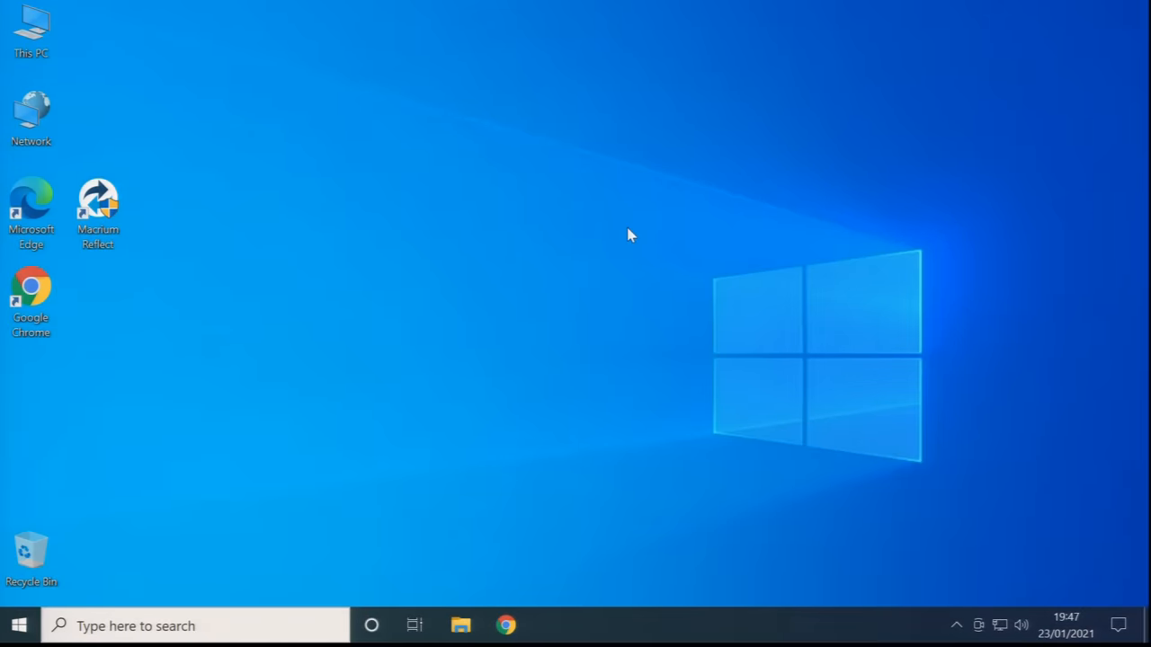
pyautogui.moveTo(18, 624)
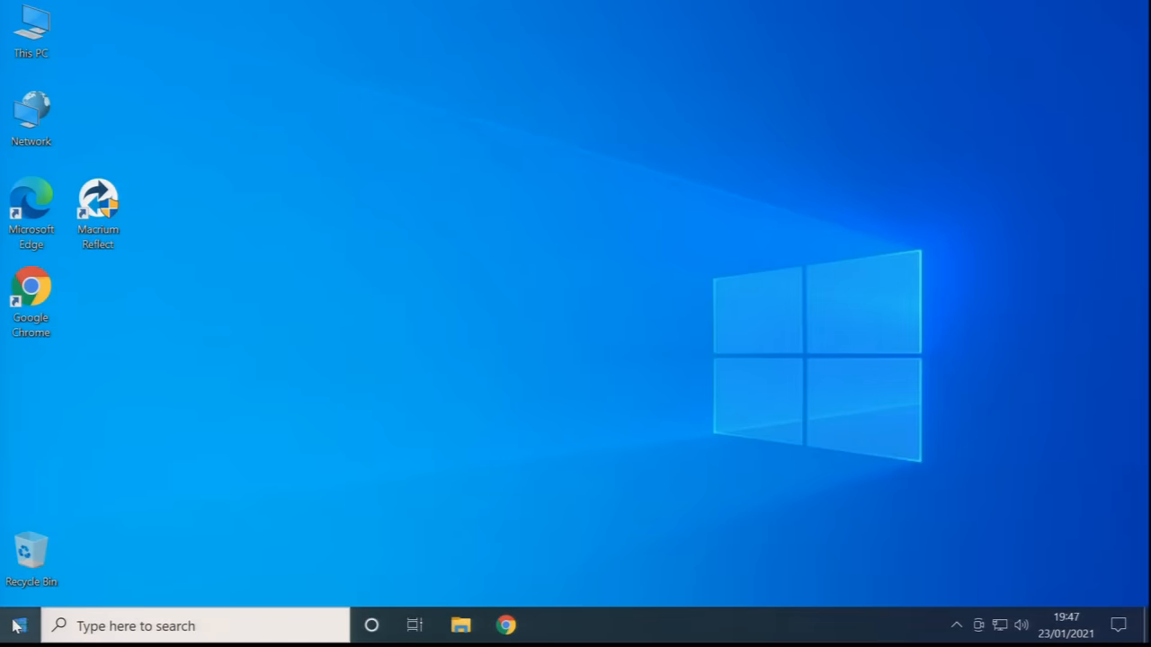
# Launch GIMP 2.10.22 from the Start menu's Recently added list
pyautogui.click(18, 625)
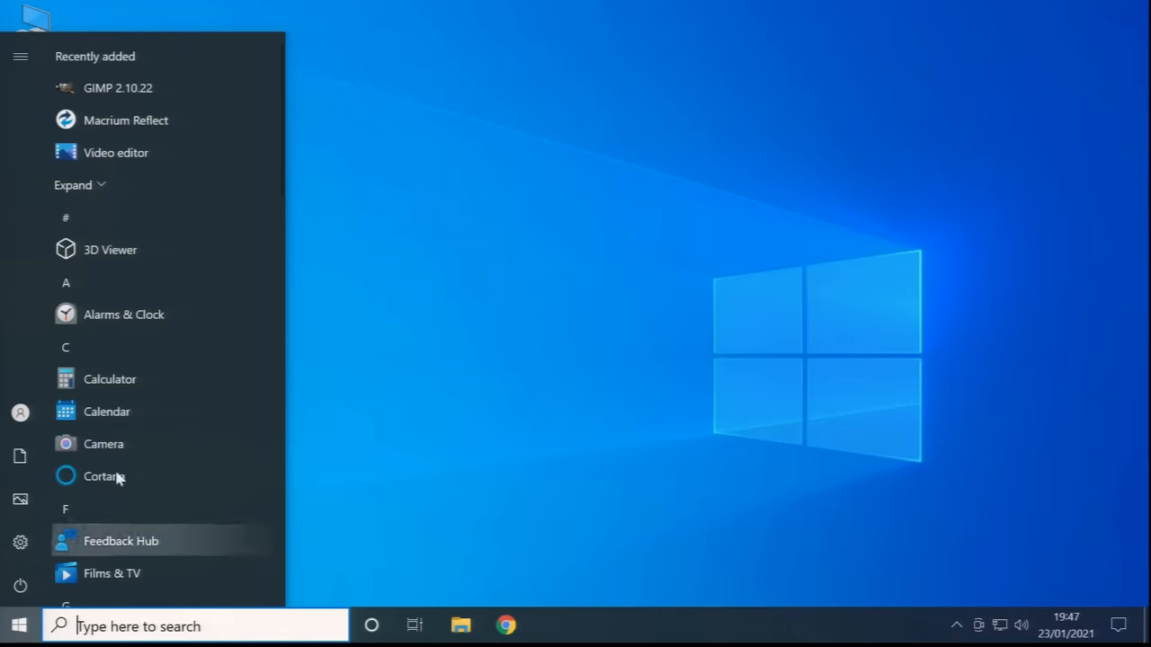
pyautogui.moveTo(198, 99)
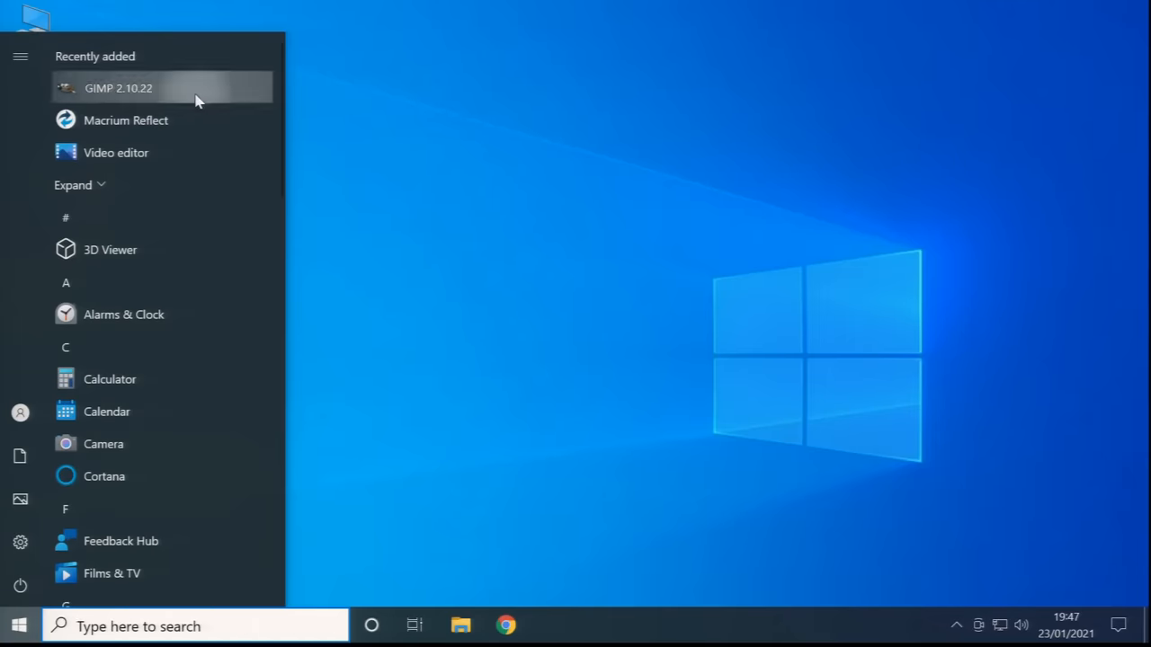
pyautogui.click(118, 87)
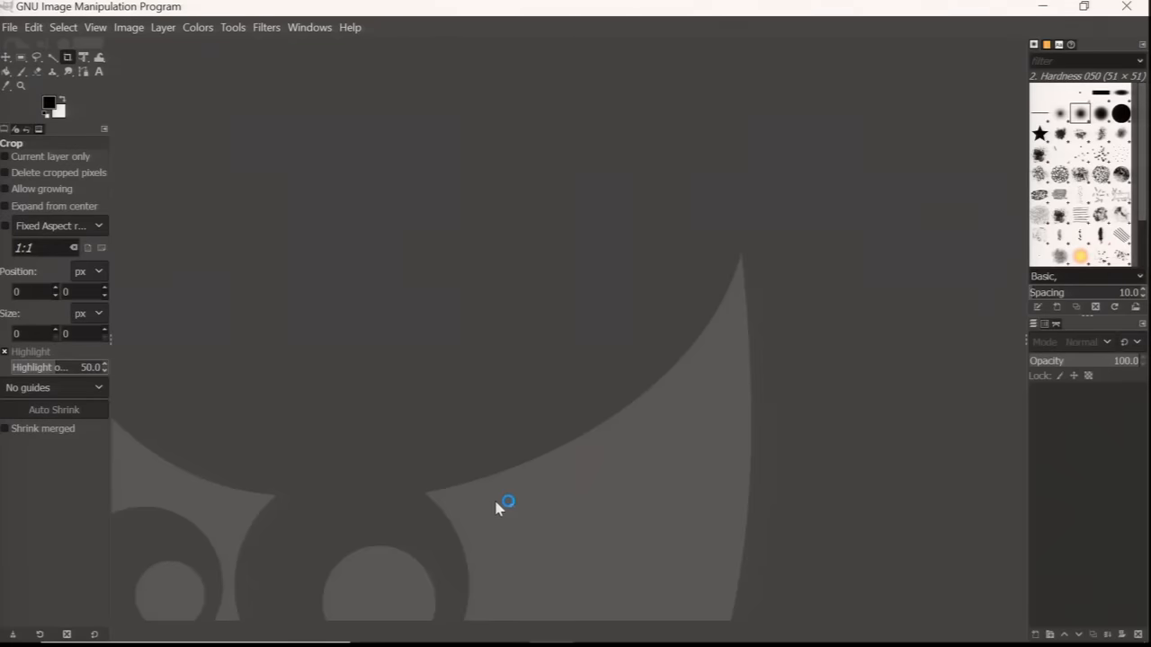
pyautogui.moveTo(654, 549)
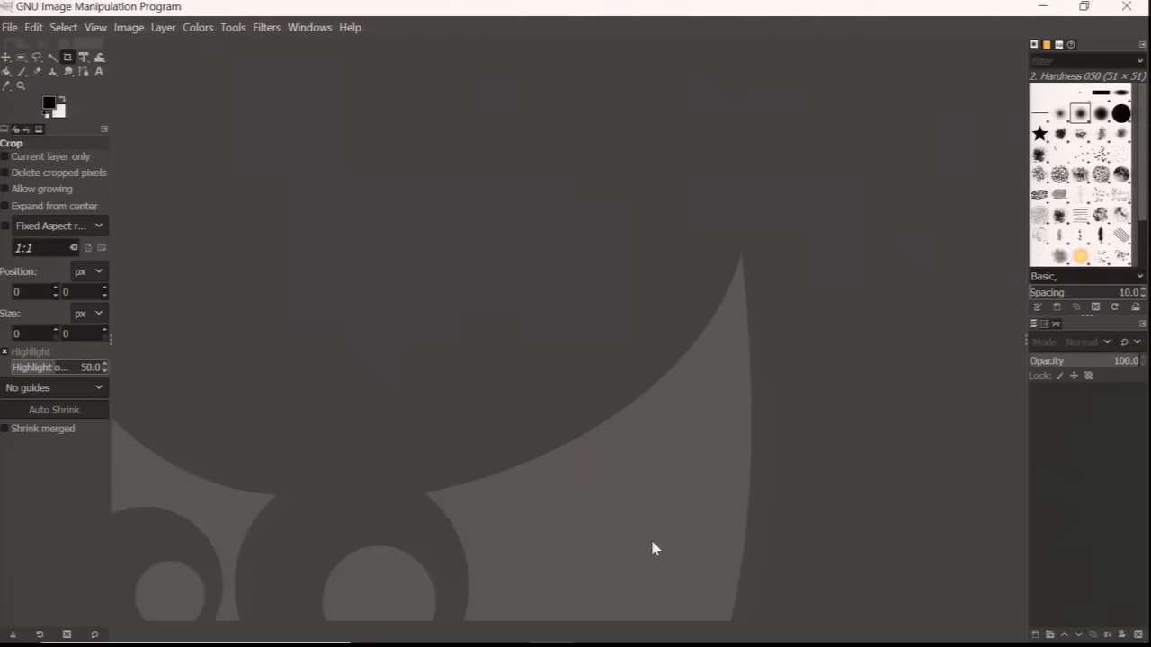
pyautogui.moveTo(458, 237)
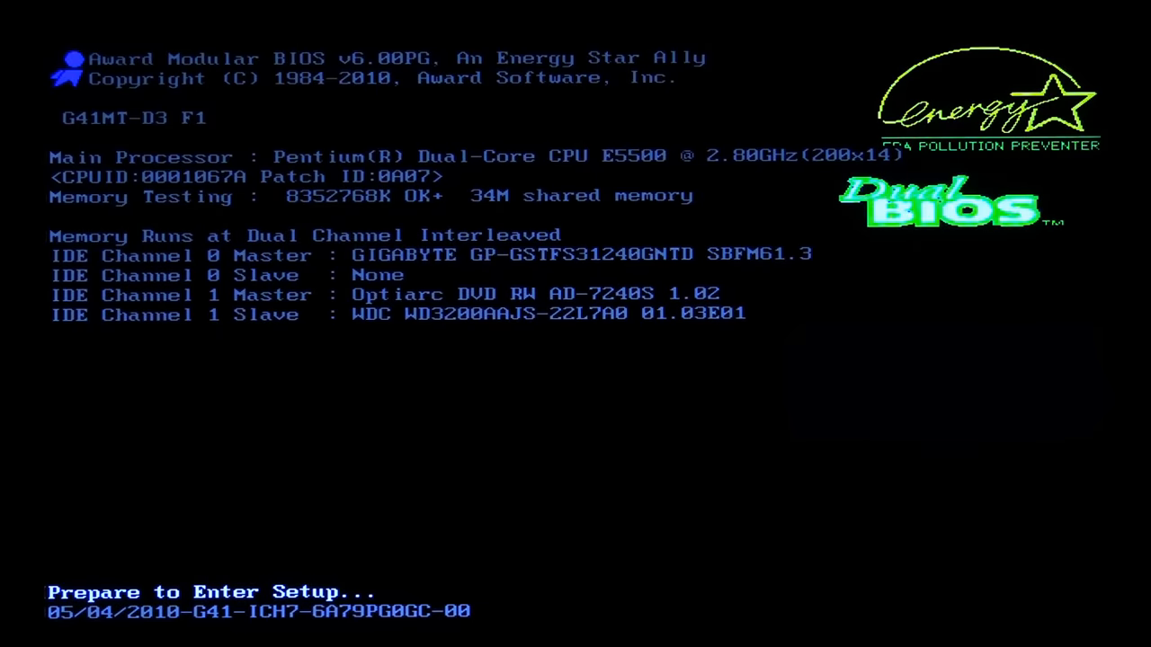
# In BIOS setup, confirm the GIGABYTE SSD leads hard disk boot priority, then quit unsaved
pyautogui.press('delete')
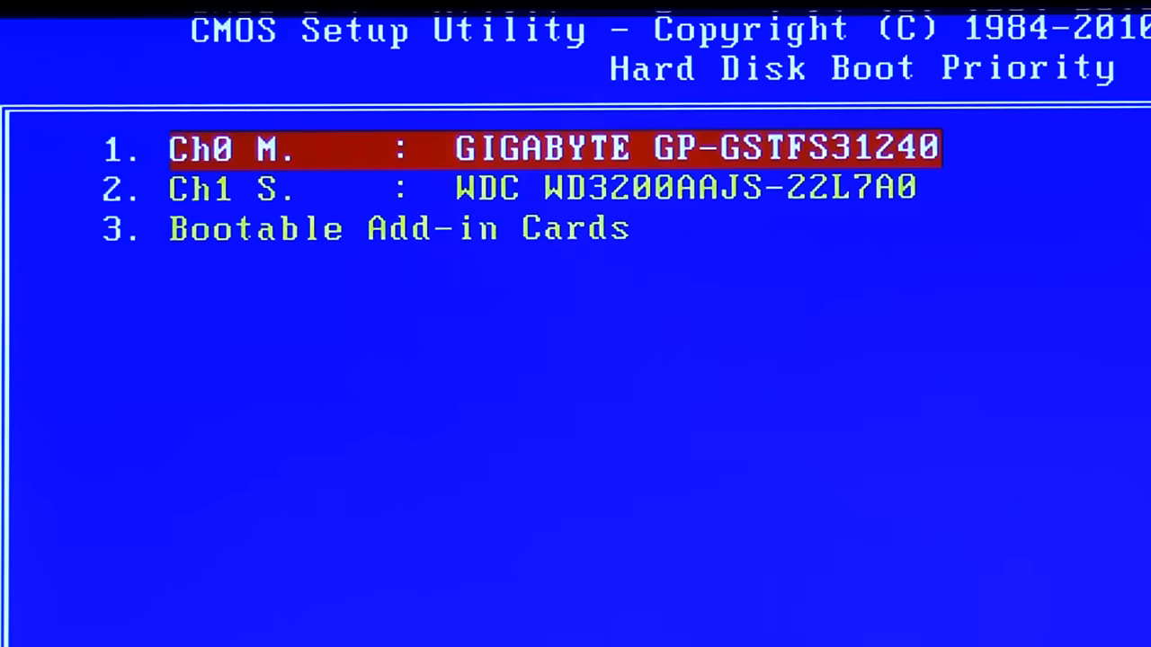
pyautogui.press('Down')
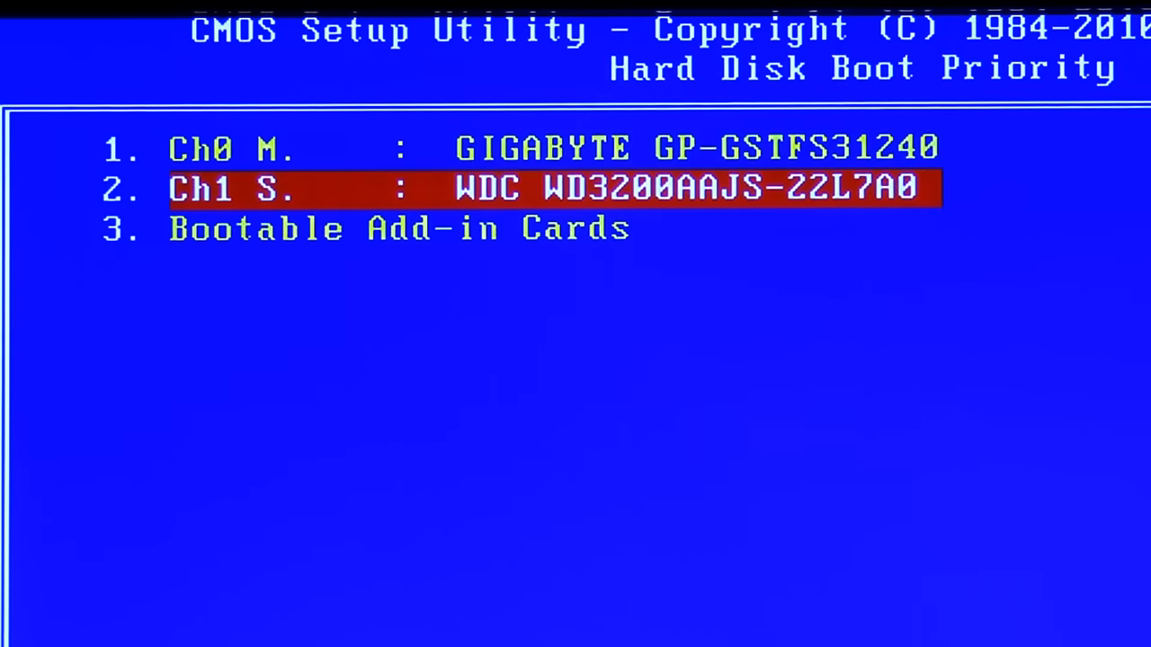
pyautogui.press('up')
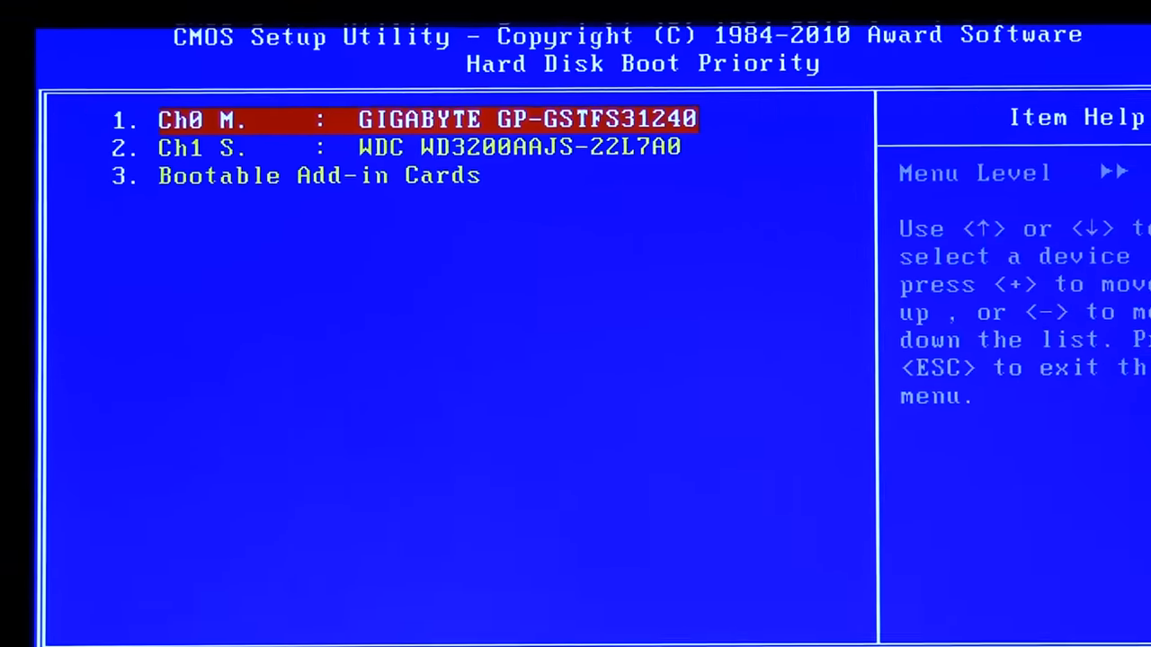
pyautogui.press('Escape')
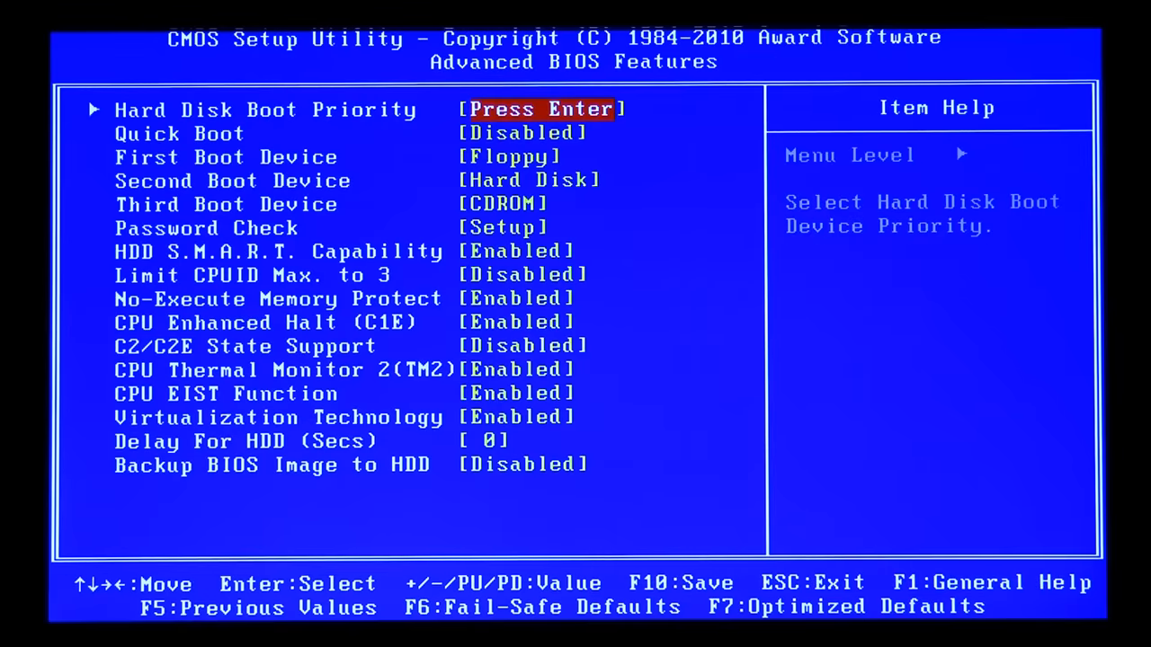
pyautogui.press('Escape')
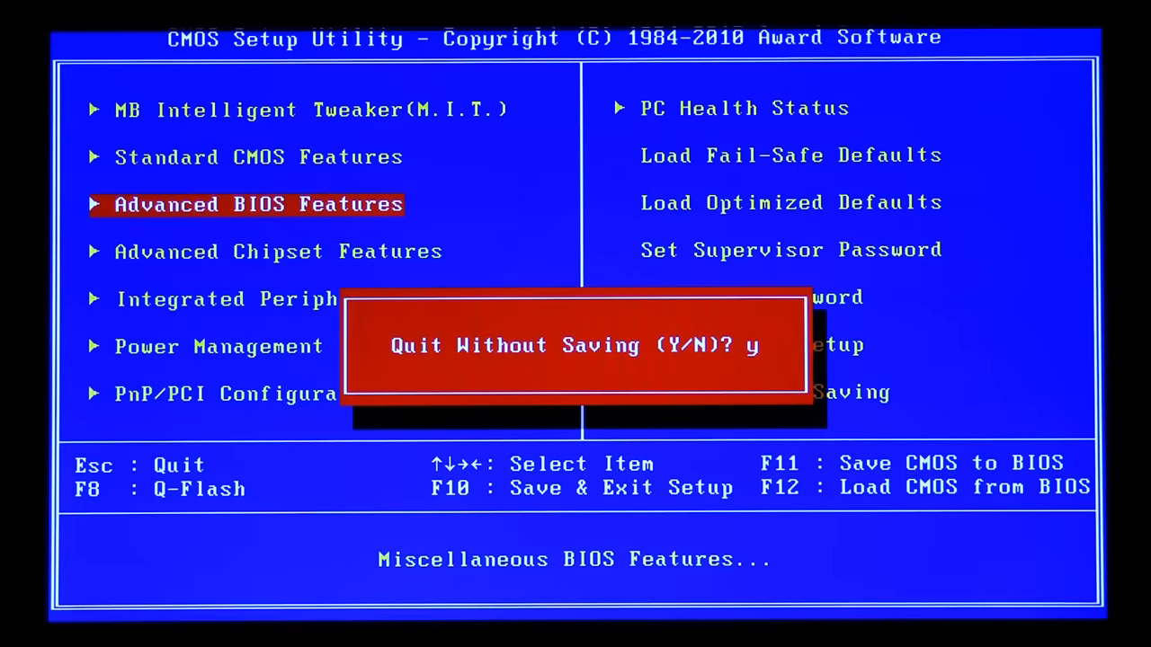
pyautogui.press('y')
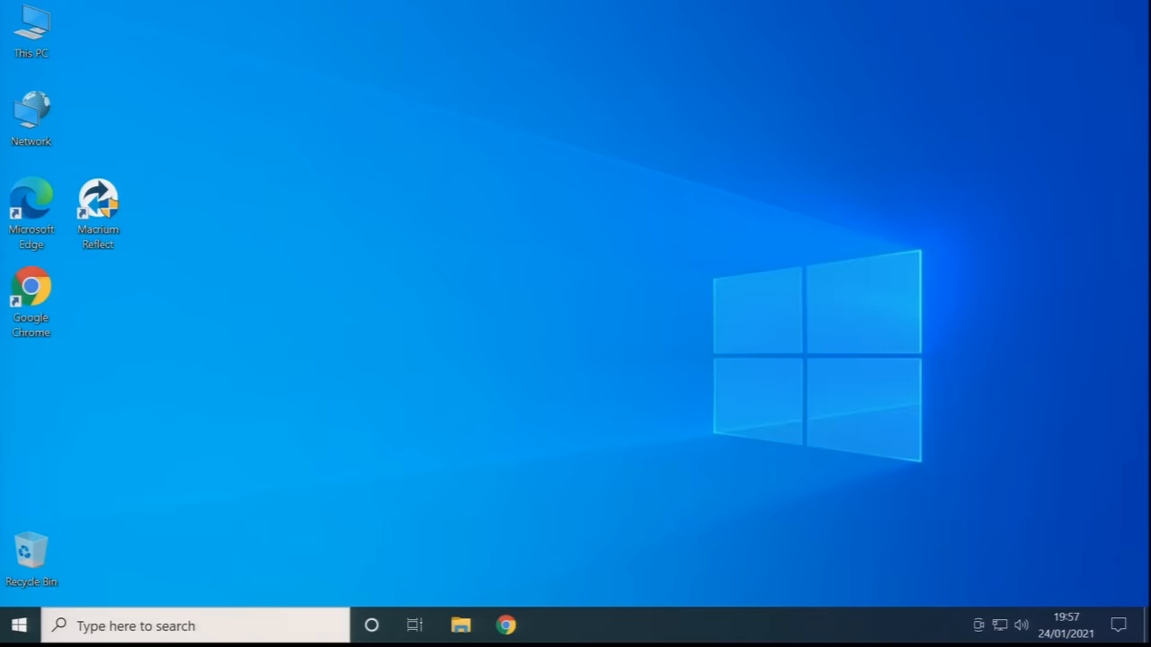
pyautogui.click(31, 26)
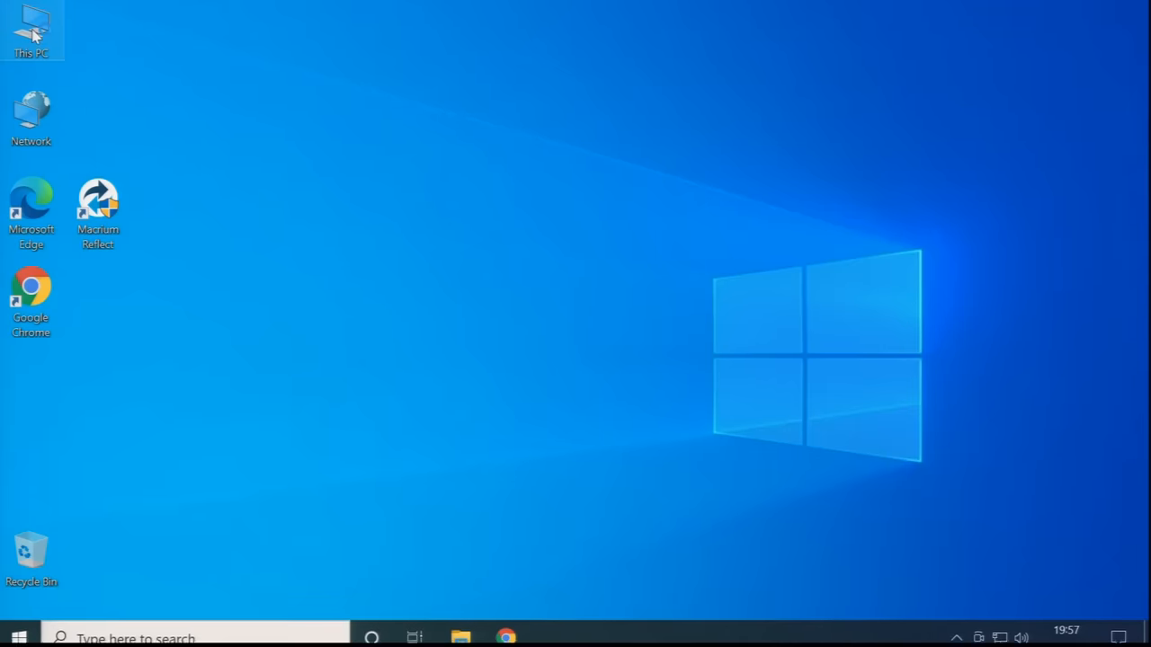
pyautogui.doubleClick(31, 27)
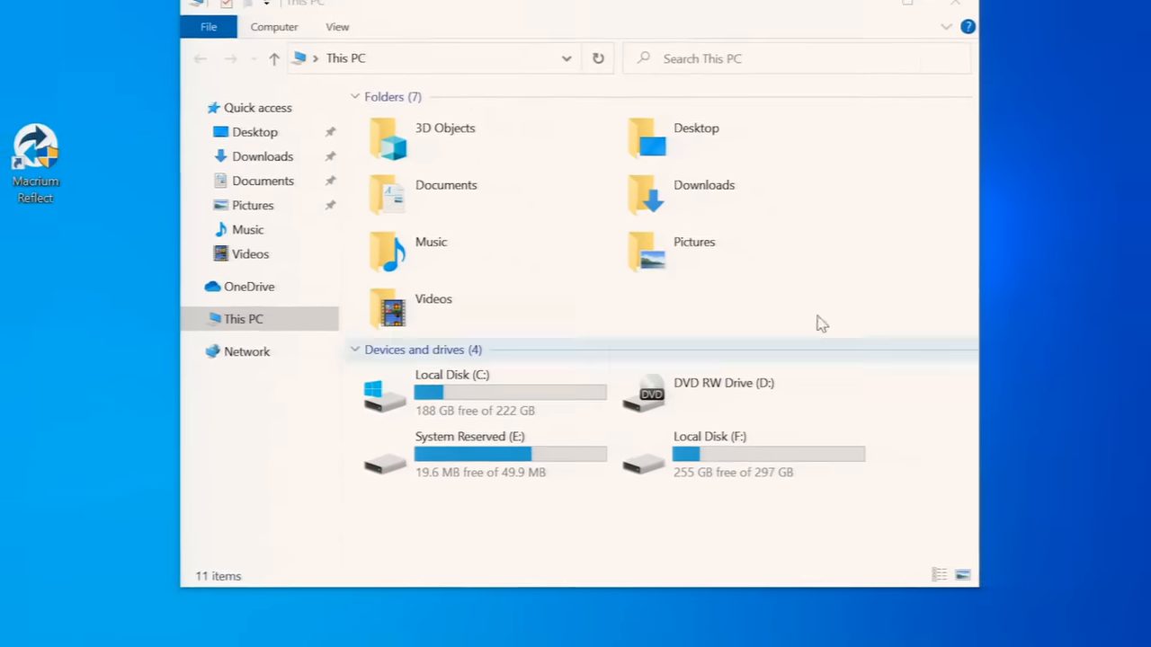
pyautogui.click(954, 2)
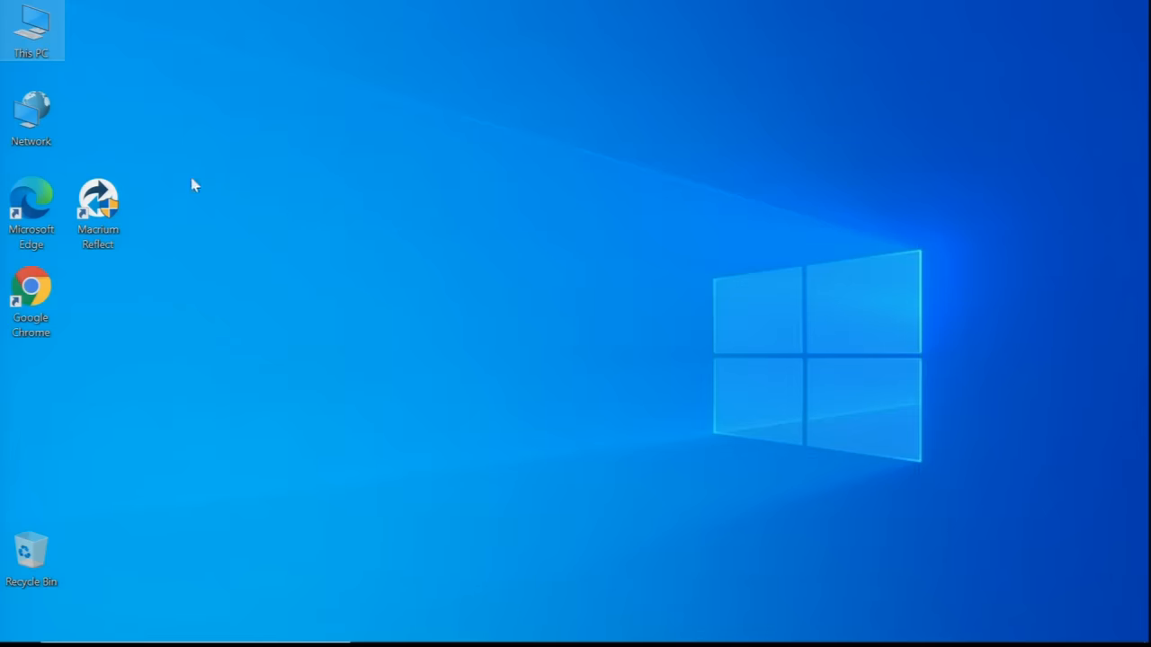
pyautogui.rightClick(31, 27)
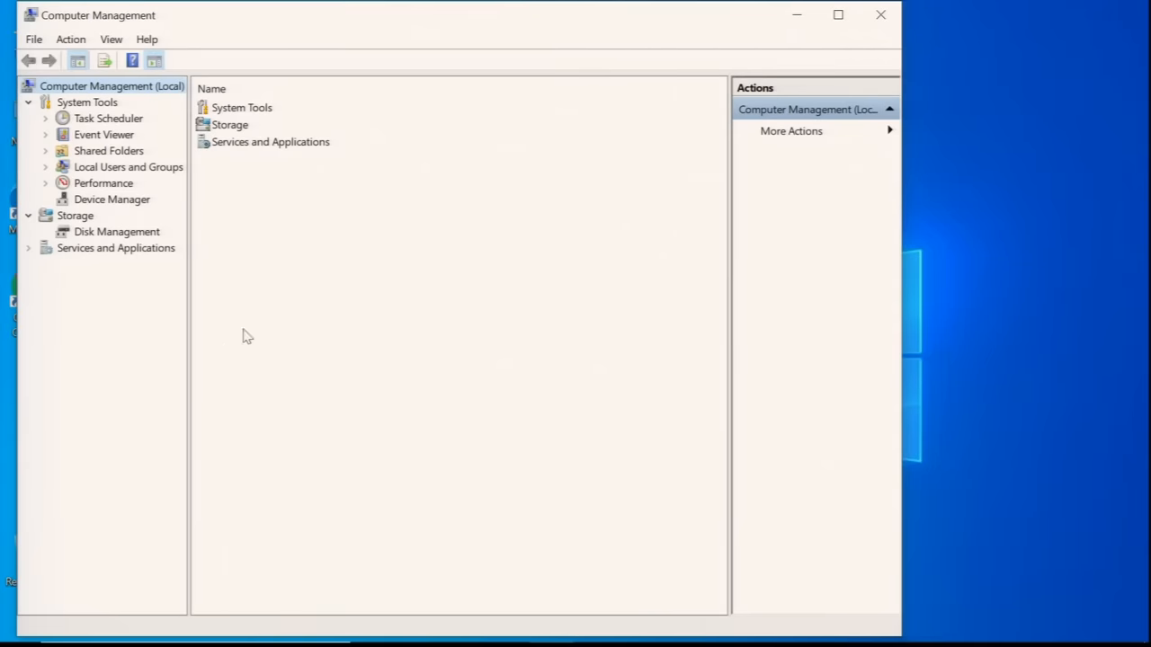
pyautogui.click(116, 231)
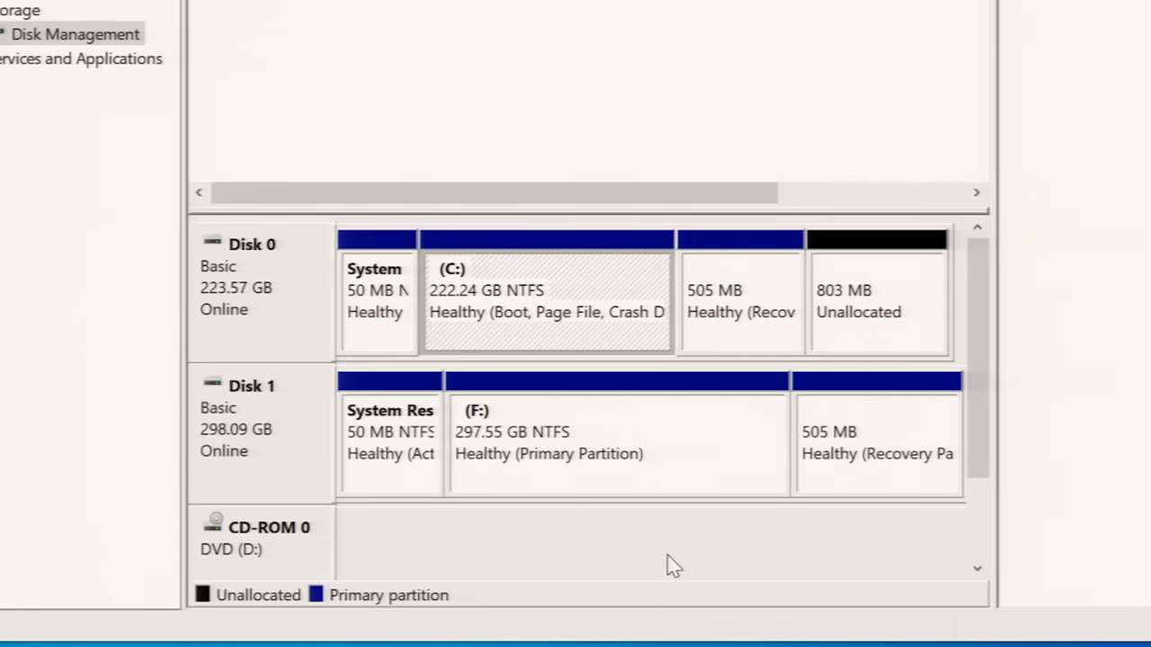
pyautogui.click(390, 432)
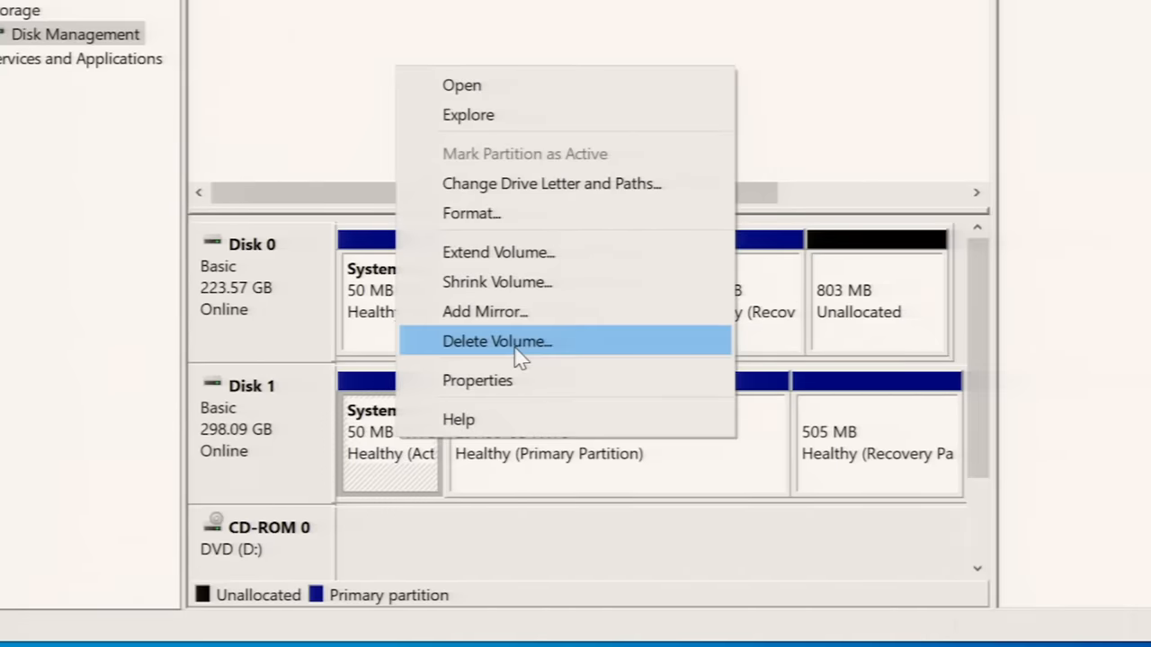
pyautogui.moveTo(823, 472)
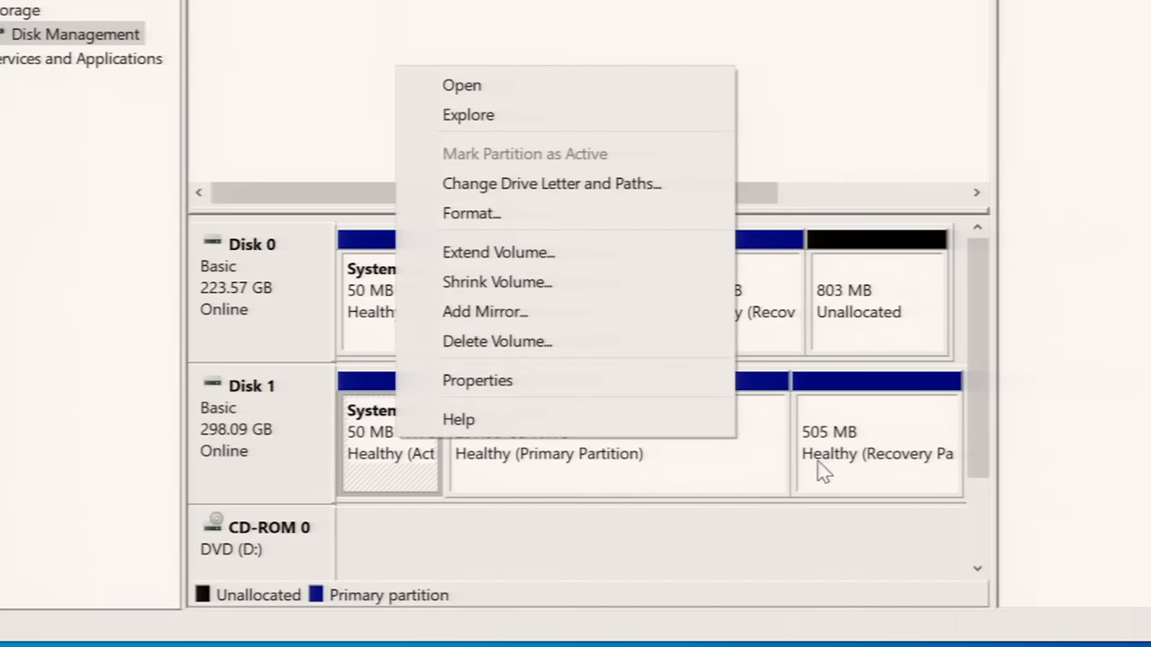
pyautogui.moveTo(647, 481)
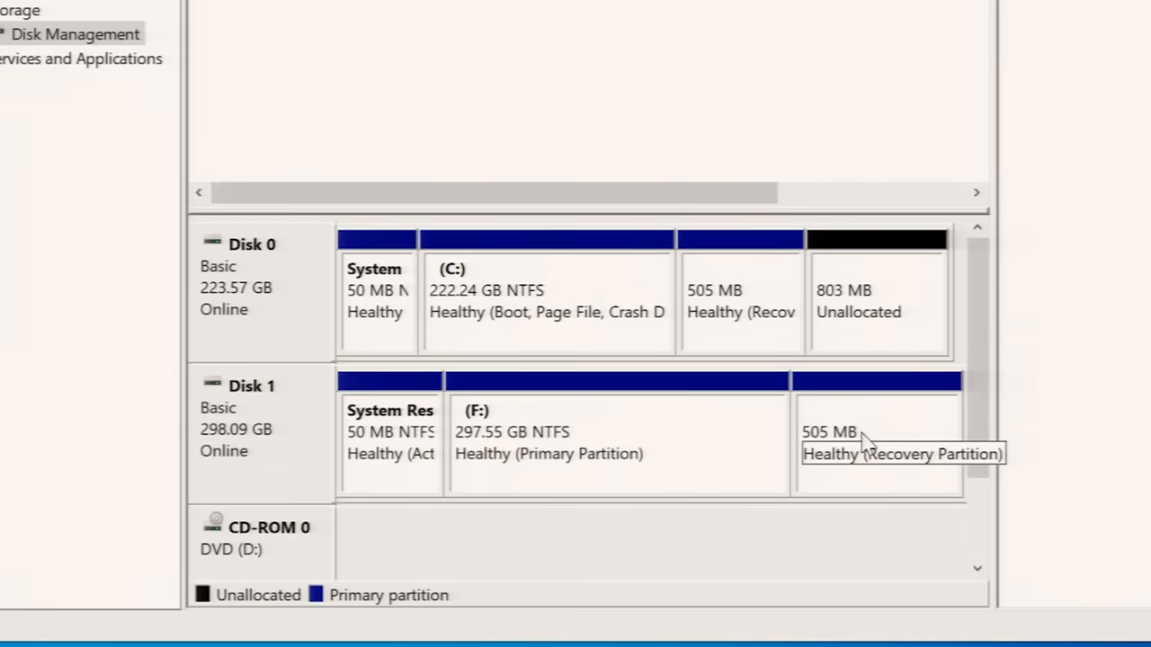
pyautogui.rightClick(876, 441)
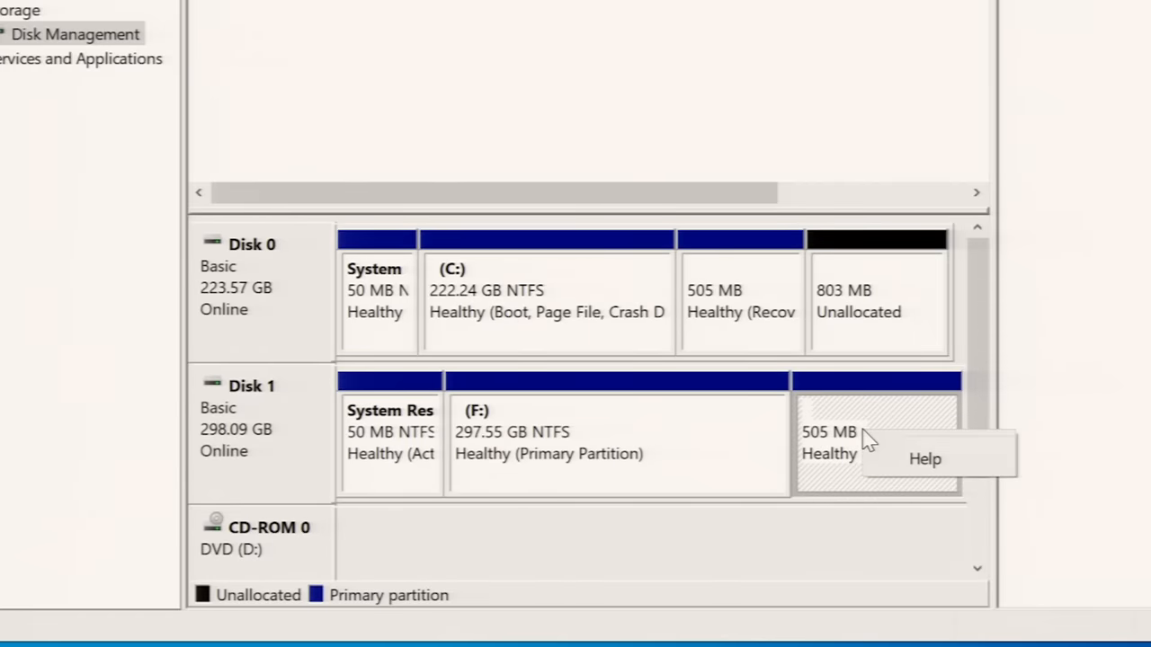
pyautogui.moveTo(845, 479)
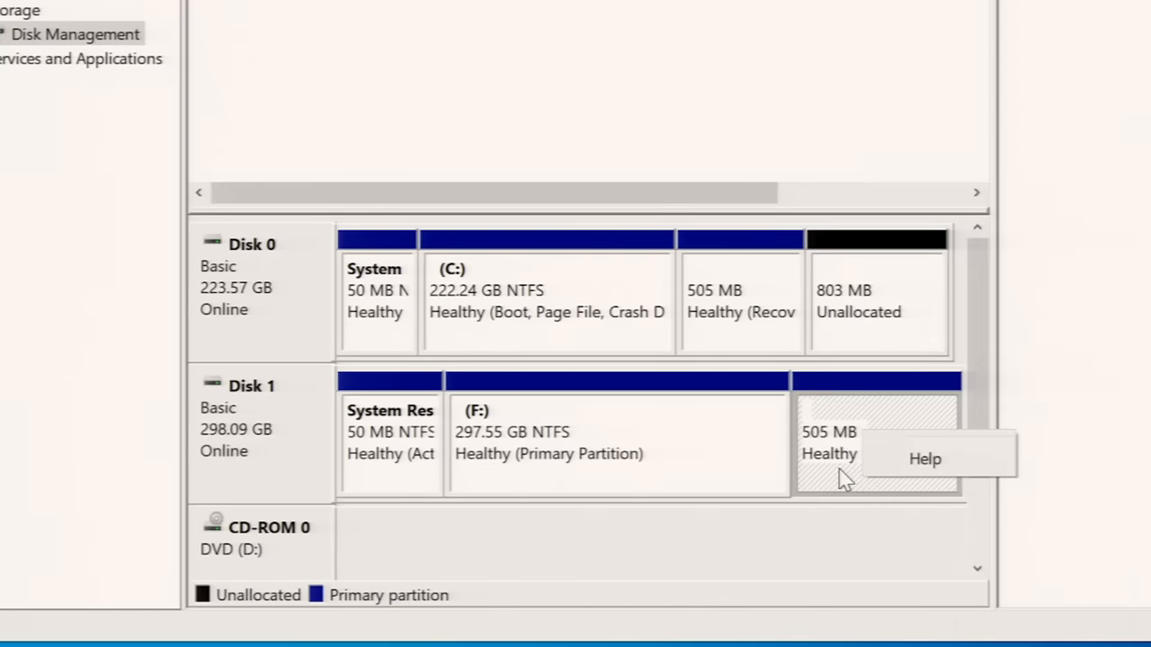
pyautogui.moveTo(494, 418)
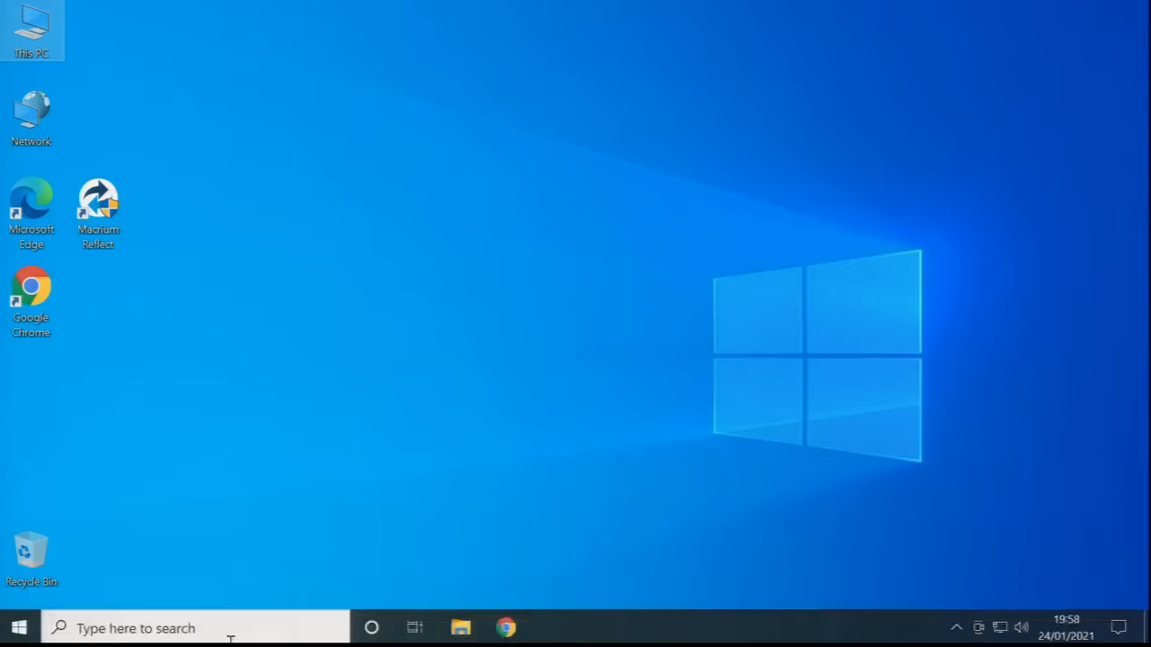
# Find diskpart through Windows Search and run it with administrator permission
pyautogui.click(134, 626)
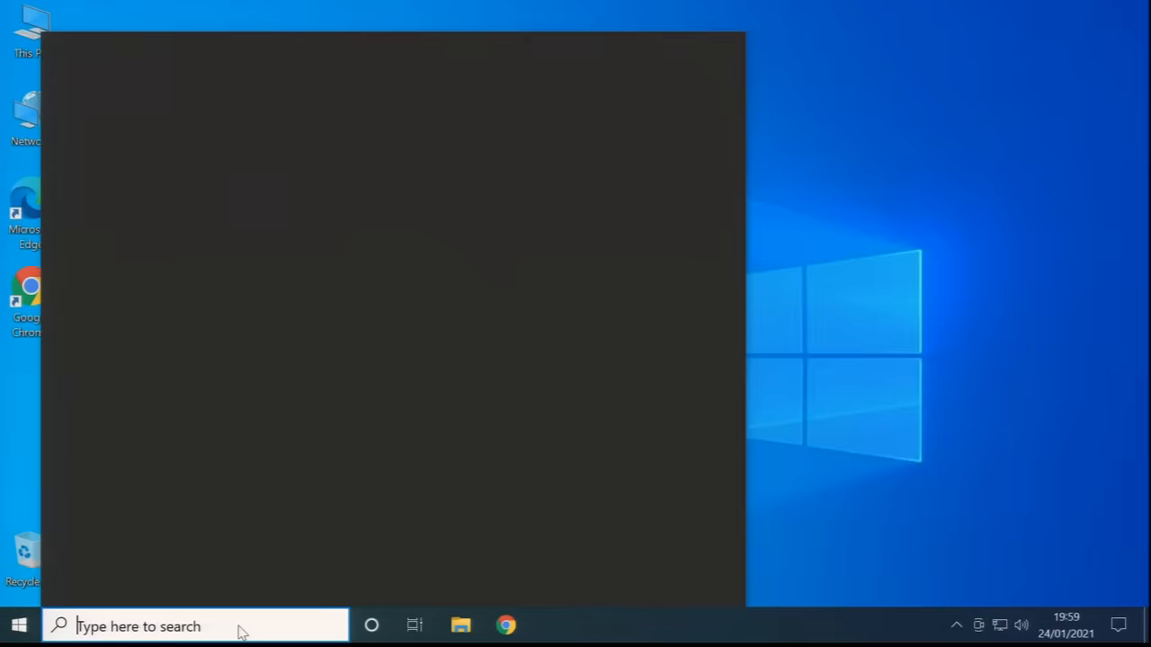
pyautogui.write('diskpart')
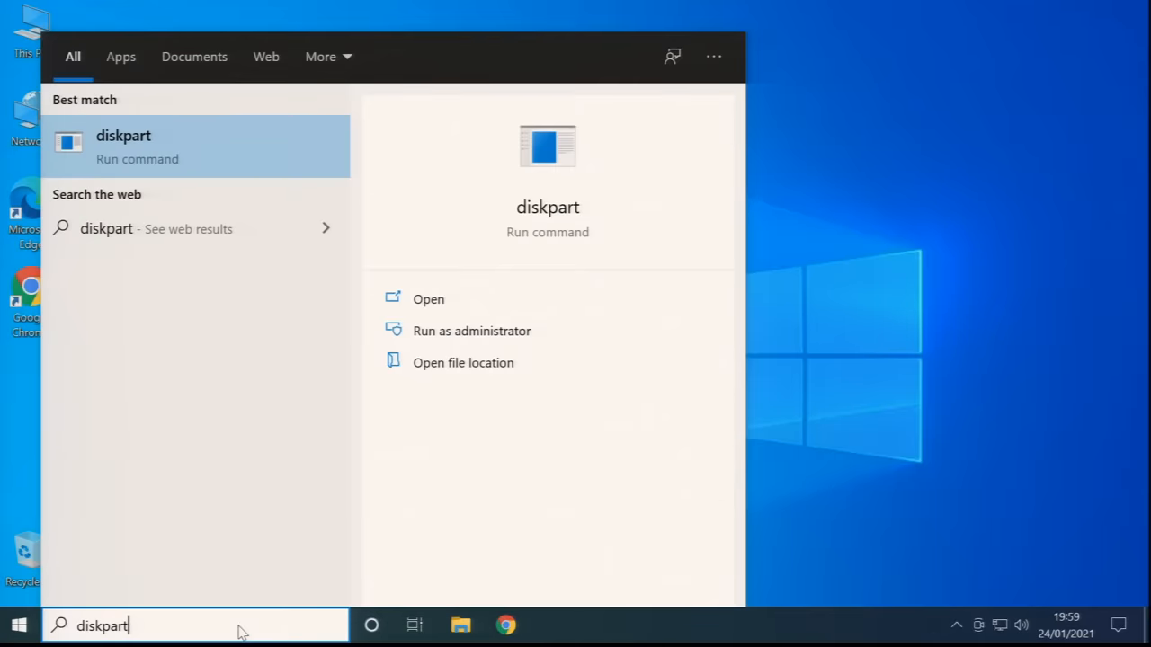
pyautogui.moveTo(197, 358)
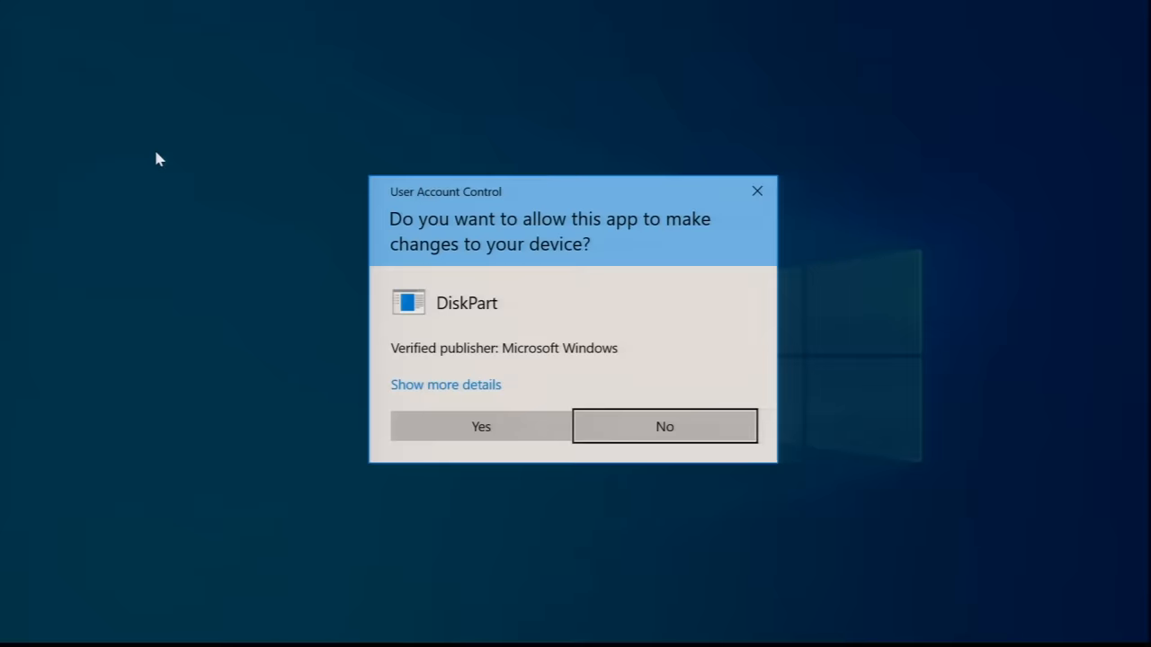
pyautogui.click(480, 426)
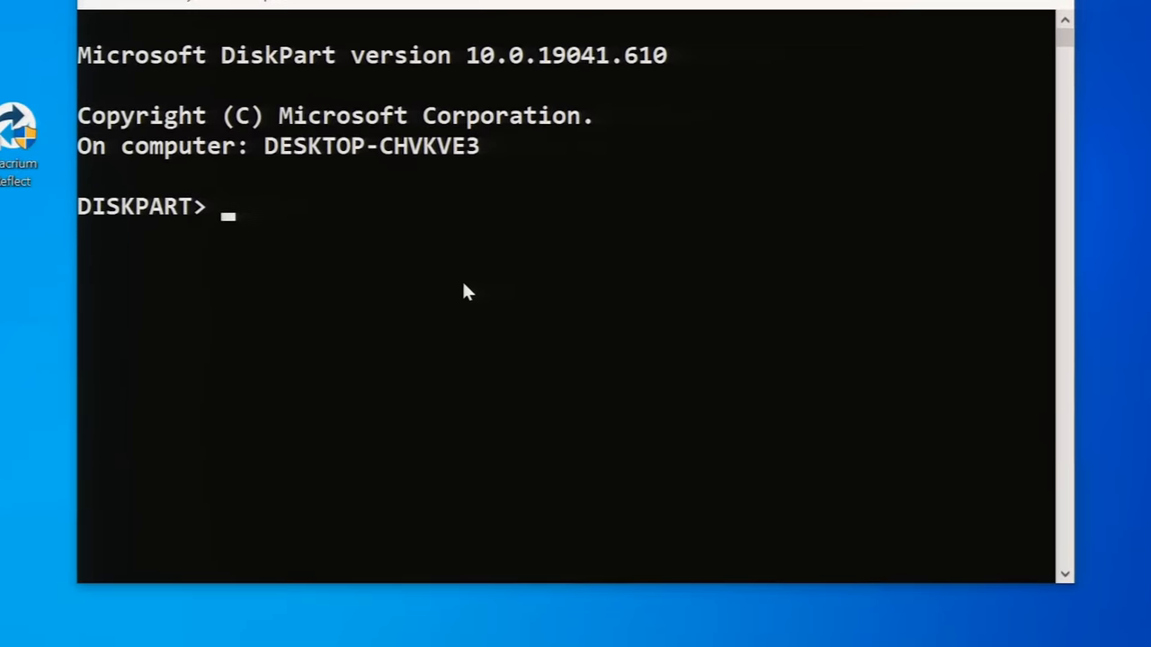
# List disks, select the 298 GB Disk 1, and wipe it with clean
pyautogui.write('list disk')
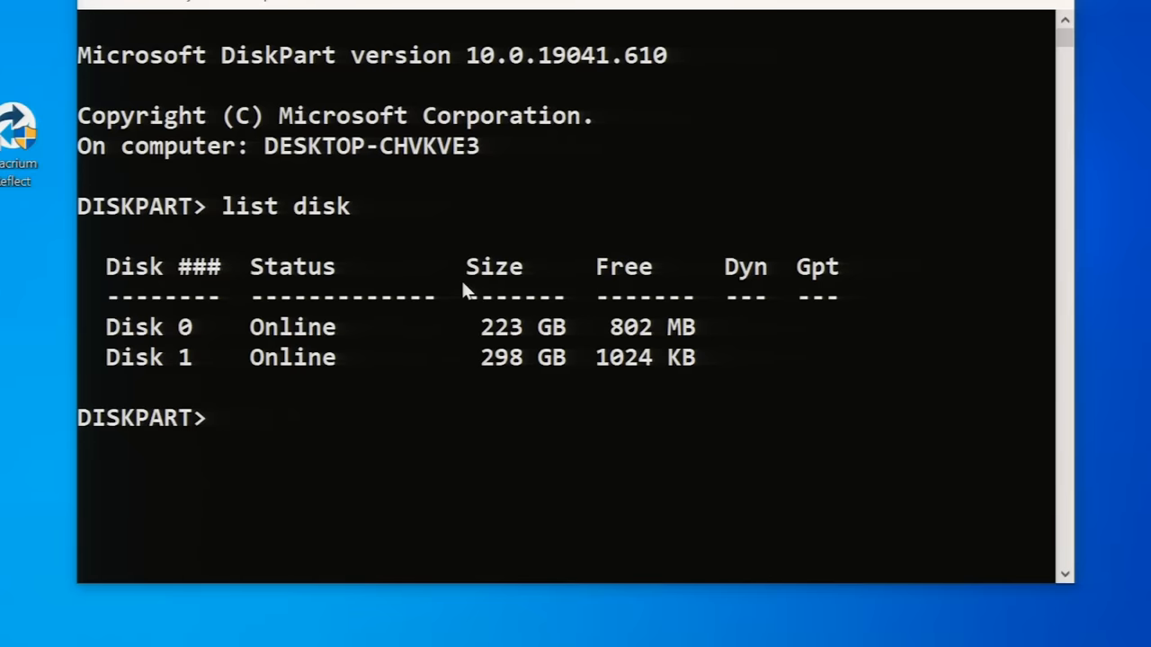
pyautogui.write('select')
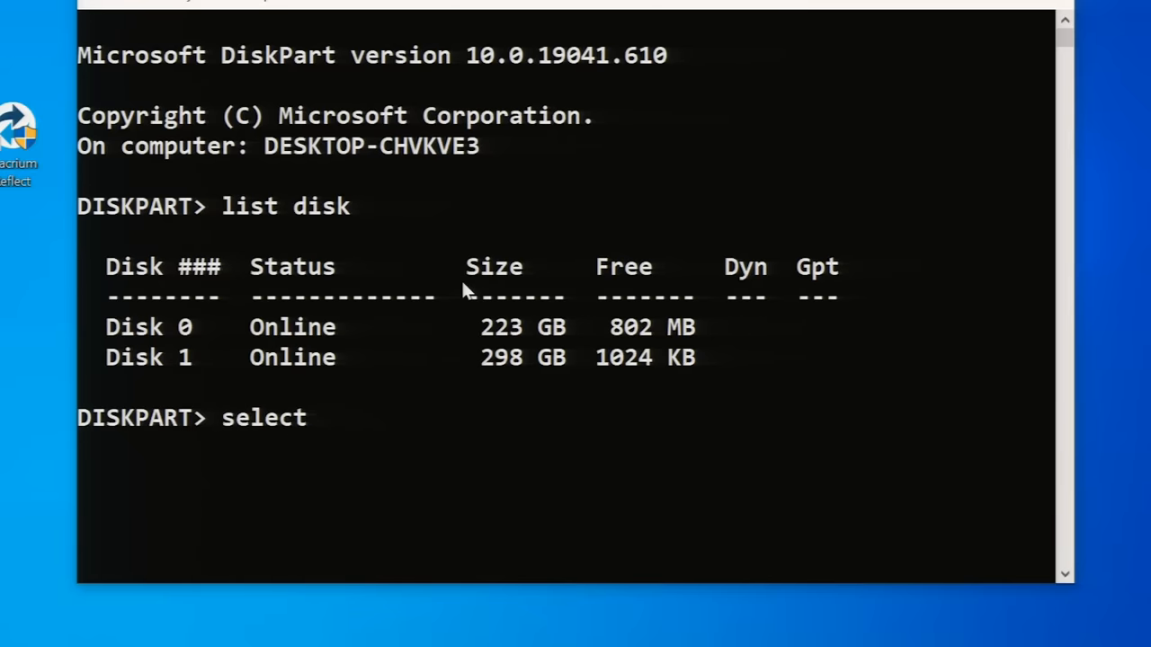
pyautogui.write('disk 1')
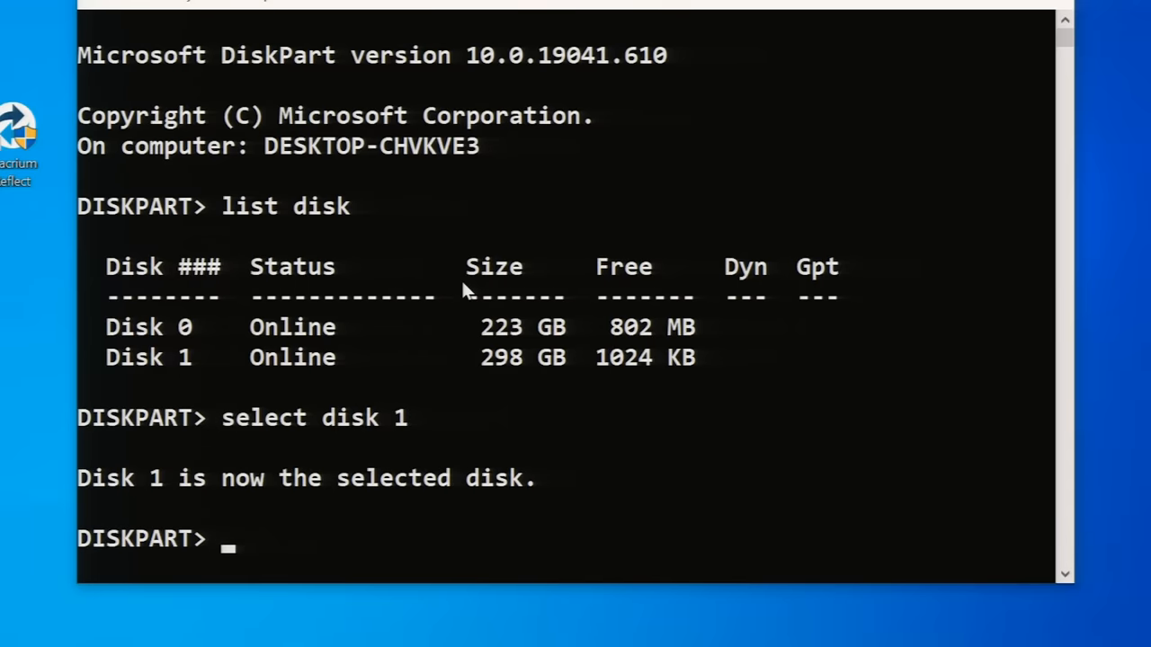
pyautogui.write('list')
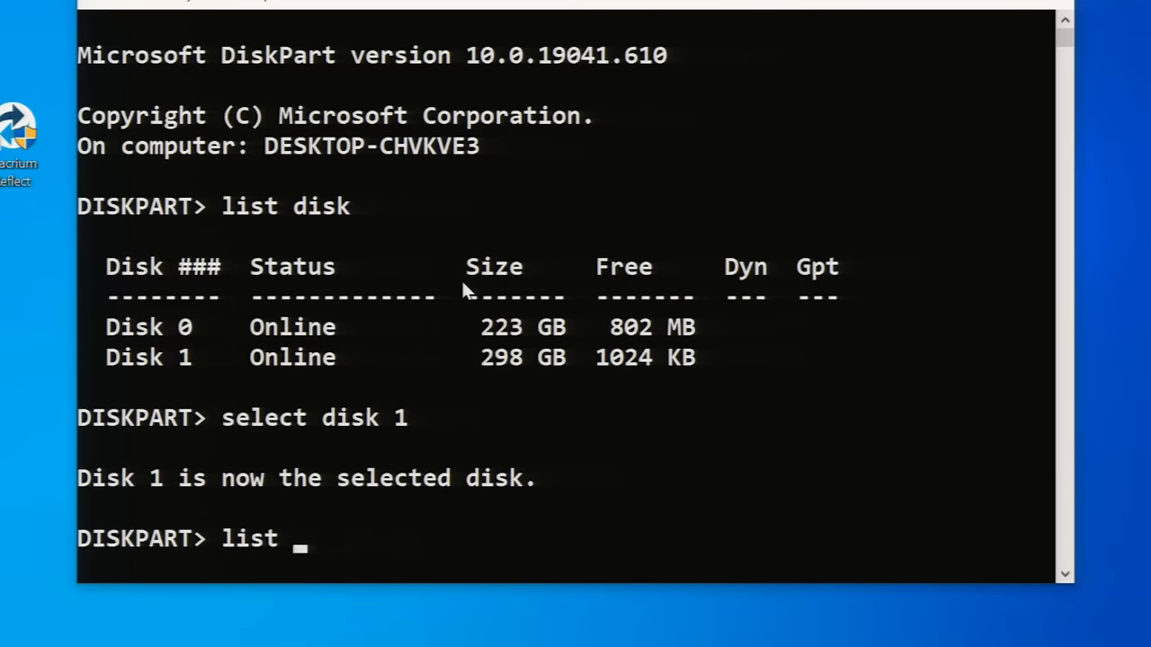
pyautogui.write('disk')
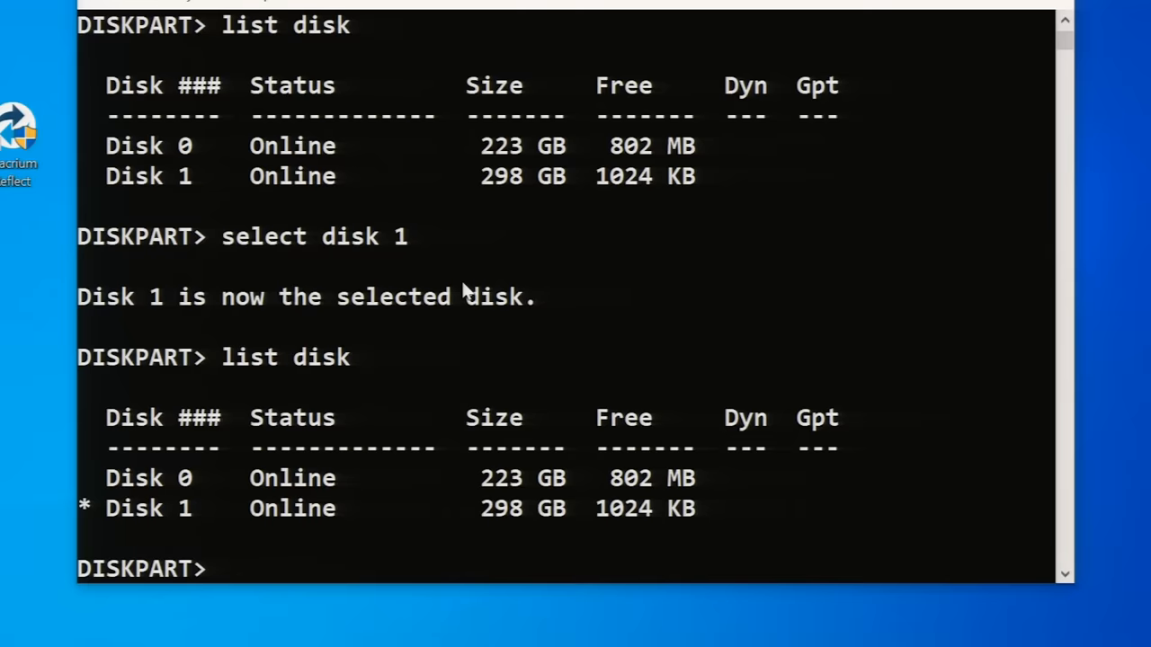
pyautogui.moveTo(189, 512)
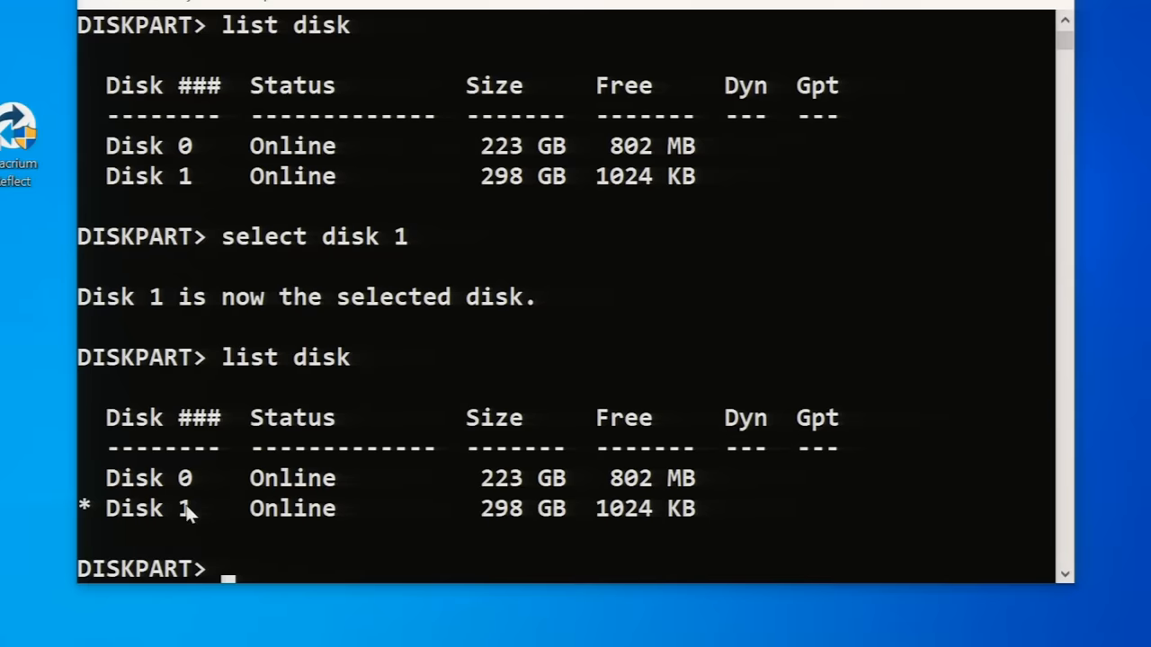
pyautogui.write('cl')
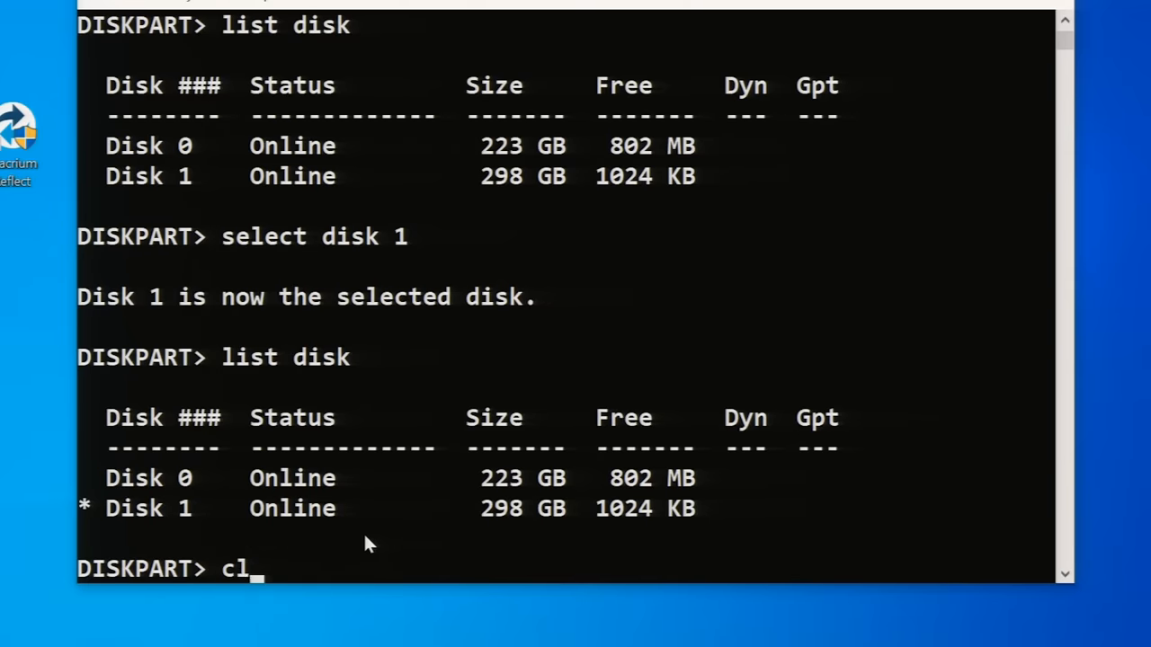
pyautogui.write('ean')
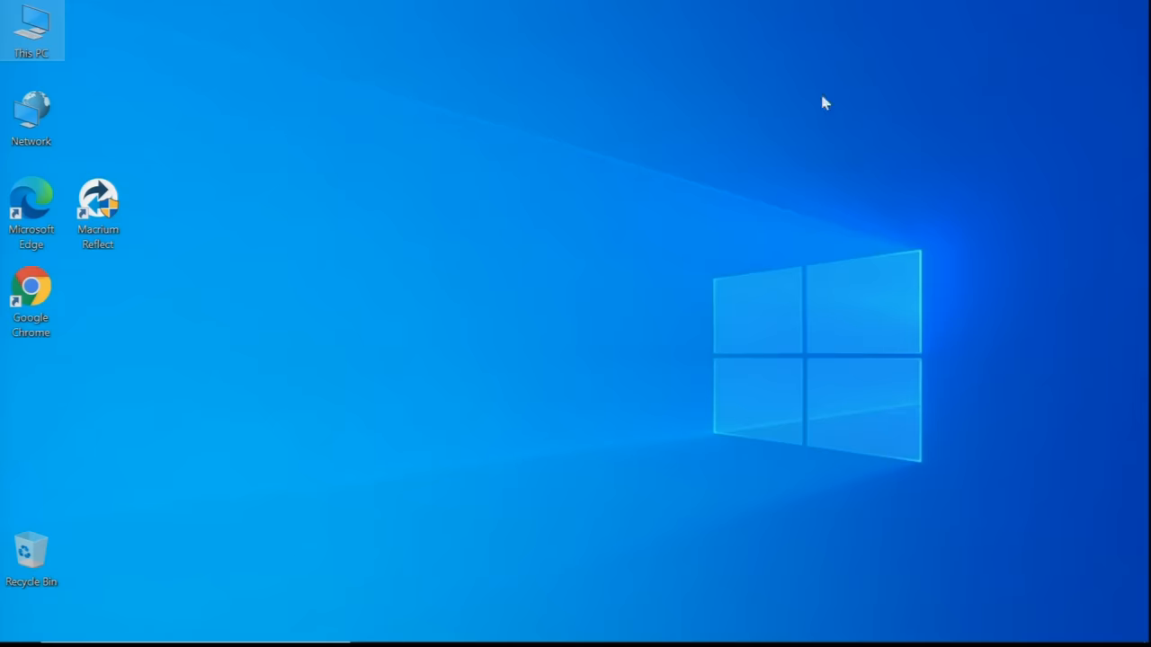
# Open Disk Management from This PC and initialise Disk 1 with MBR
pyautogui.rightClick(32, 23)
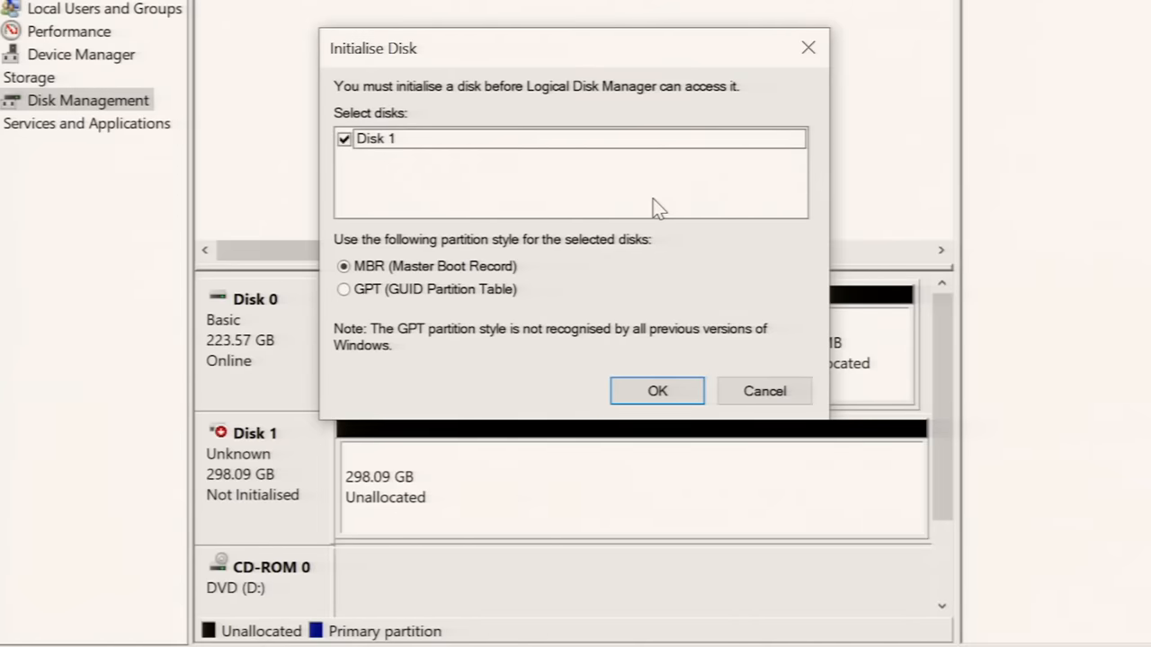
pyautogui.click(657, 390)
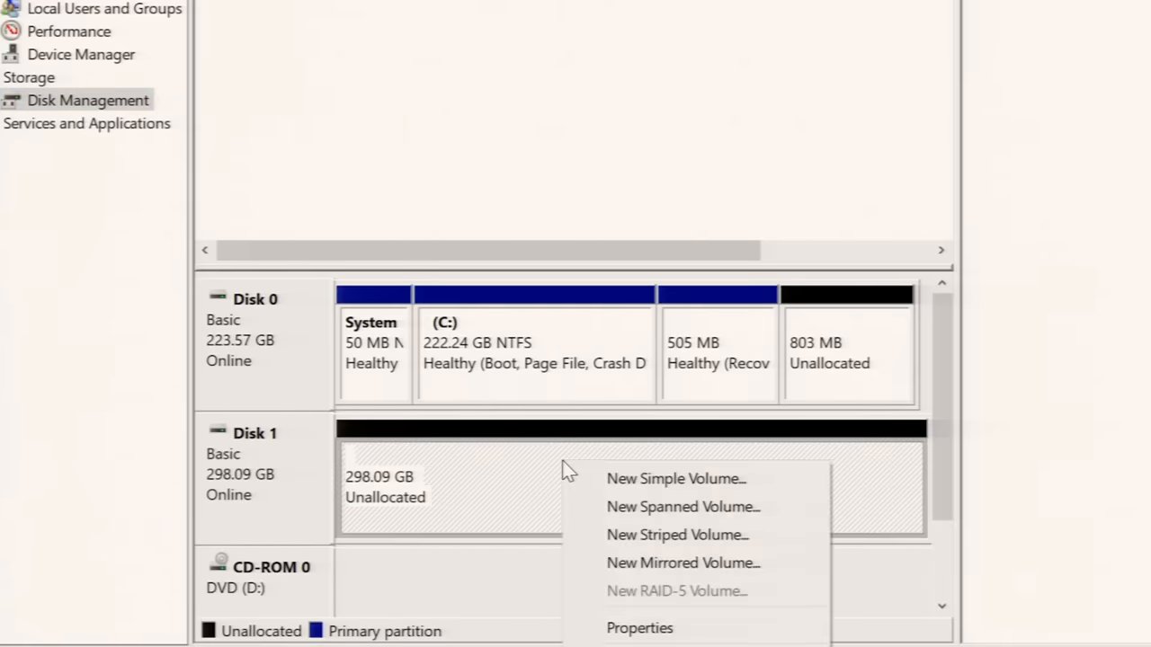
# Create a full-size NTFS simple volume labelled HDD on Disk 1, then close Computer Management
pyautogui.click(676, 478)
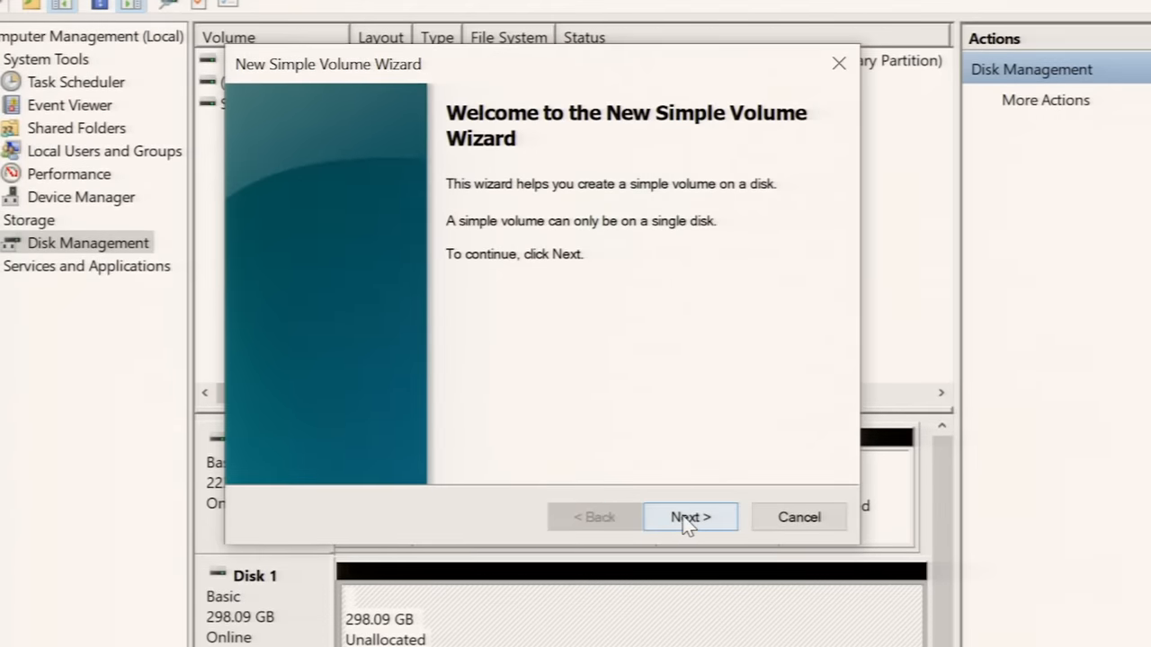
pyautogui.click(689, 517)
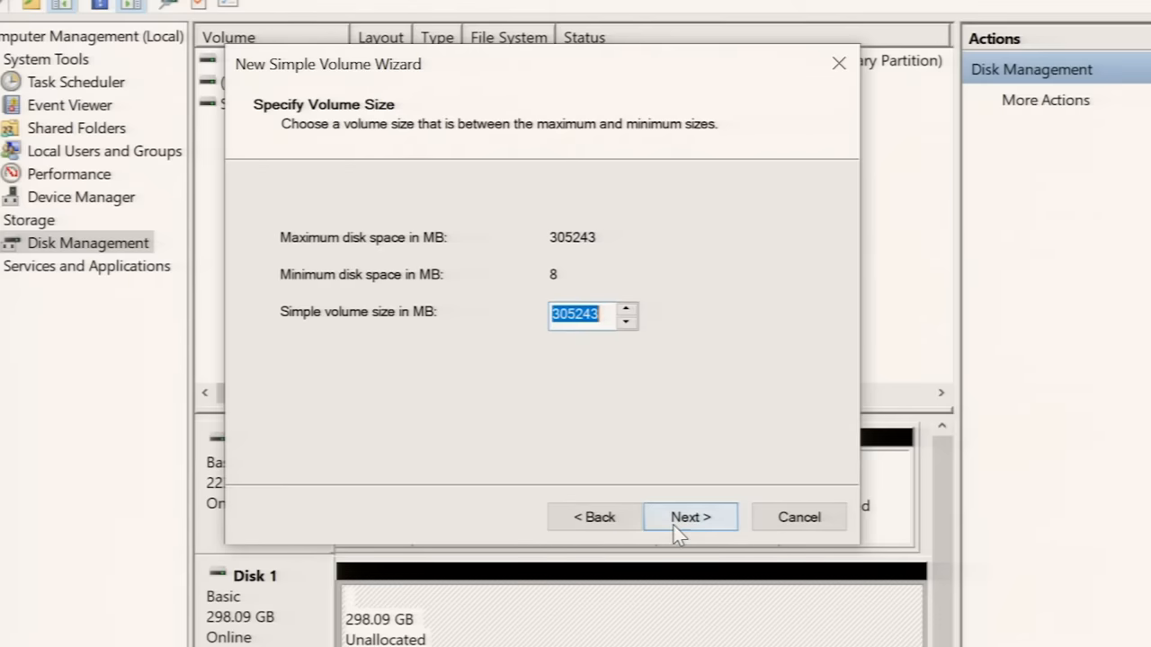
pyautogui.click(689, 517)
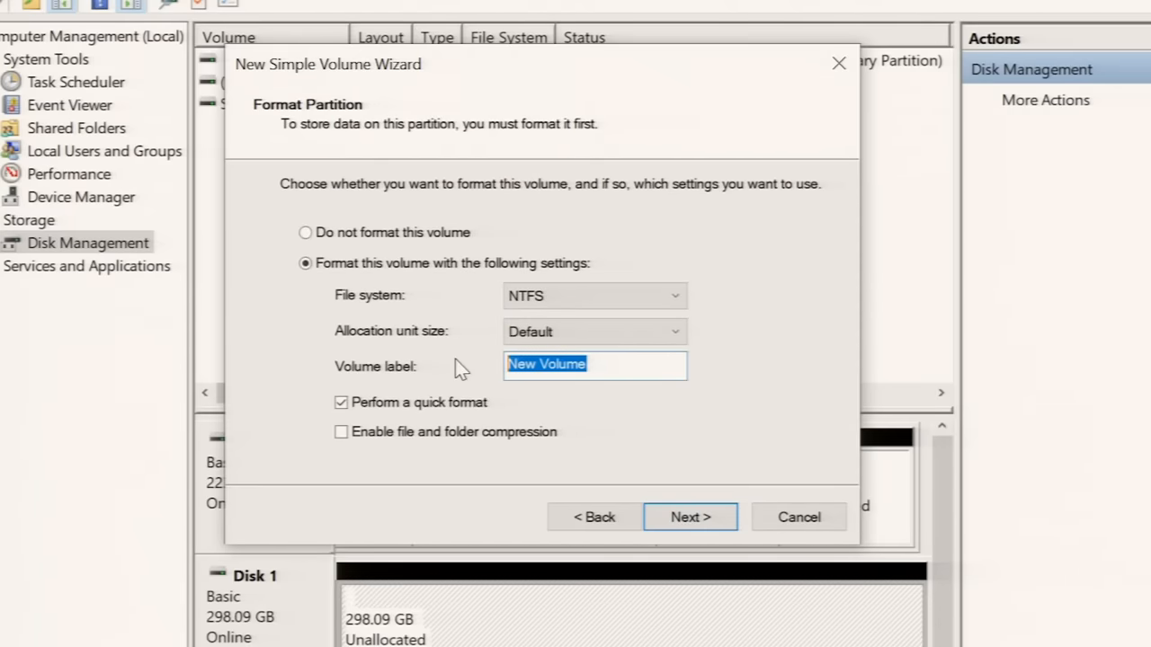
pyautogui.write('HDD')
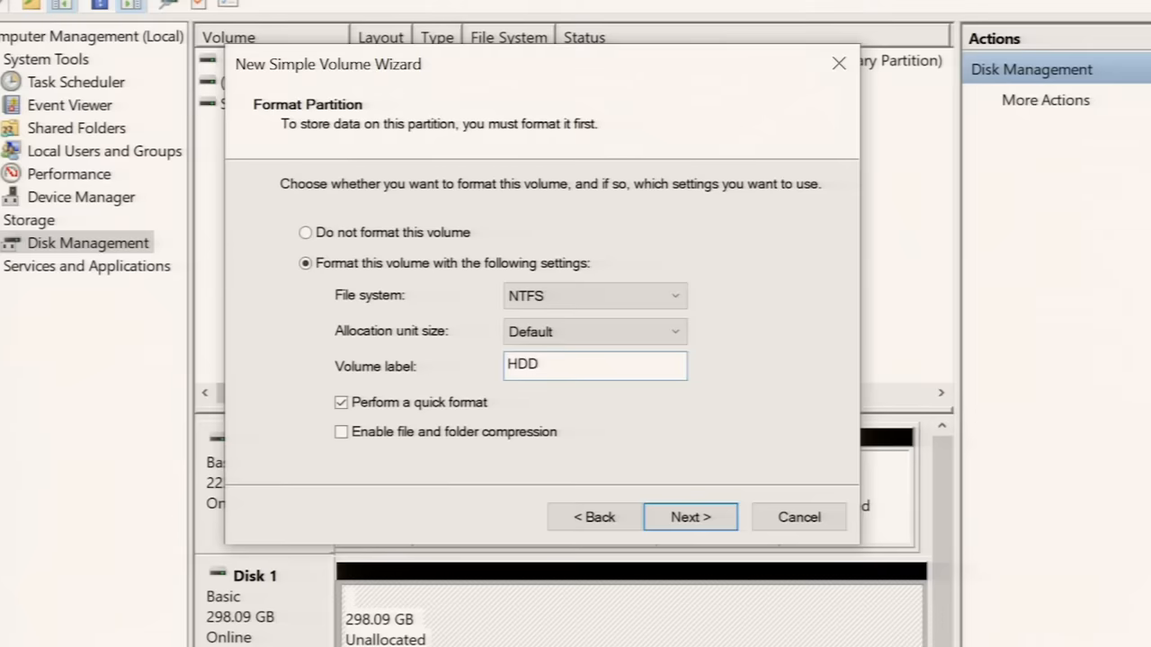
pyautogui.click(690, 516)
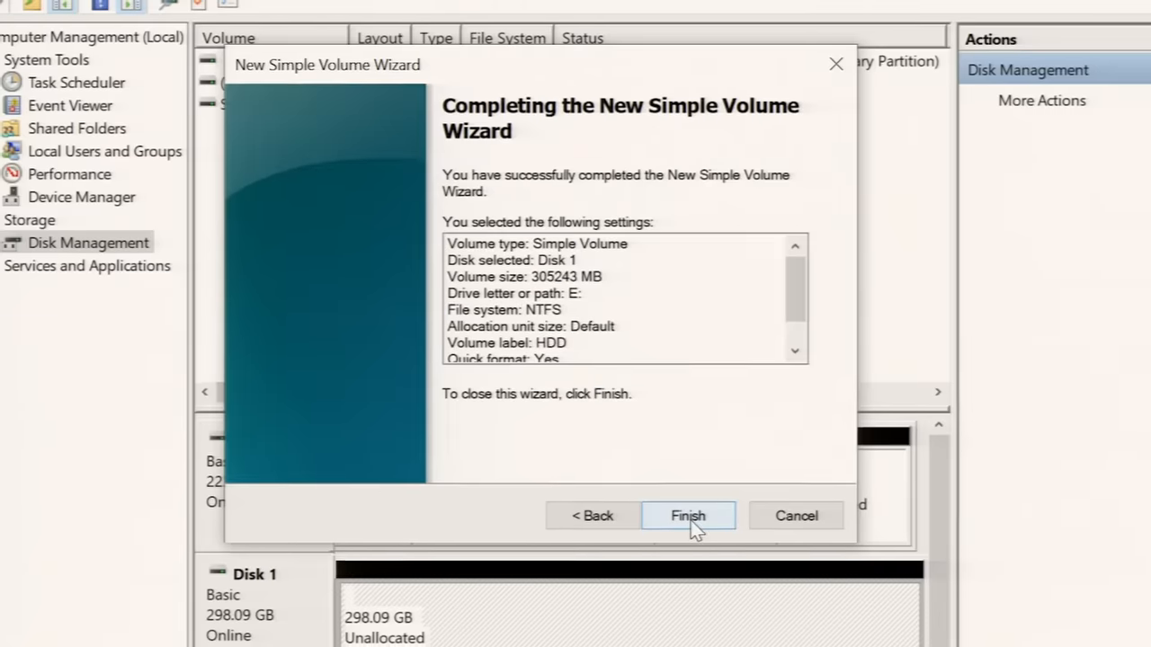
pyautogui.click(687, 515)
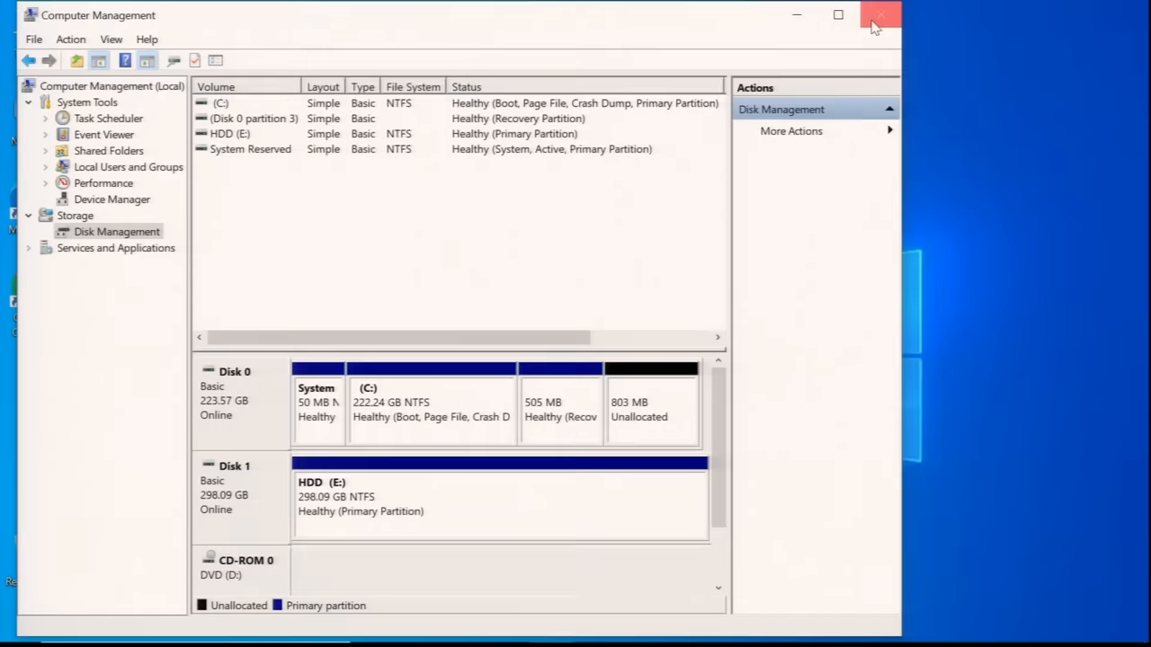
pyautogui.click(878, 16)
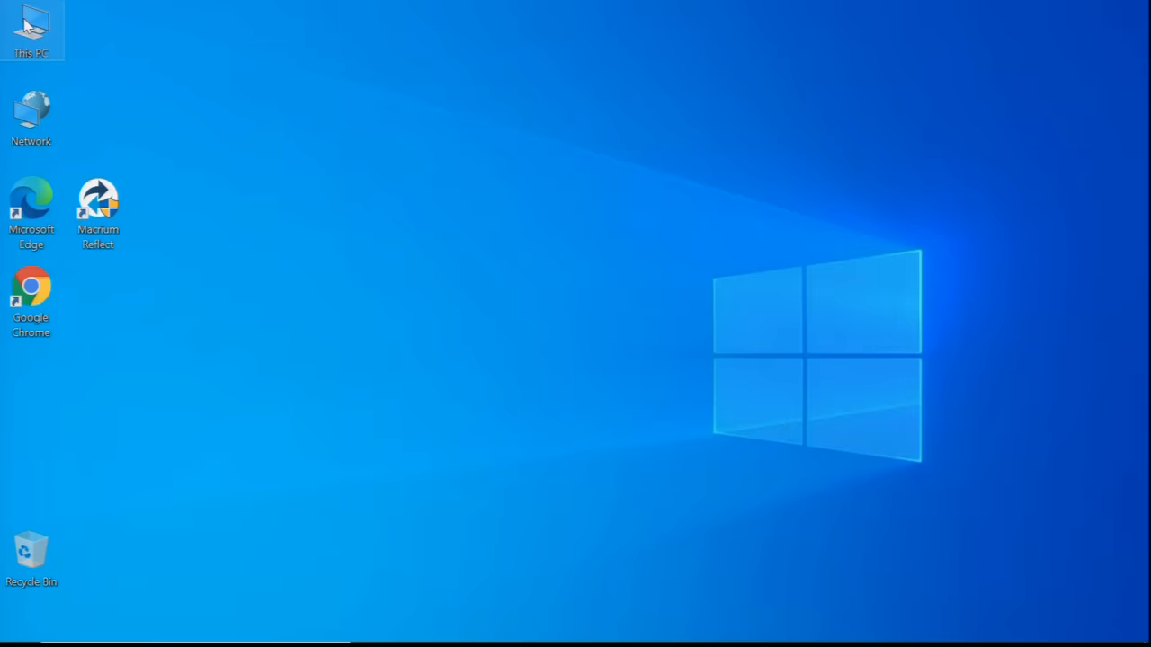
# Open This PC to check HDD (E:) shows 297 GB free of 298 GB
pyautogui.doubleClick(31, 30)
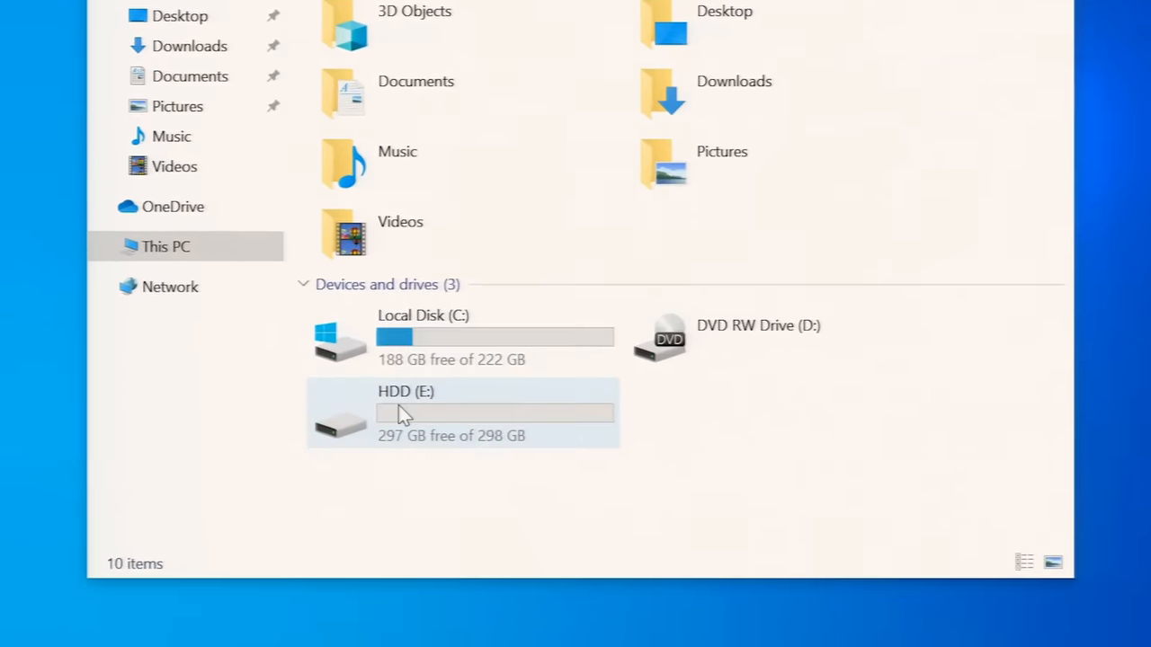
pyautogui.moveTo(490, 409)
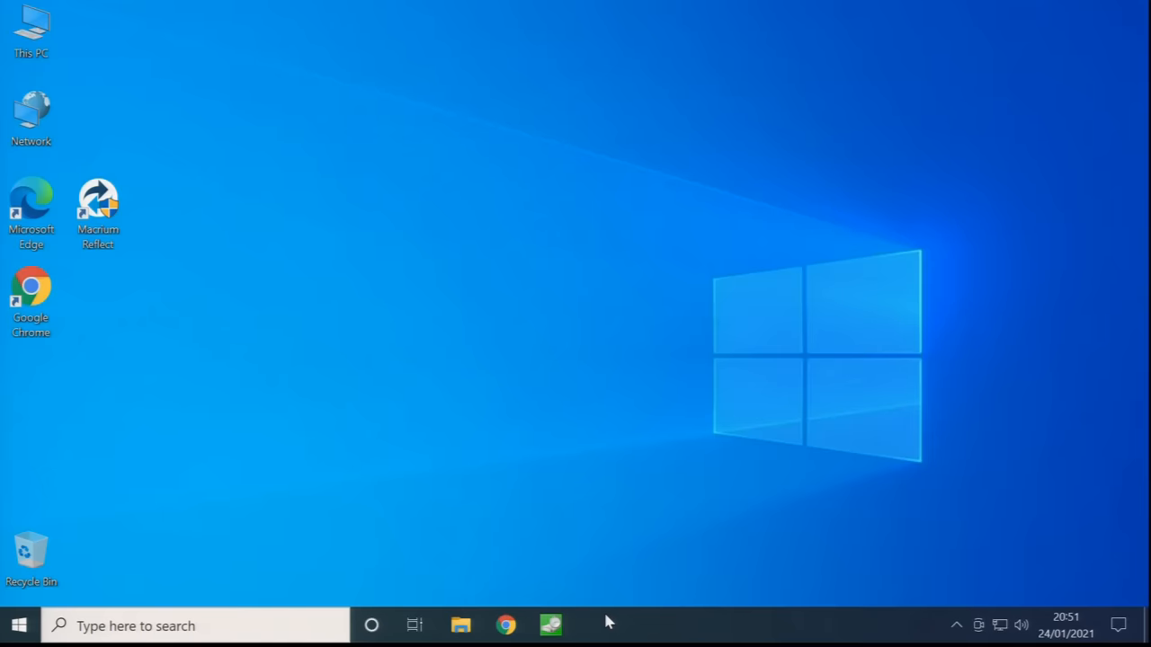
# Launch CrystalDiskMark as administrator and run all benchmarks on drive E:
pyautogui.click(550, 625)
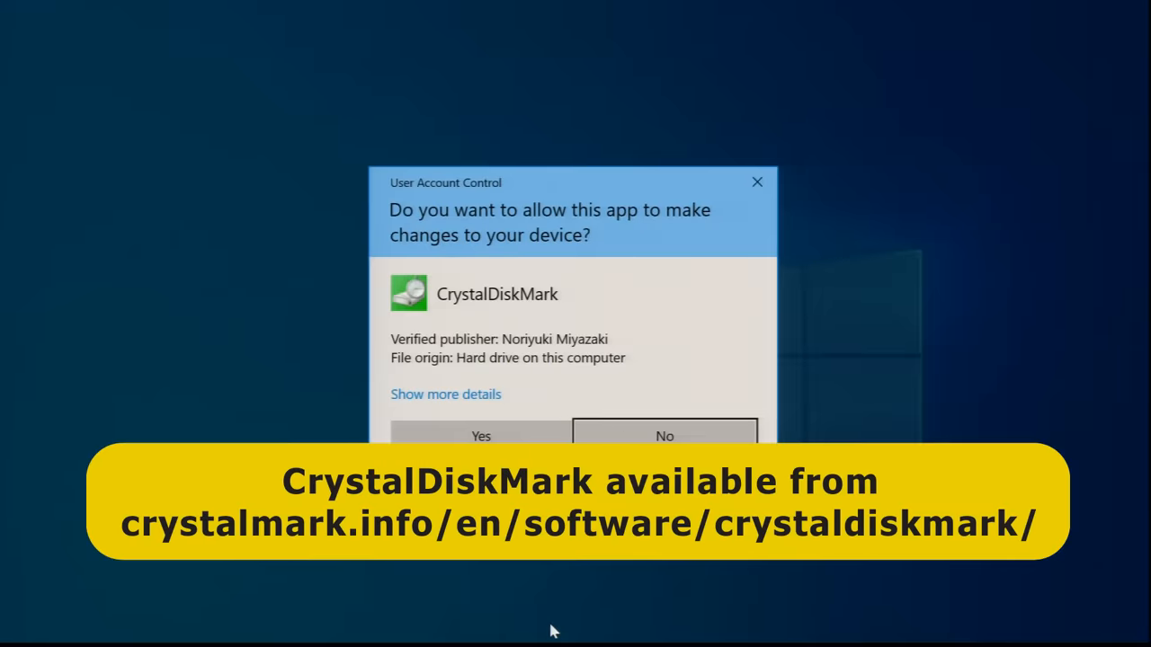
pyautogui.click(480, 435)
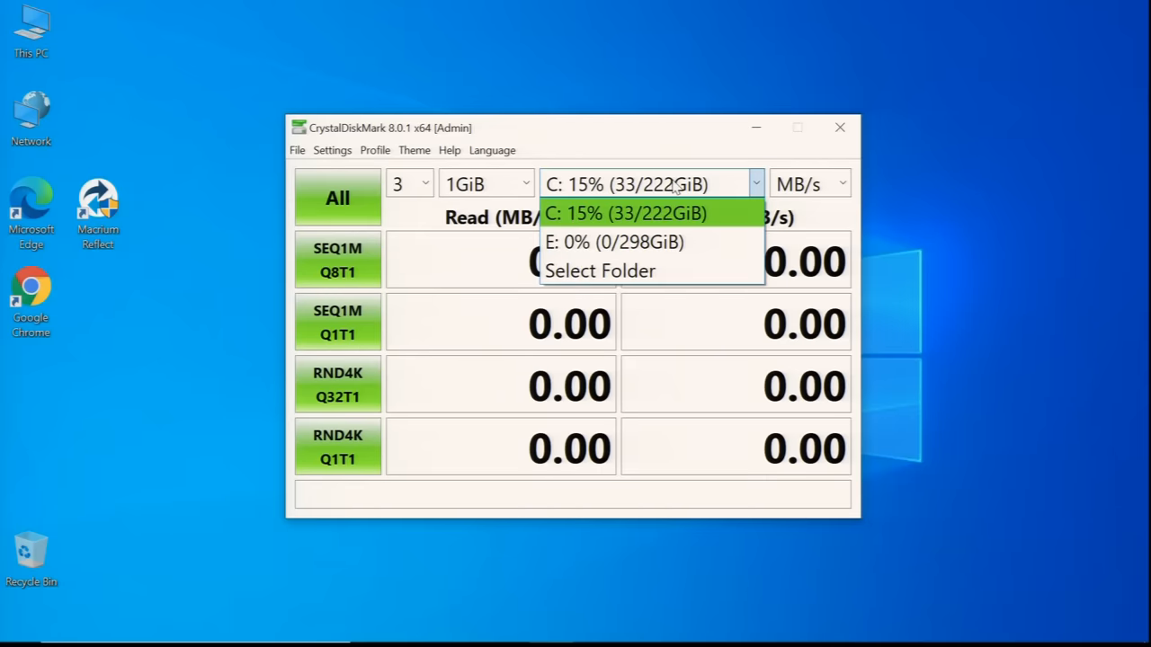
pyautogui.click(614, 240)
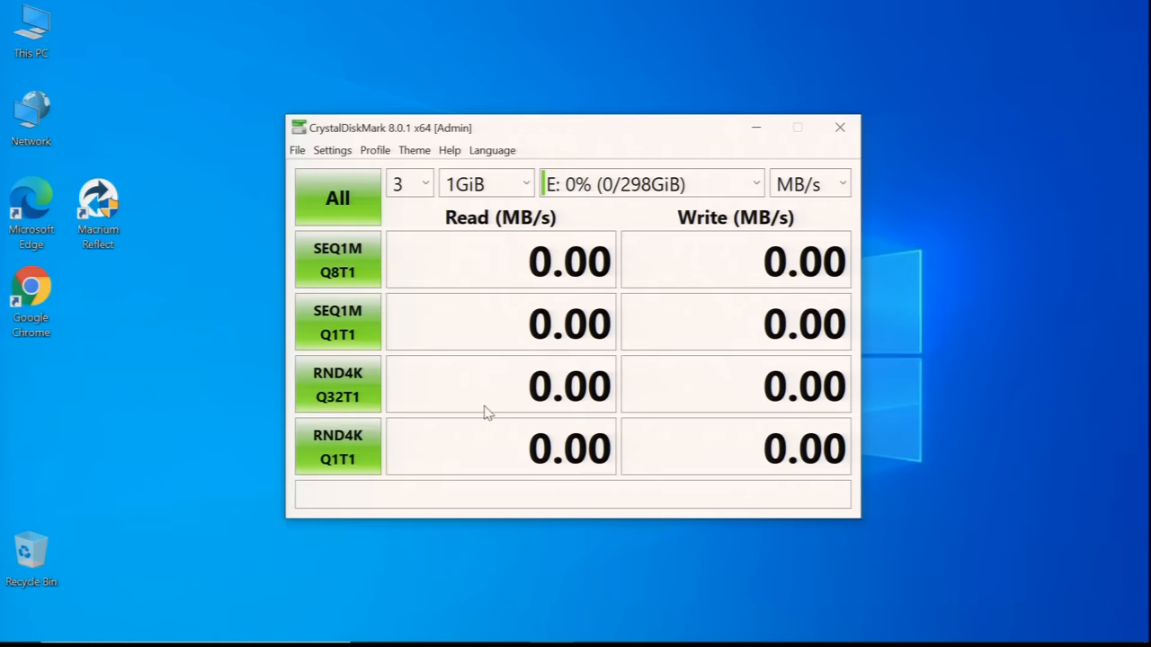
pyautogui.moveTo(346, 201)
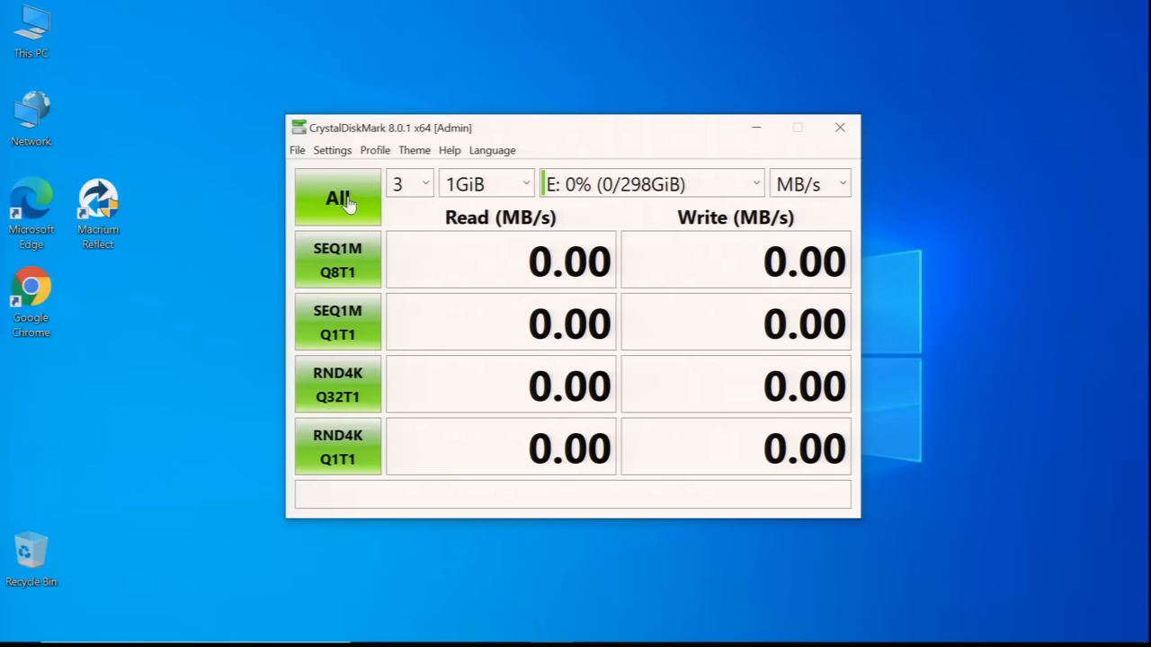
pyautogui.click(337, 198)
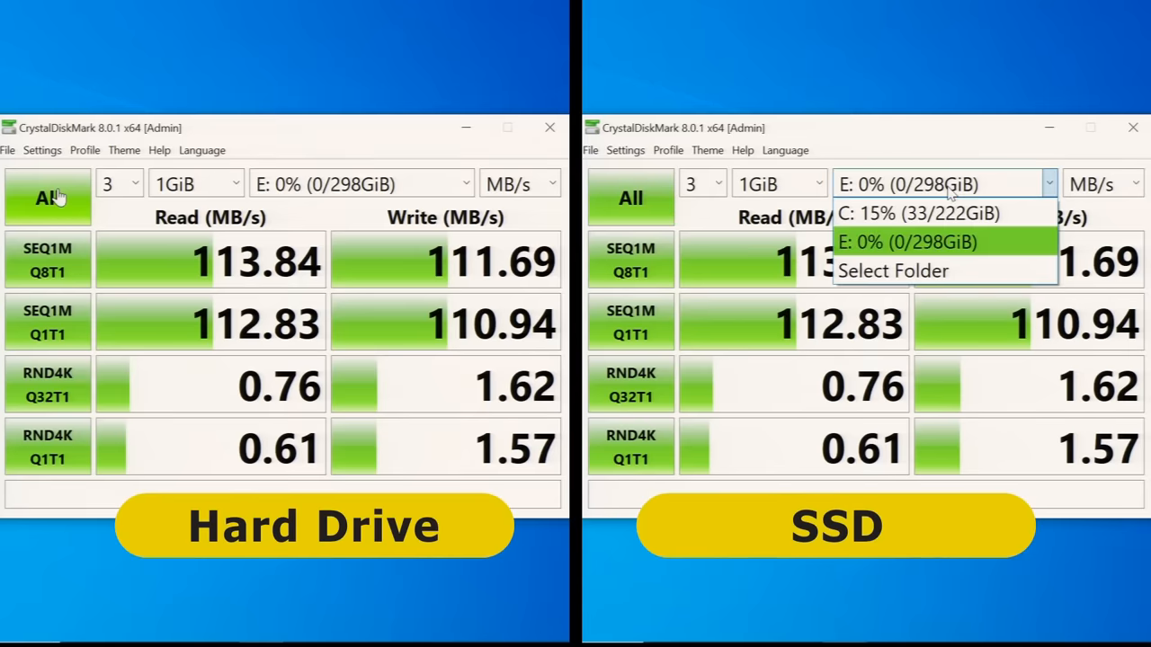
# Select SSD drive C: as the CrystalDiskMark benchmark target
pyautogui.click(916, 213)
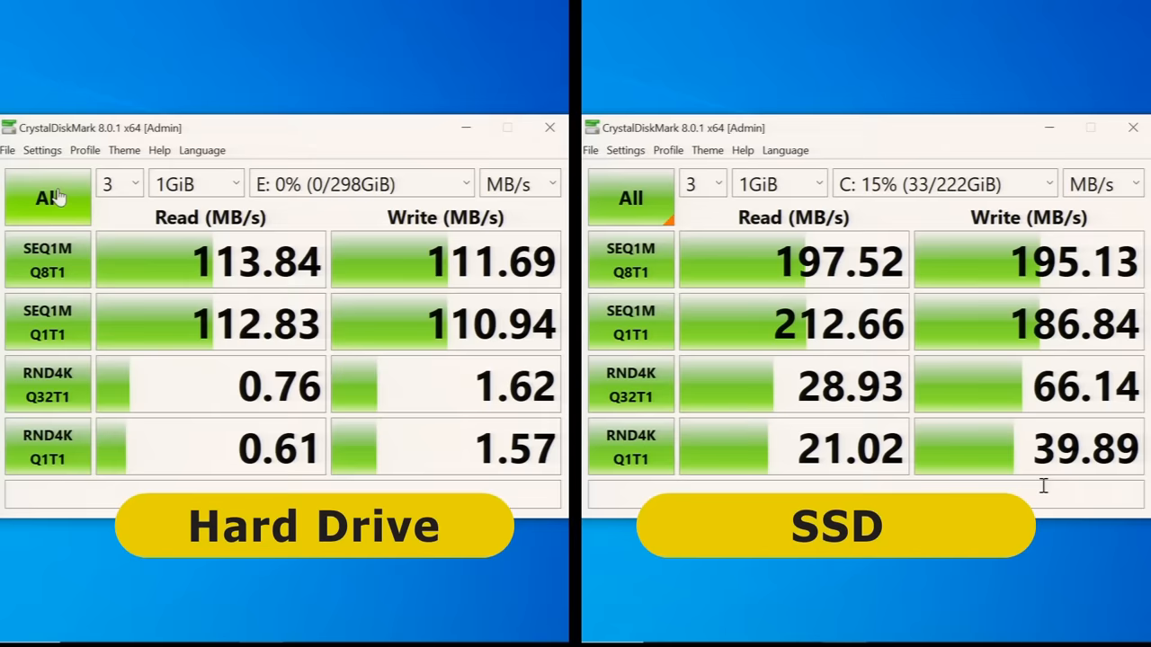
pyautogui.moveTo(1045, 486)
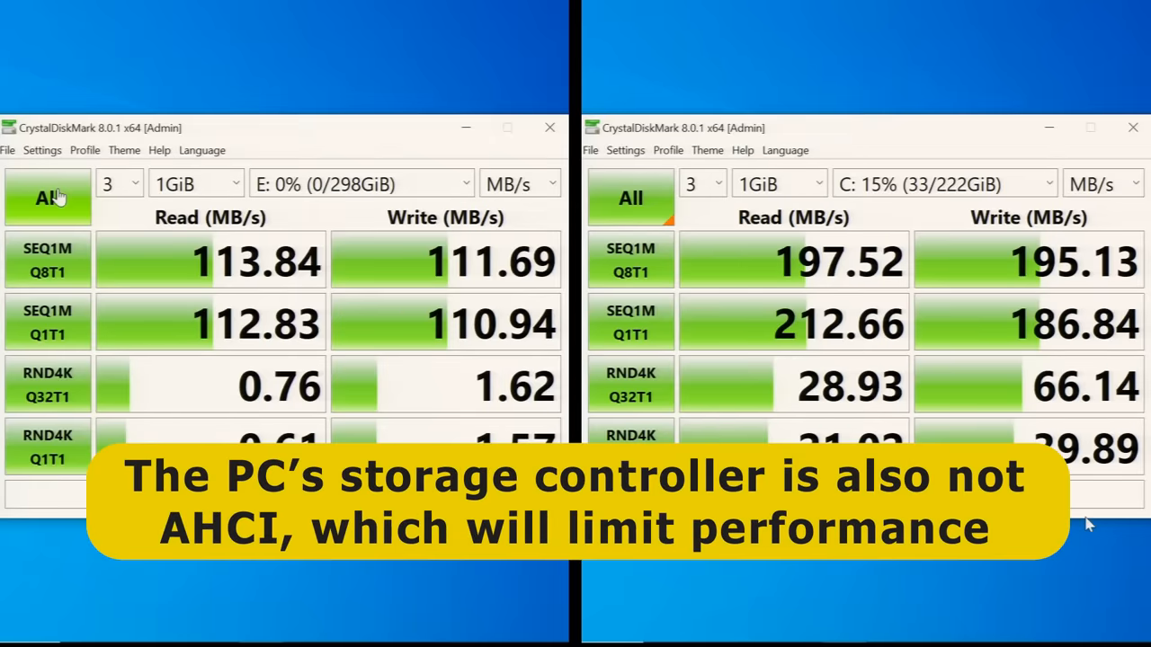
pyautogui.moveTo(1083, 508)
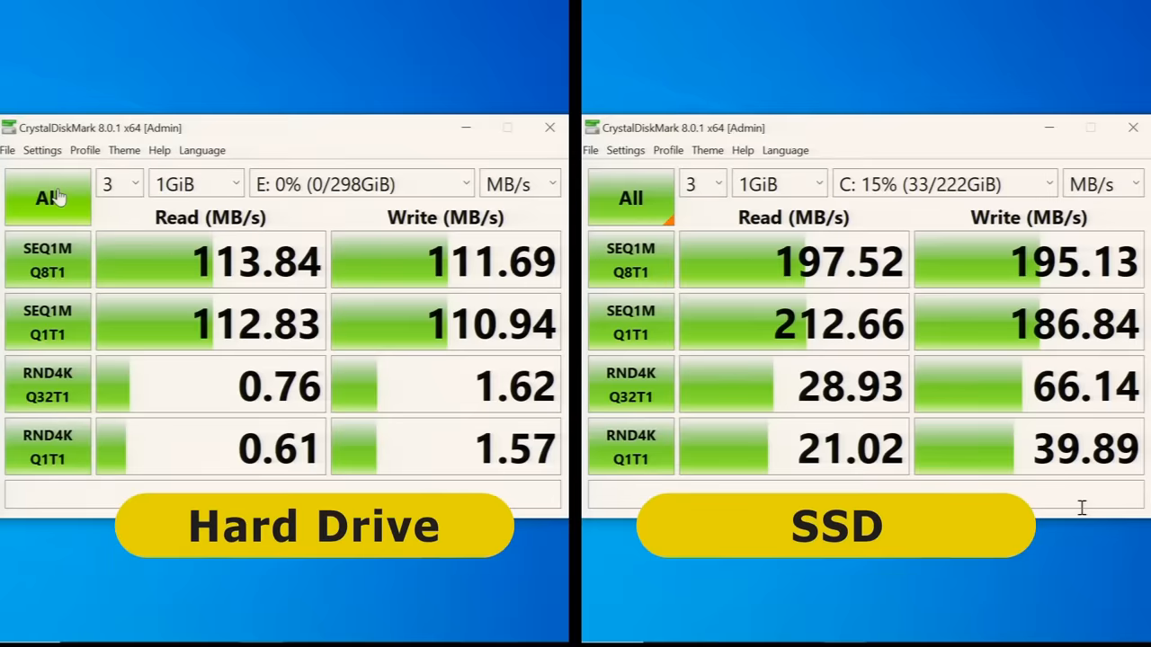
pyautogui.moveTo(1032, 551)
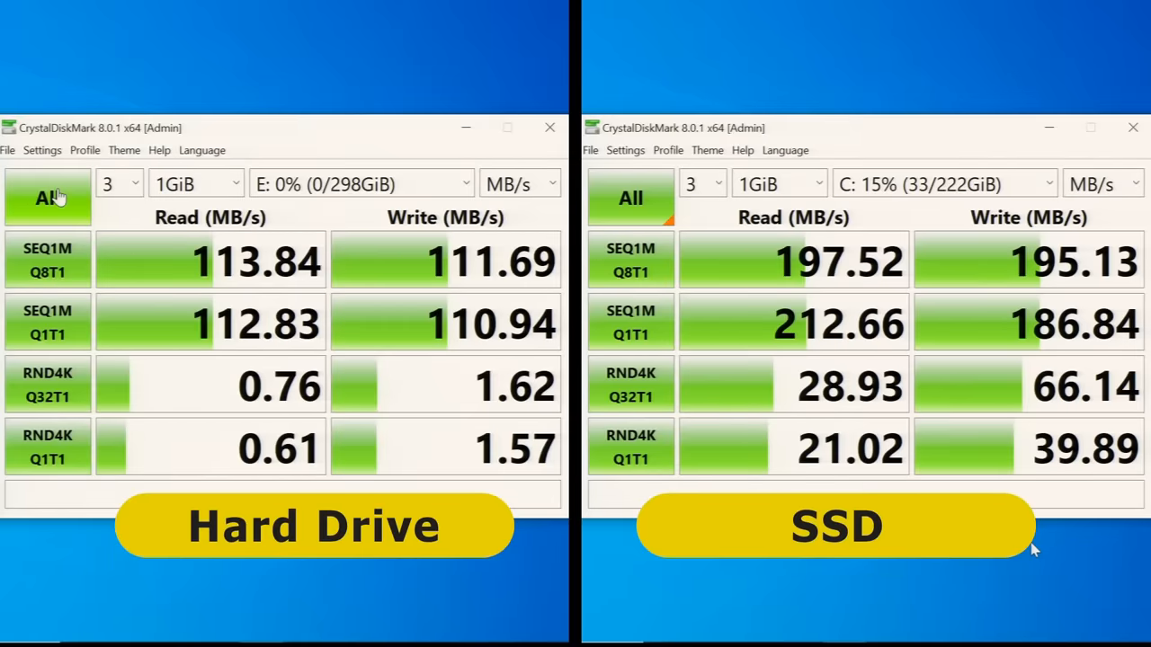